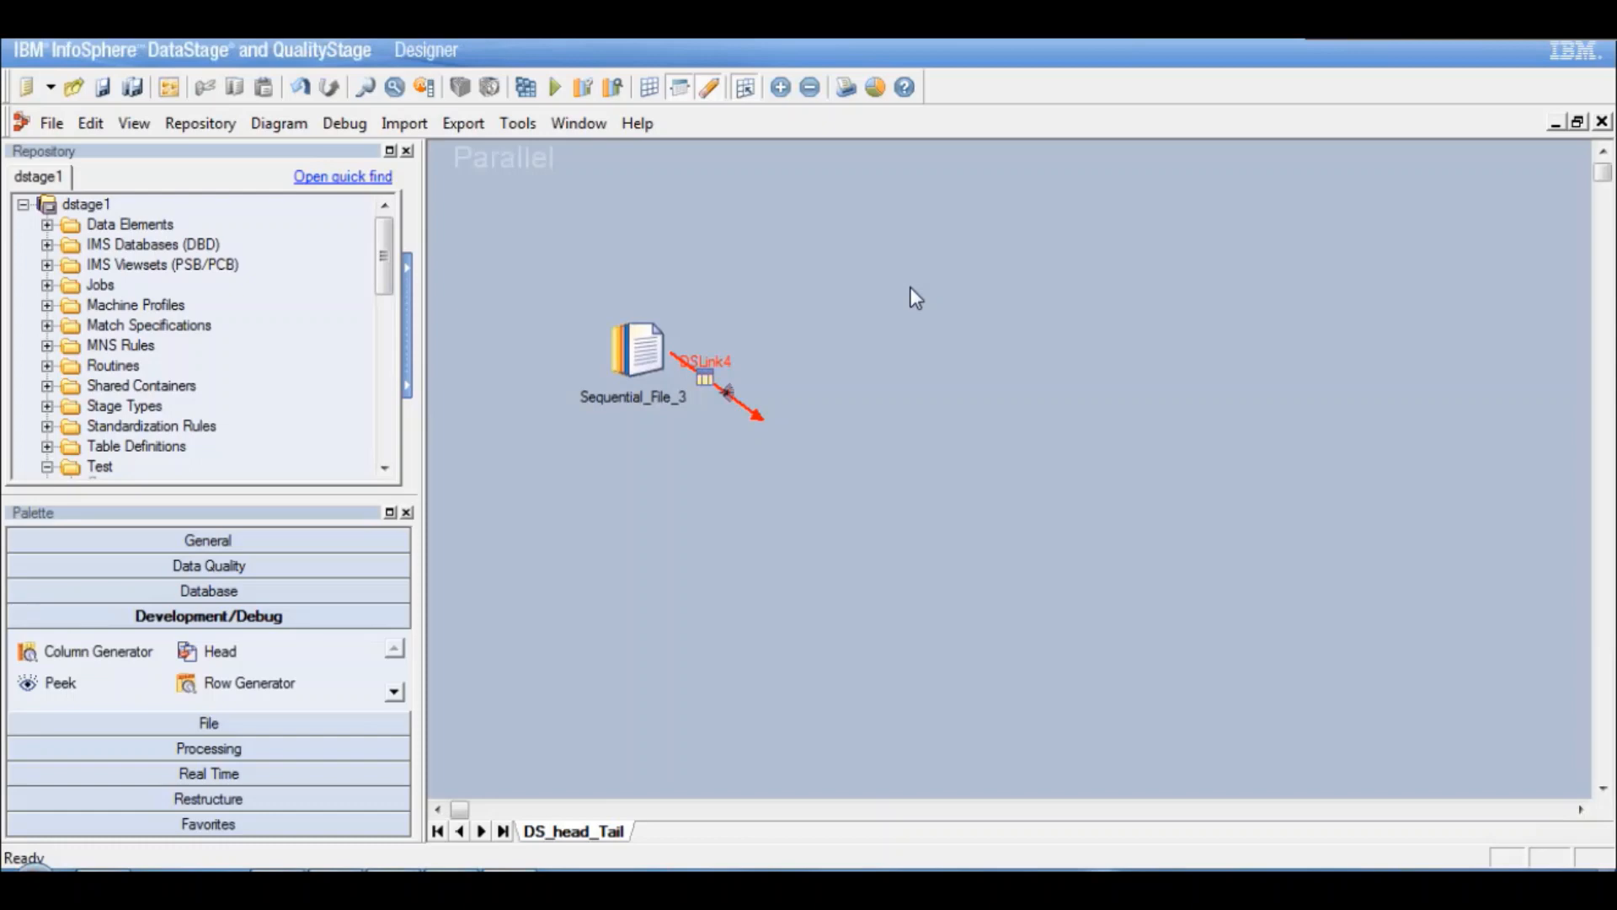
pyautogui.moveTo(201, 666)
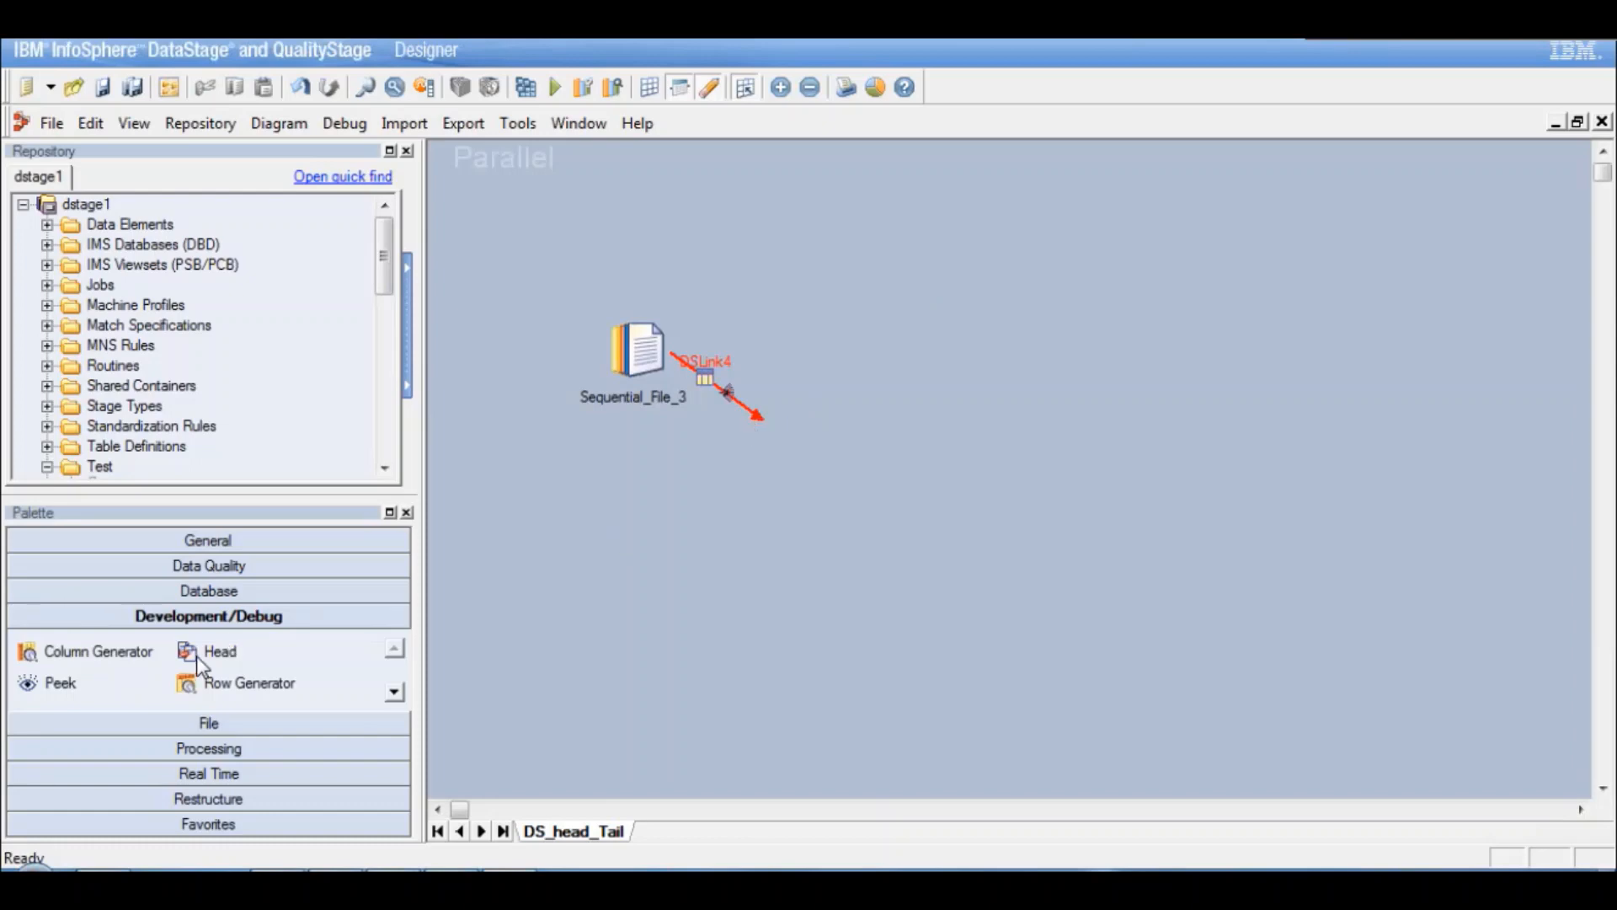
pyautogui.moveTo(219, 651)
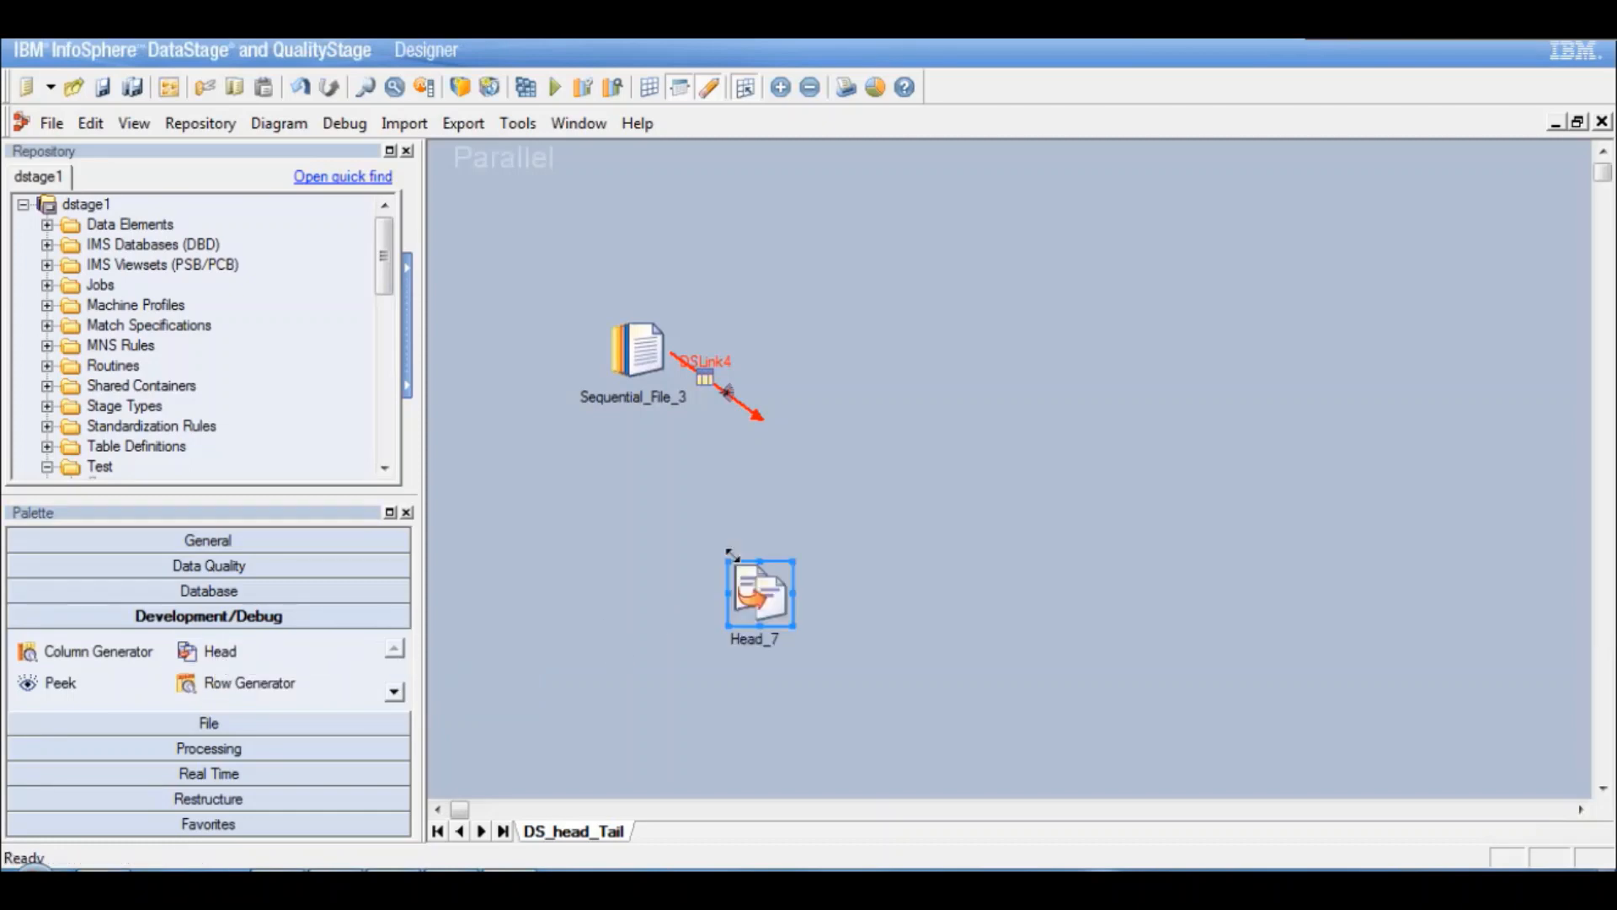
pyautogui.moveTo(762, 594)
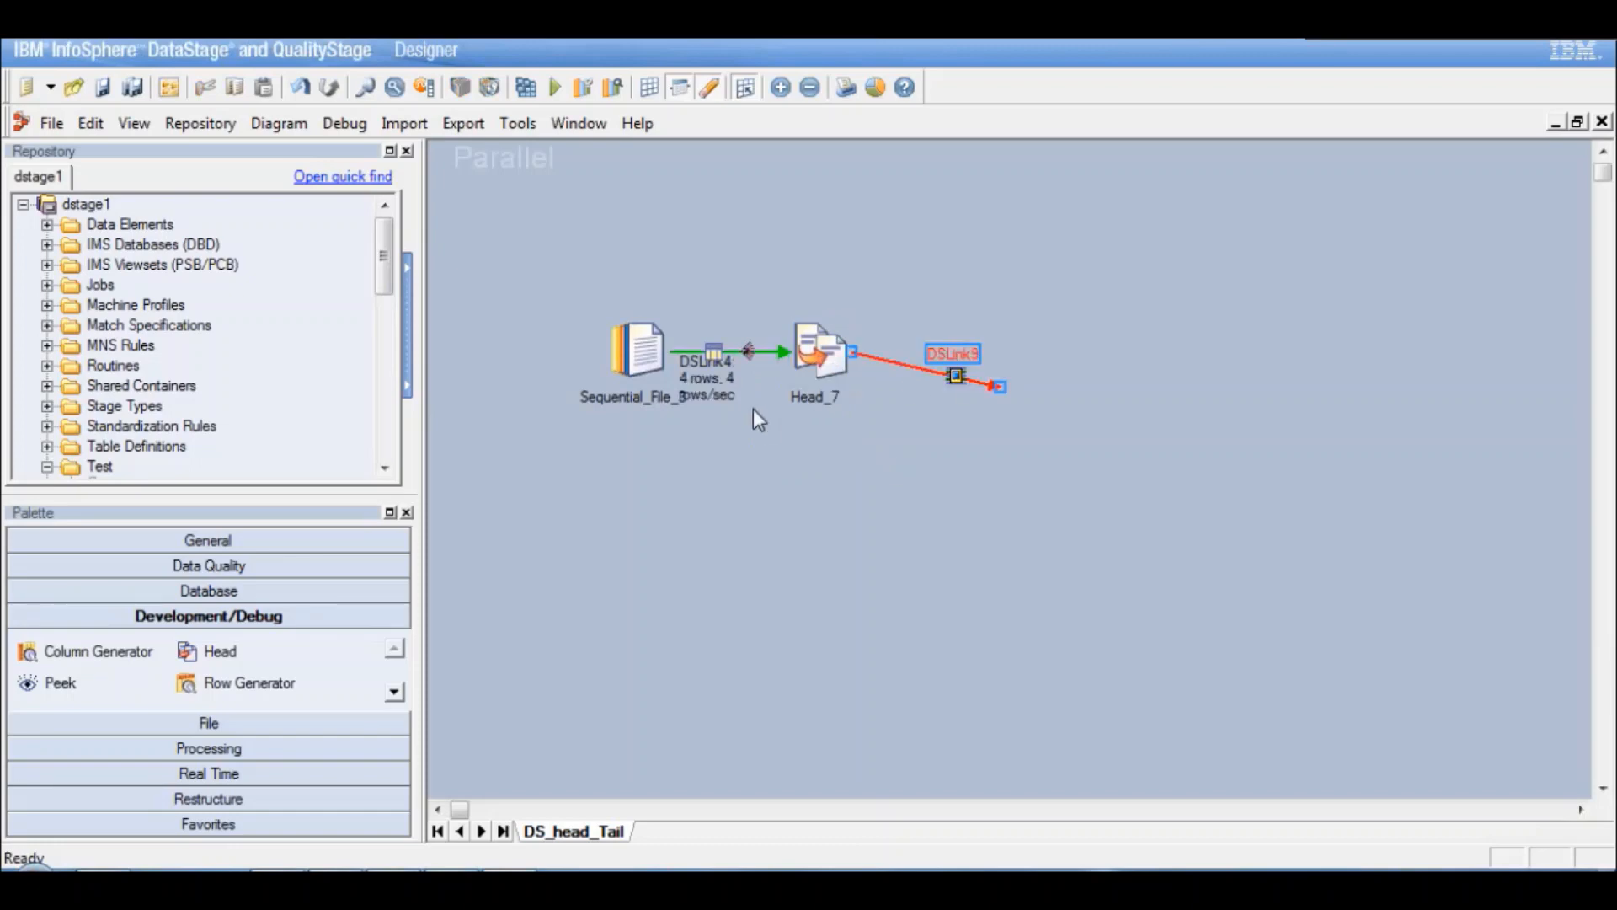
pyautogui.click(640, 350)
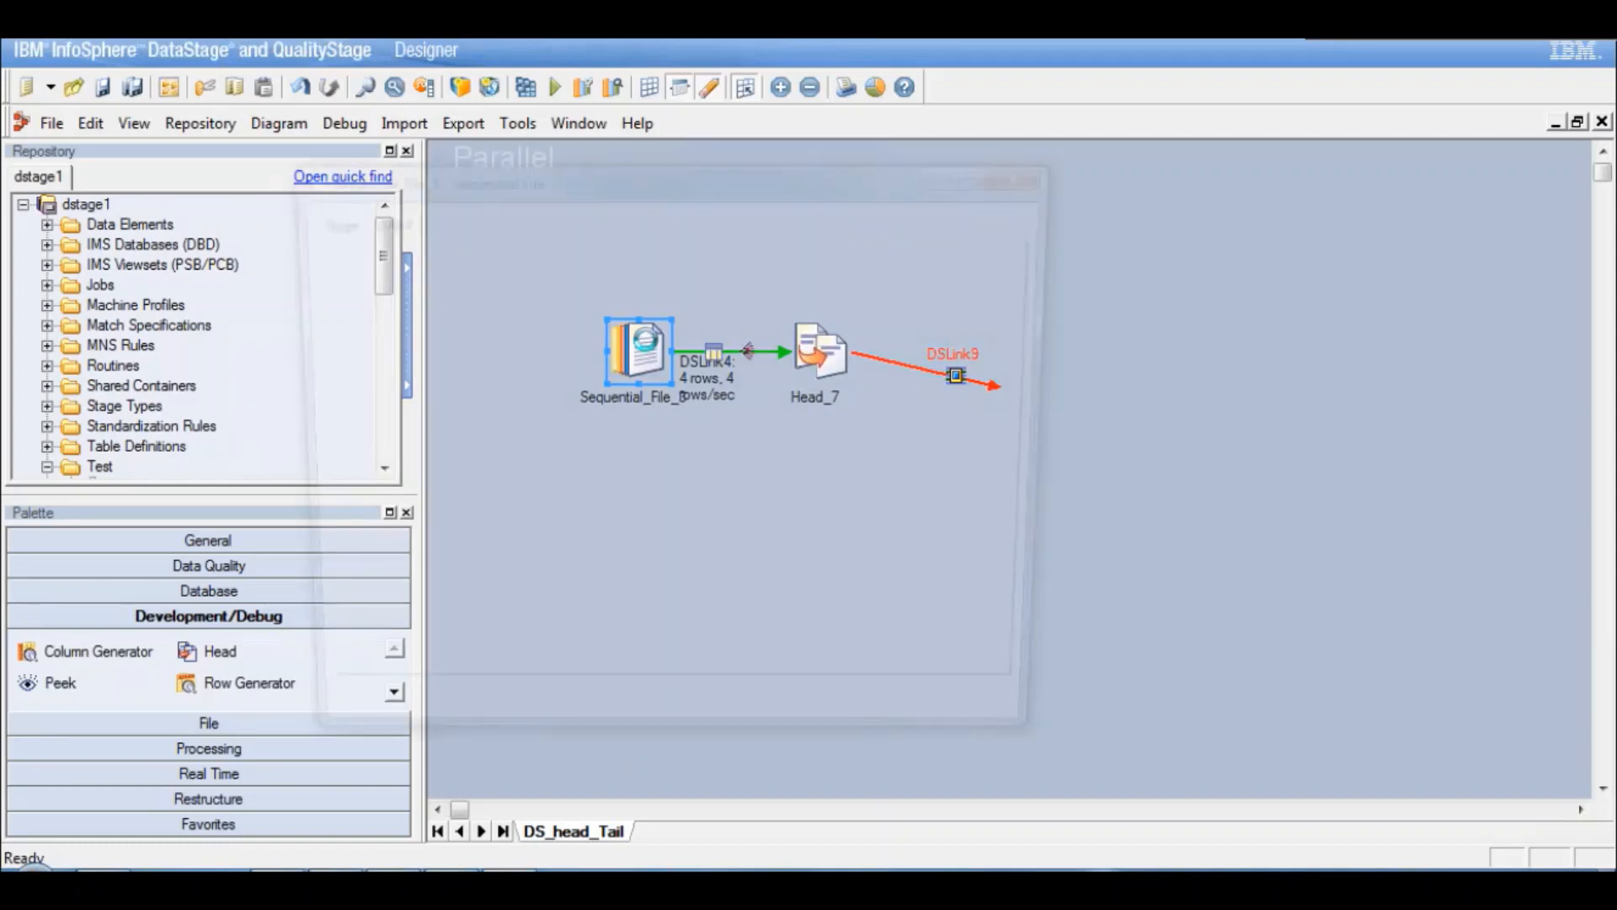
pyautogui.doubleClick(637, 348)
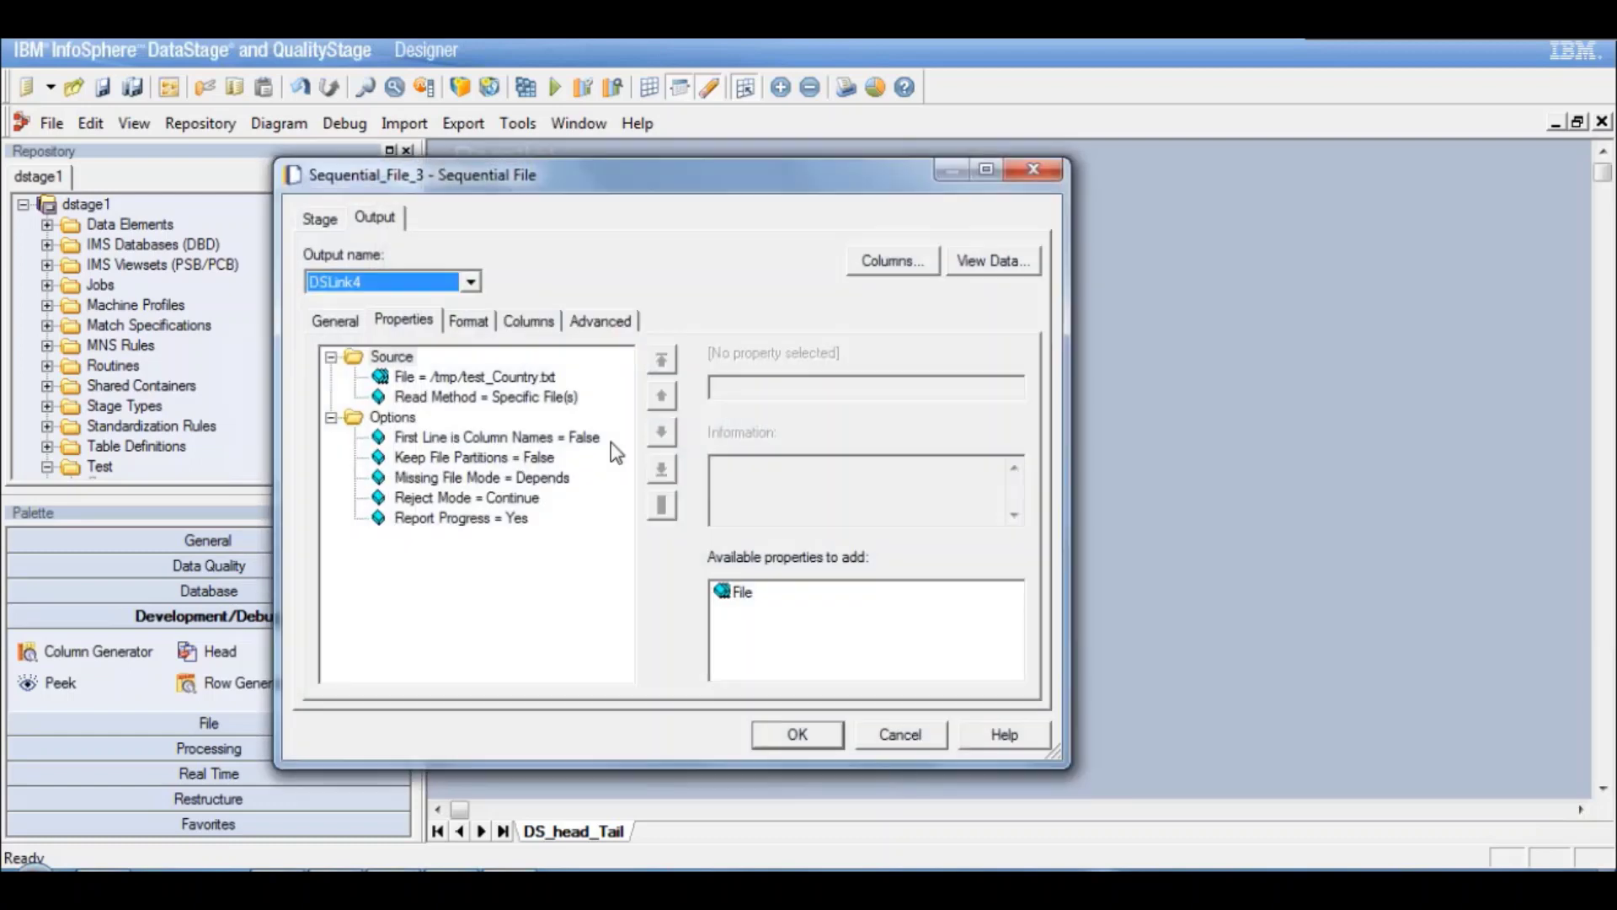
pyautogui.click(795, 732)
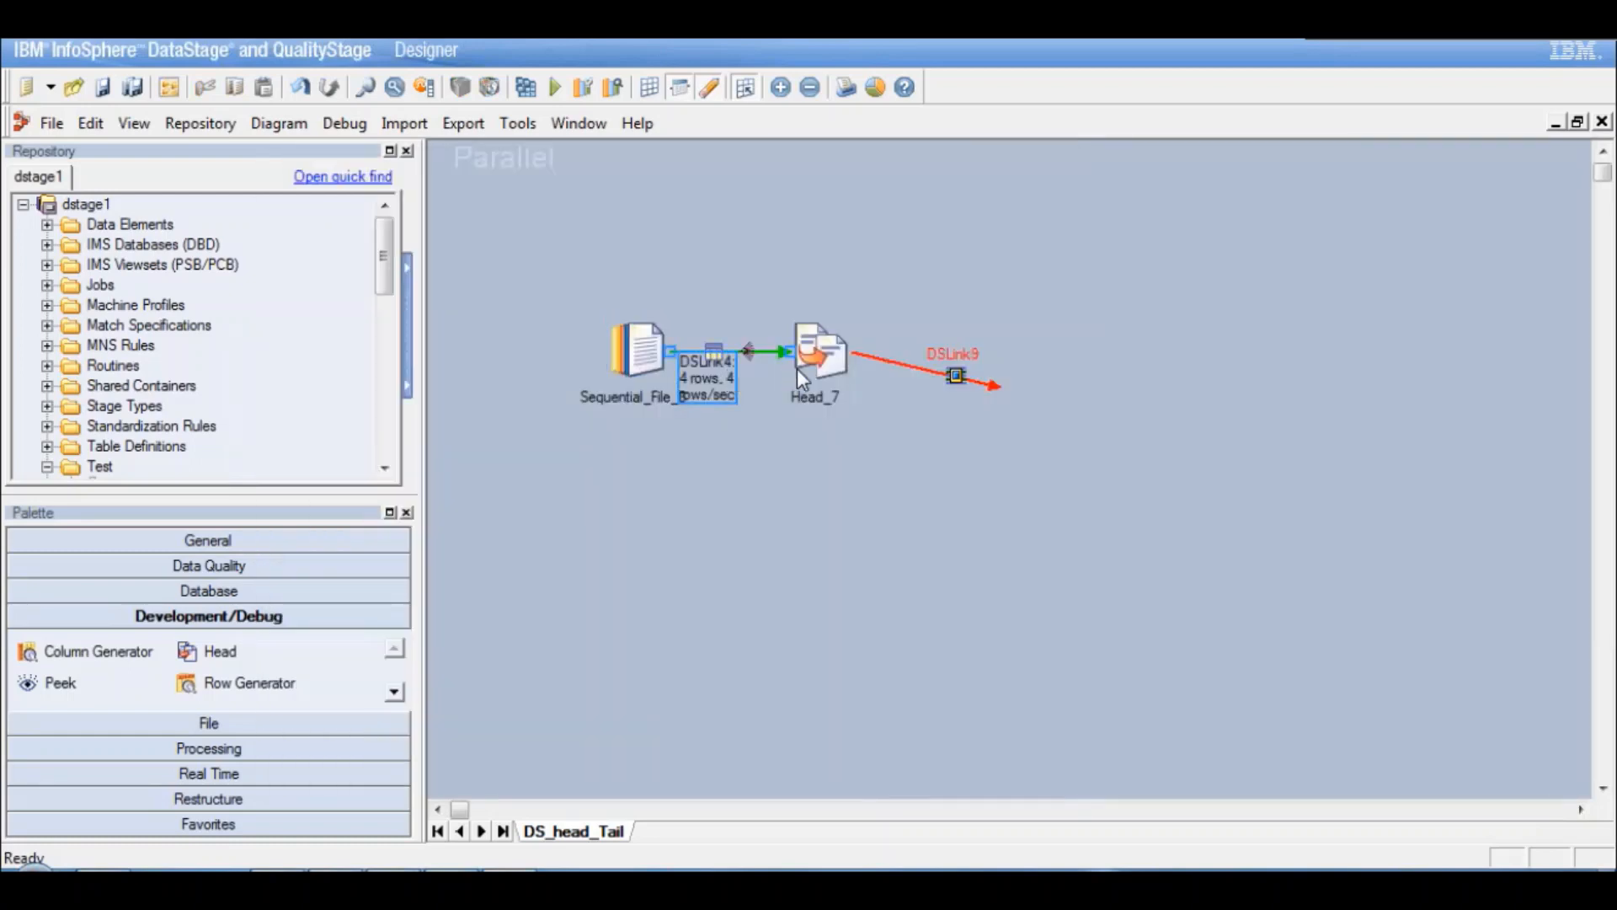
pyautogui.click(820, 353)
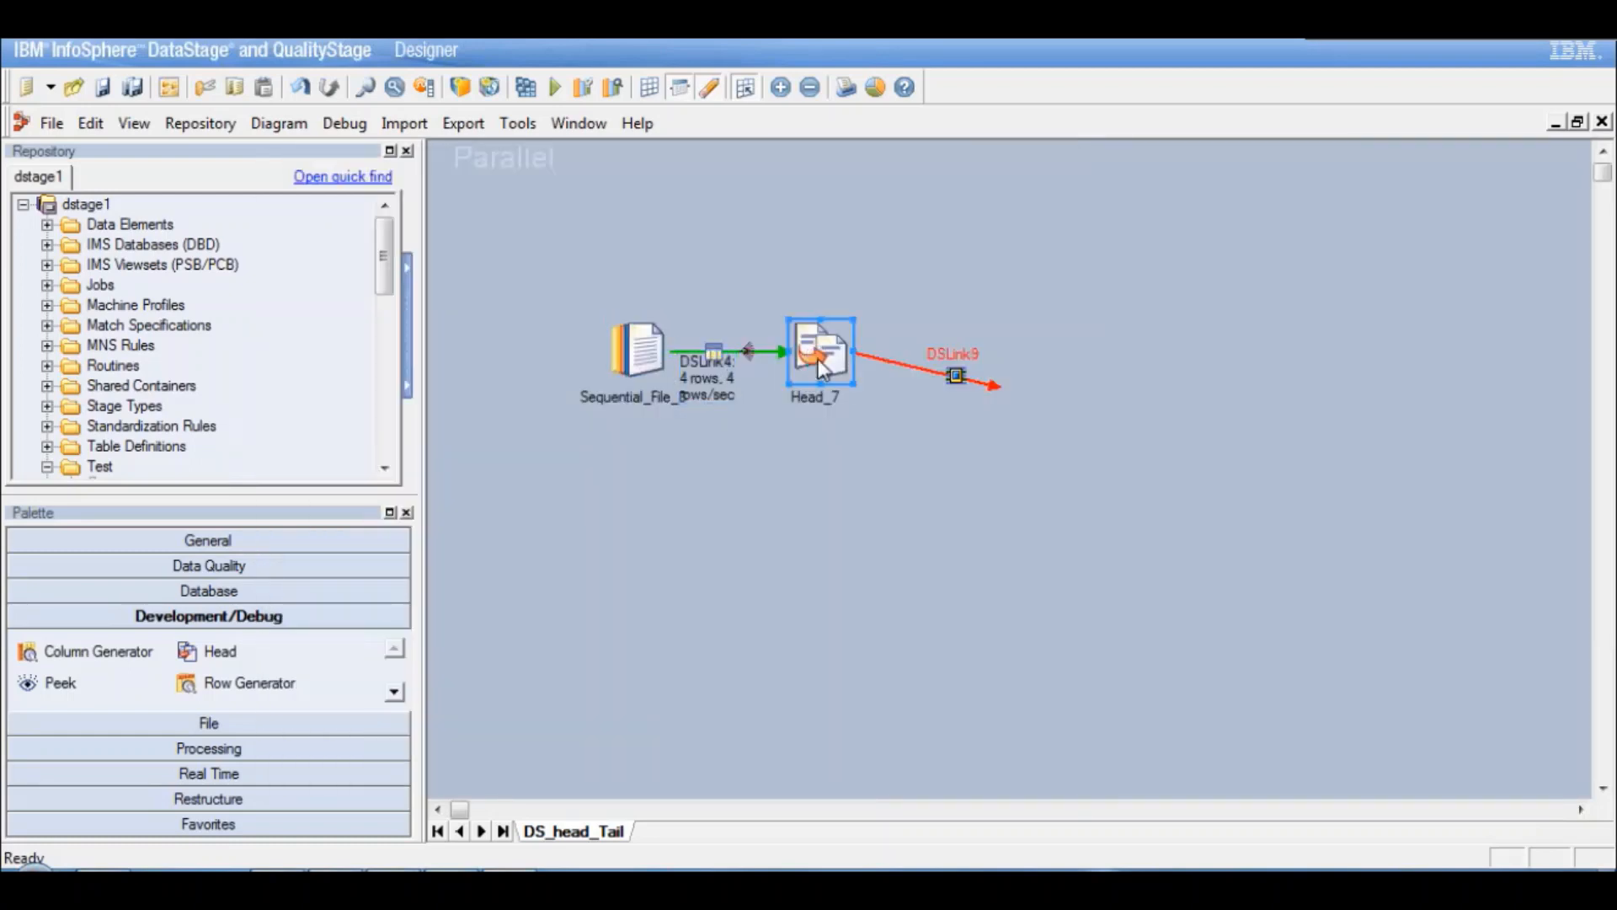
# Step: In Head_7's properties, change Number of Rows (Per Partition) from 10 to 1
pyautogui.doubleClick(821, 351)
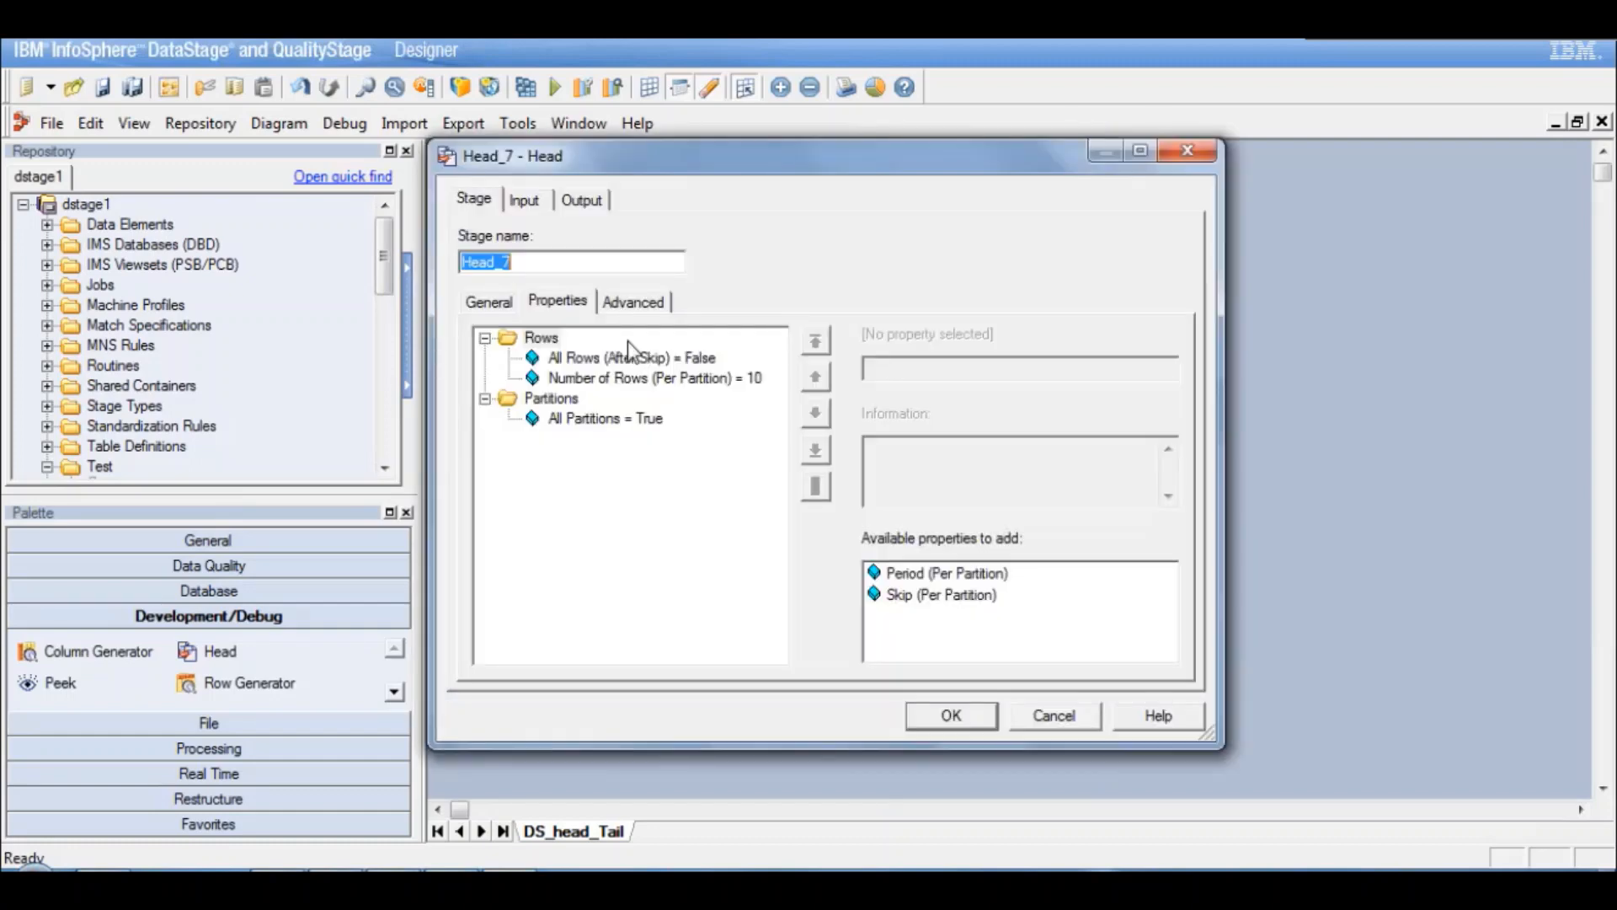
pyautogui.click(632, 357)
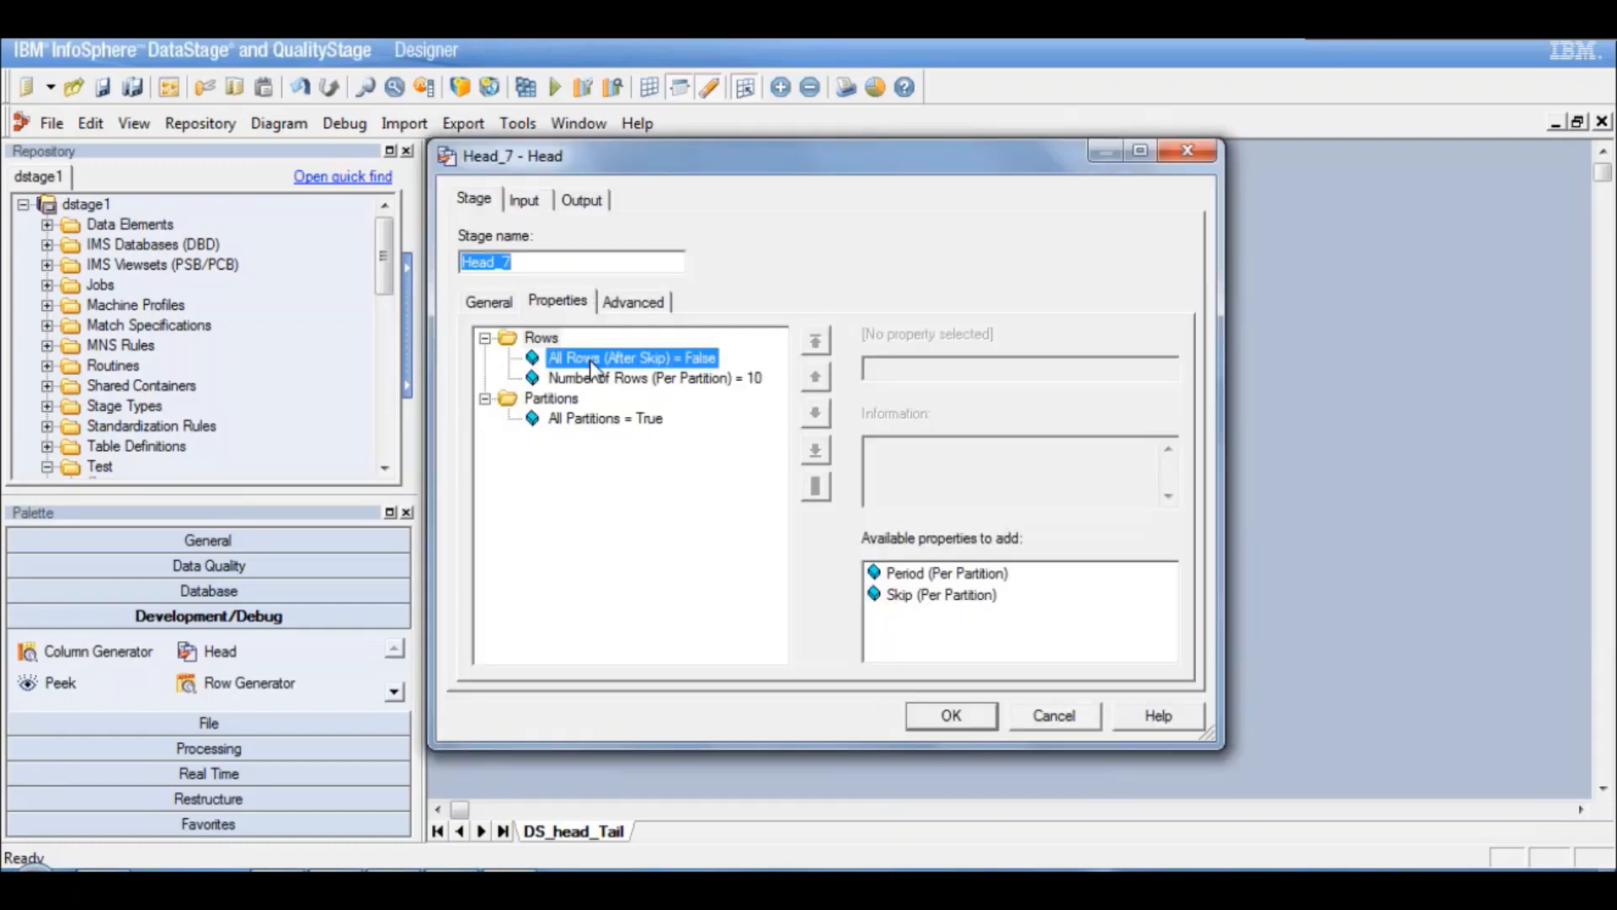
pyautogui.click(632, 357)
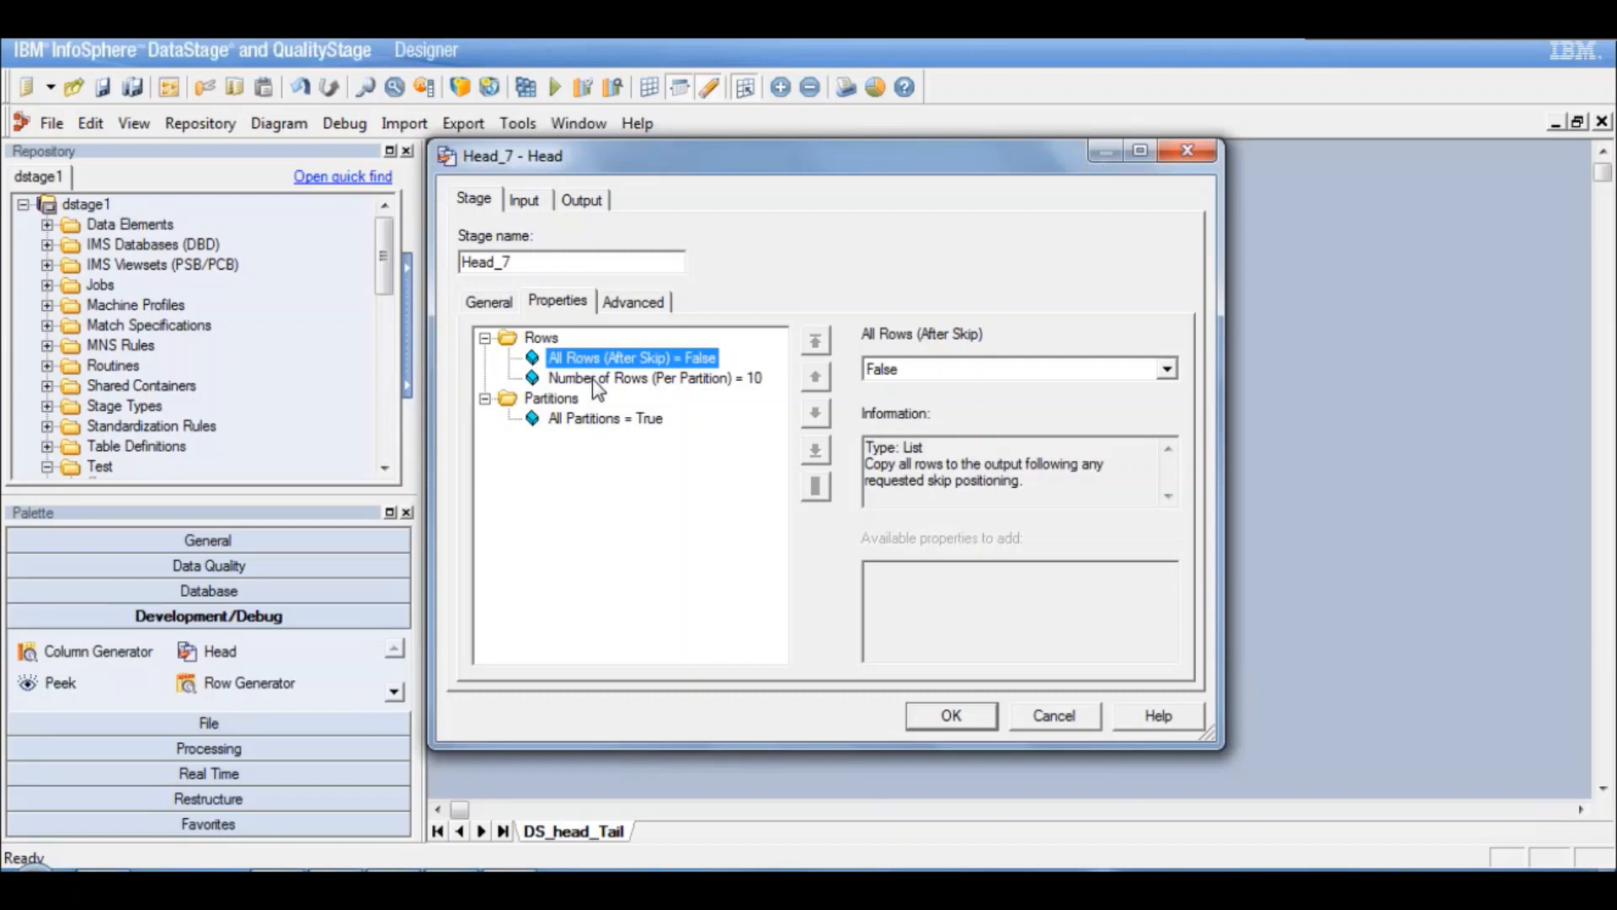
pyautogui.click(652, 377)
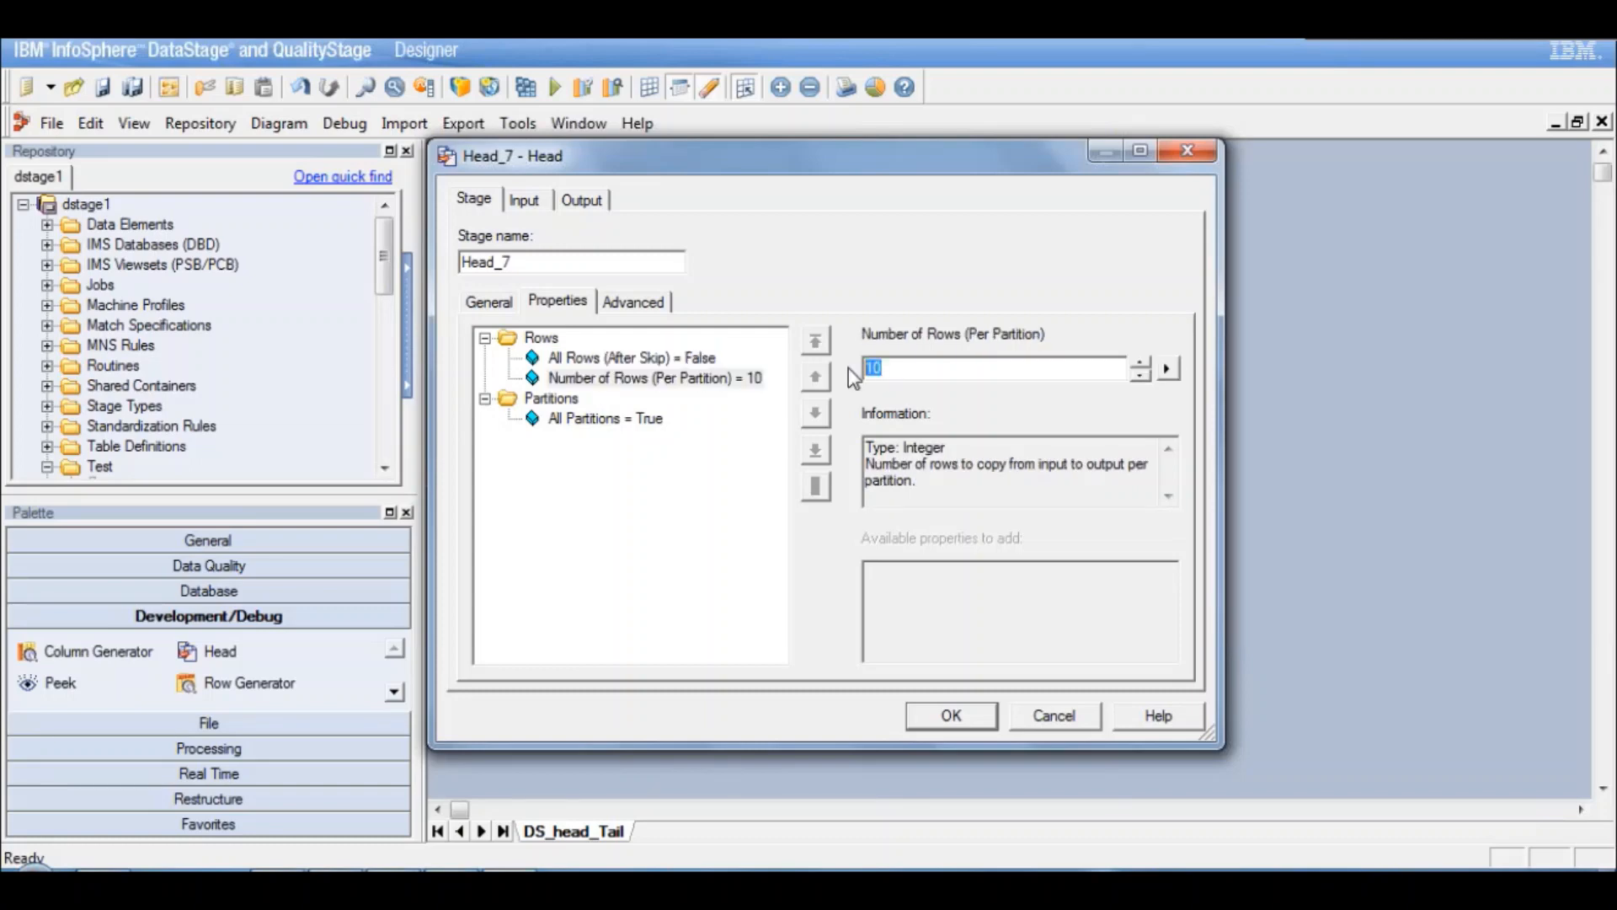
pyautogui.write('1')
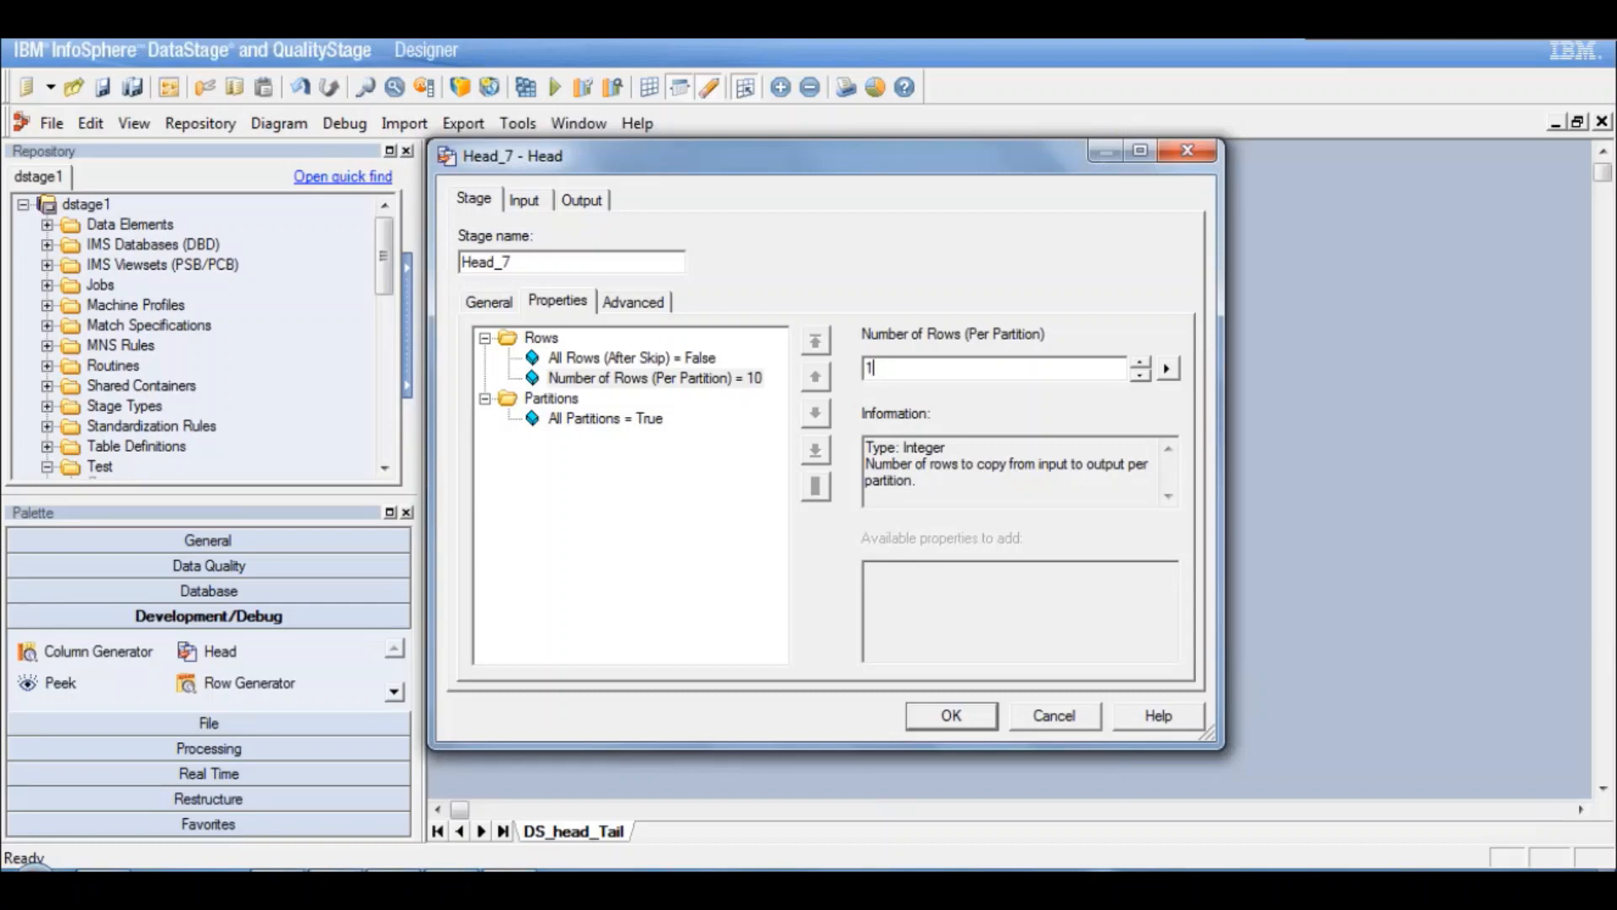
pyautogui.moveTo(710, 374)
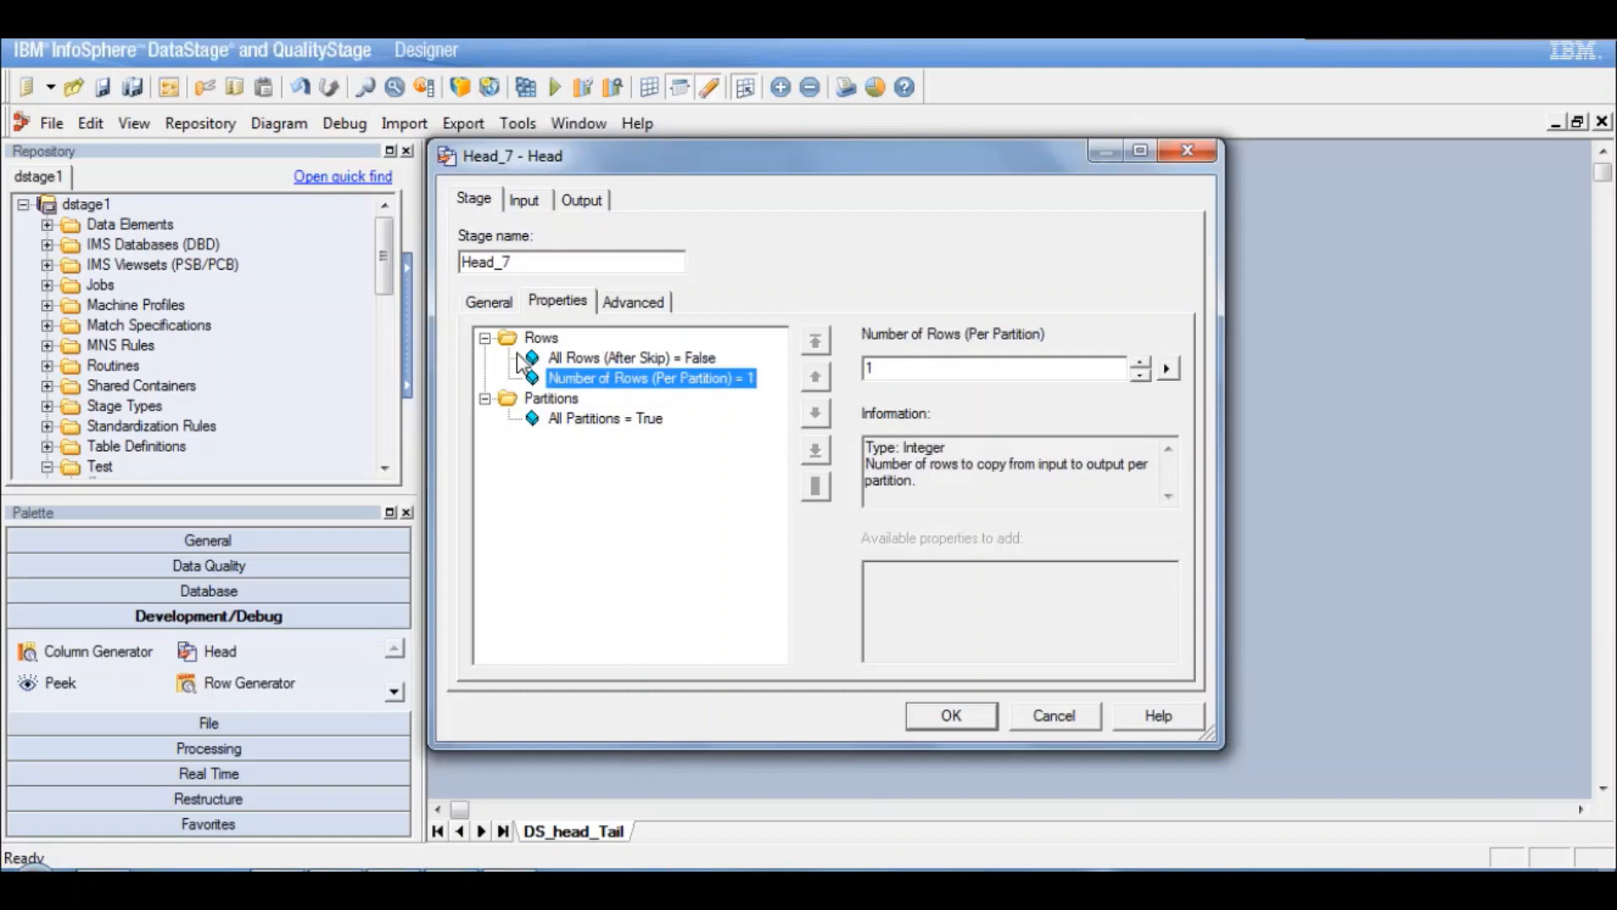
pyautogui.moveTo(553, 351)
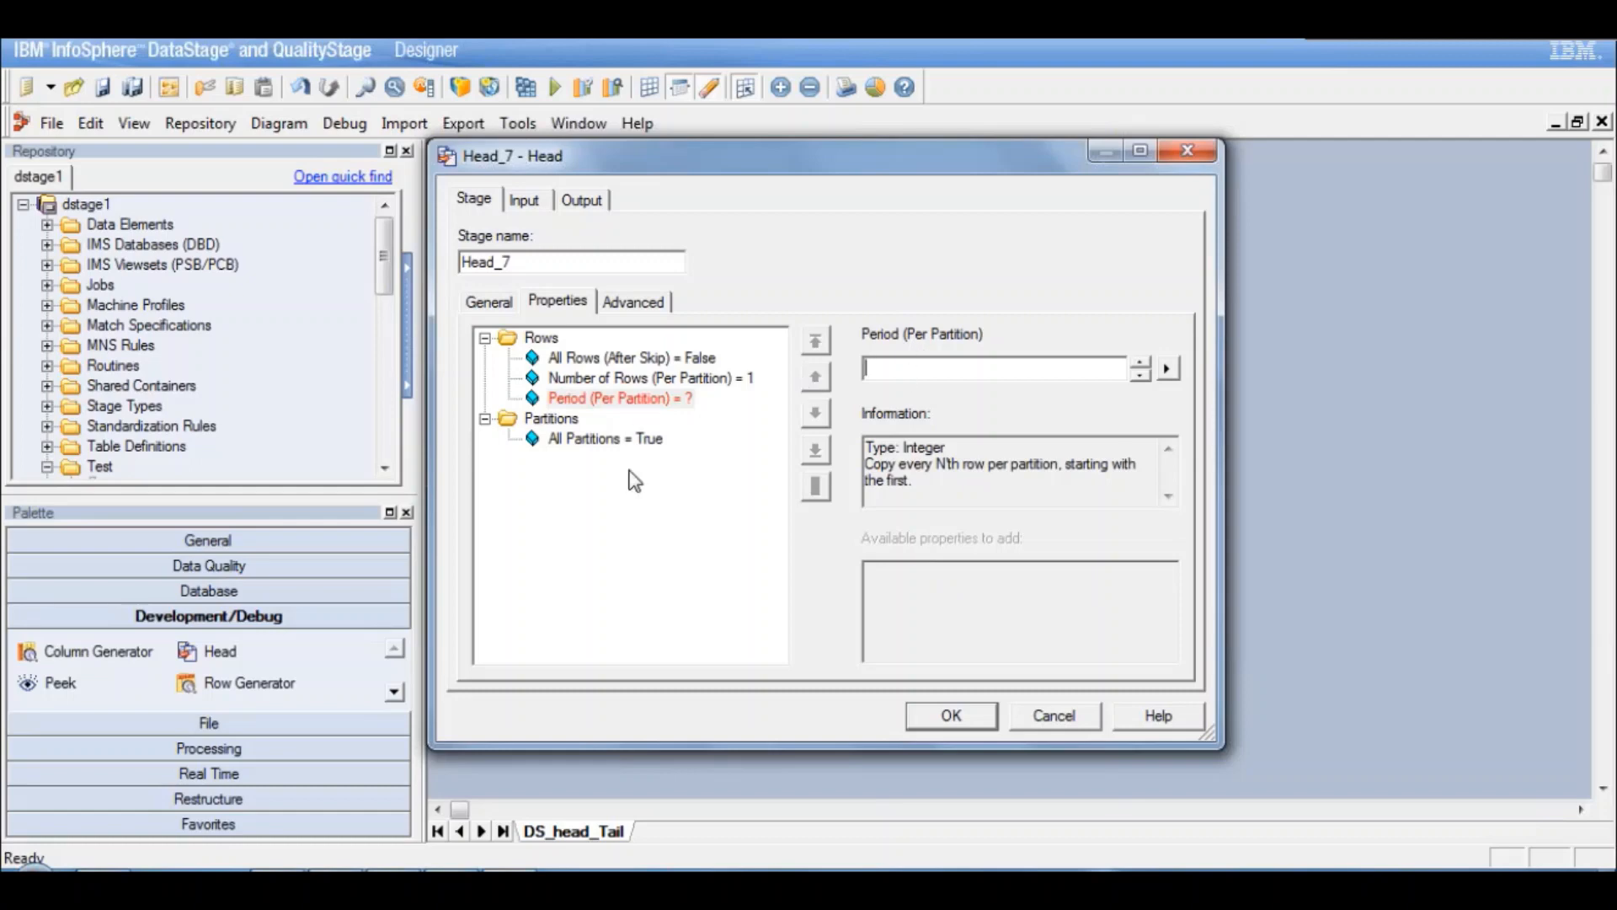
pyautogui.click(541, 337)
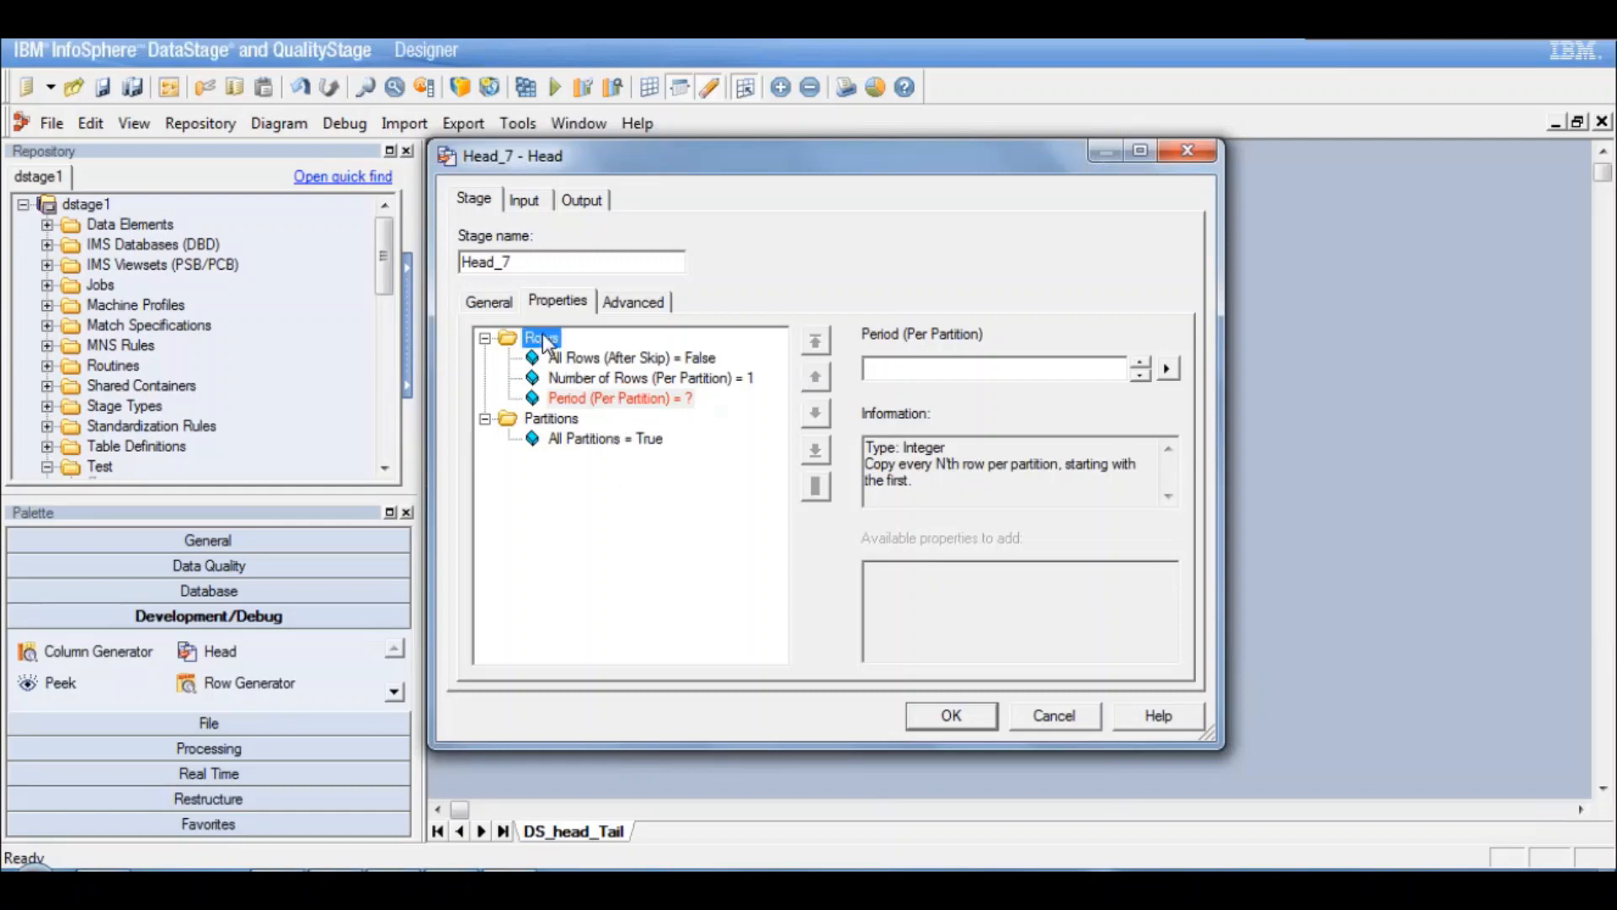
pyautogui.click(541, 337)
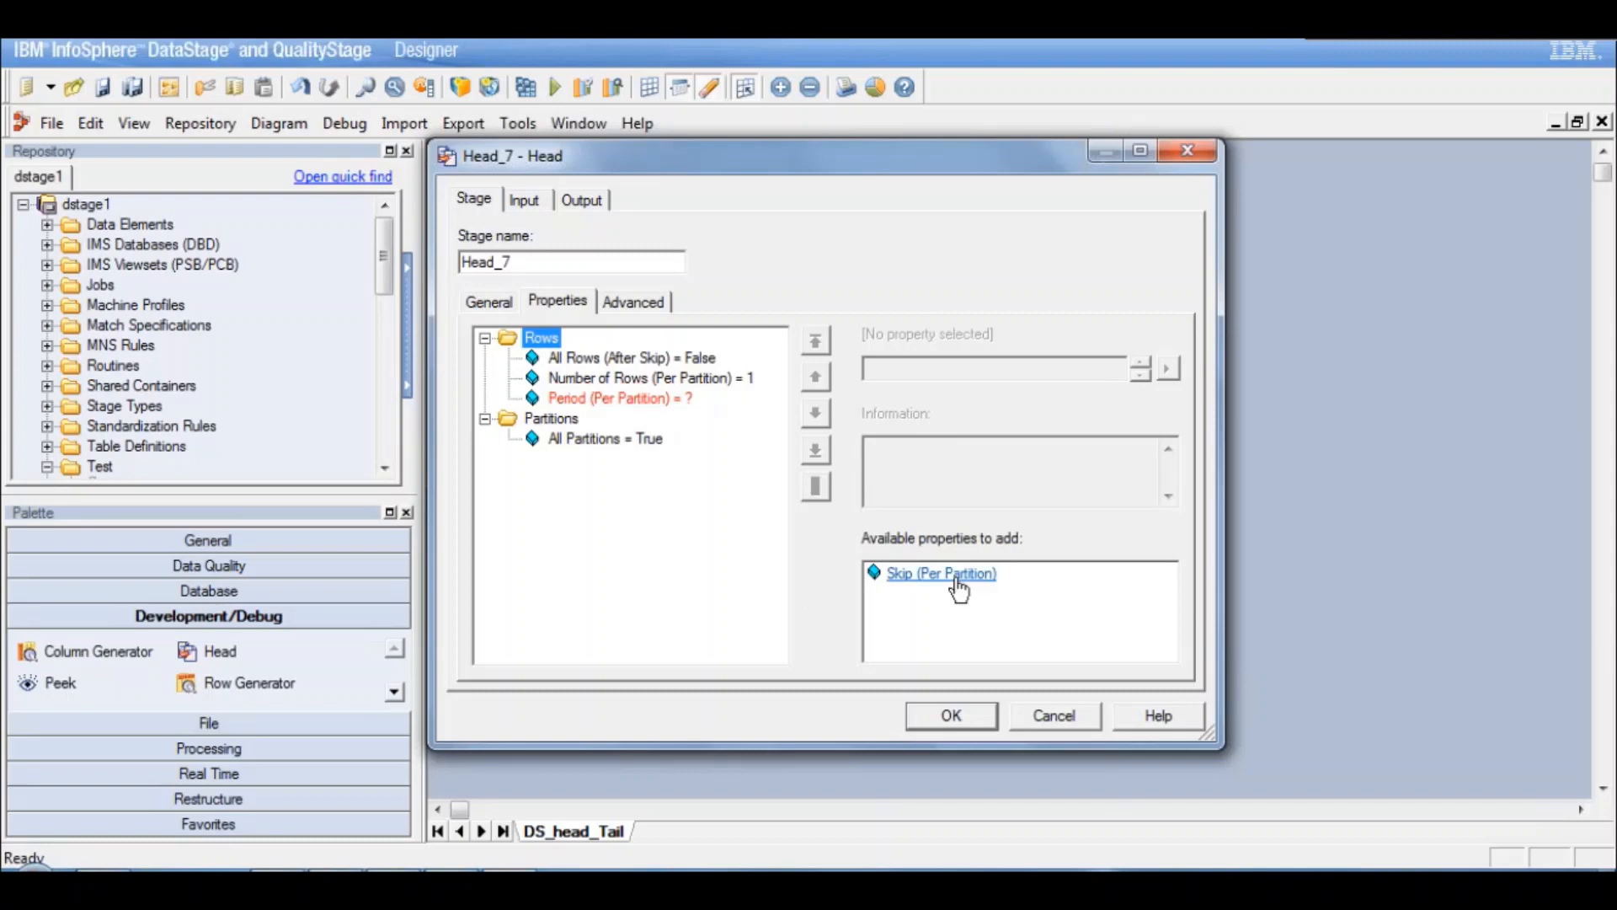
pyautogui.click(938, 573)
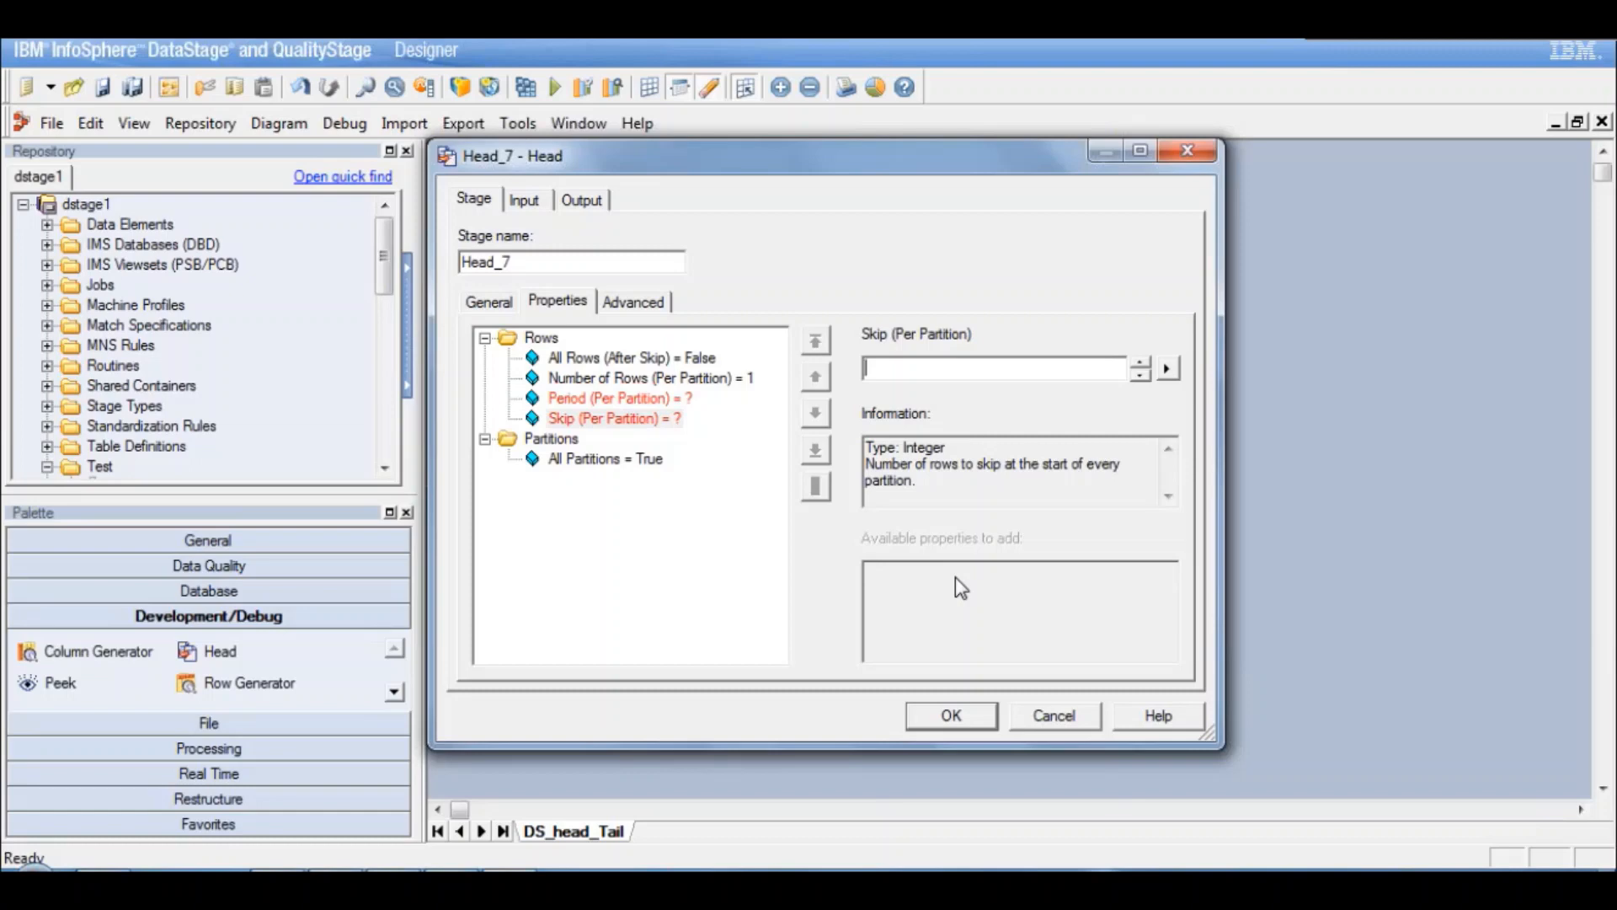
pyautogui.moveTo(647, 434)
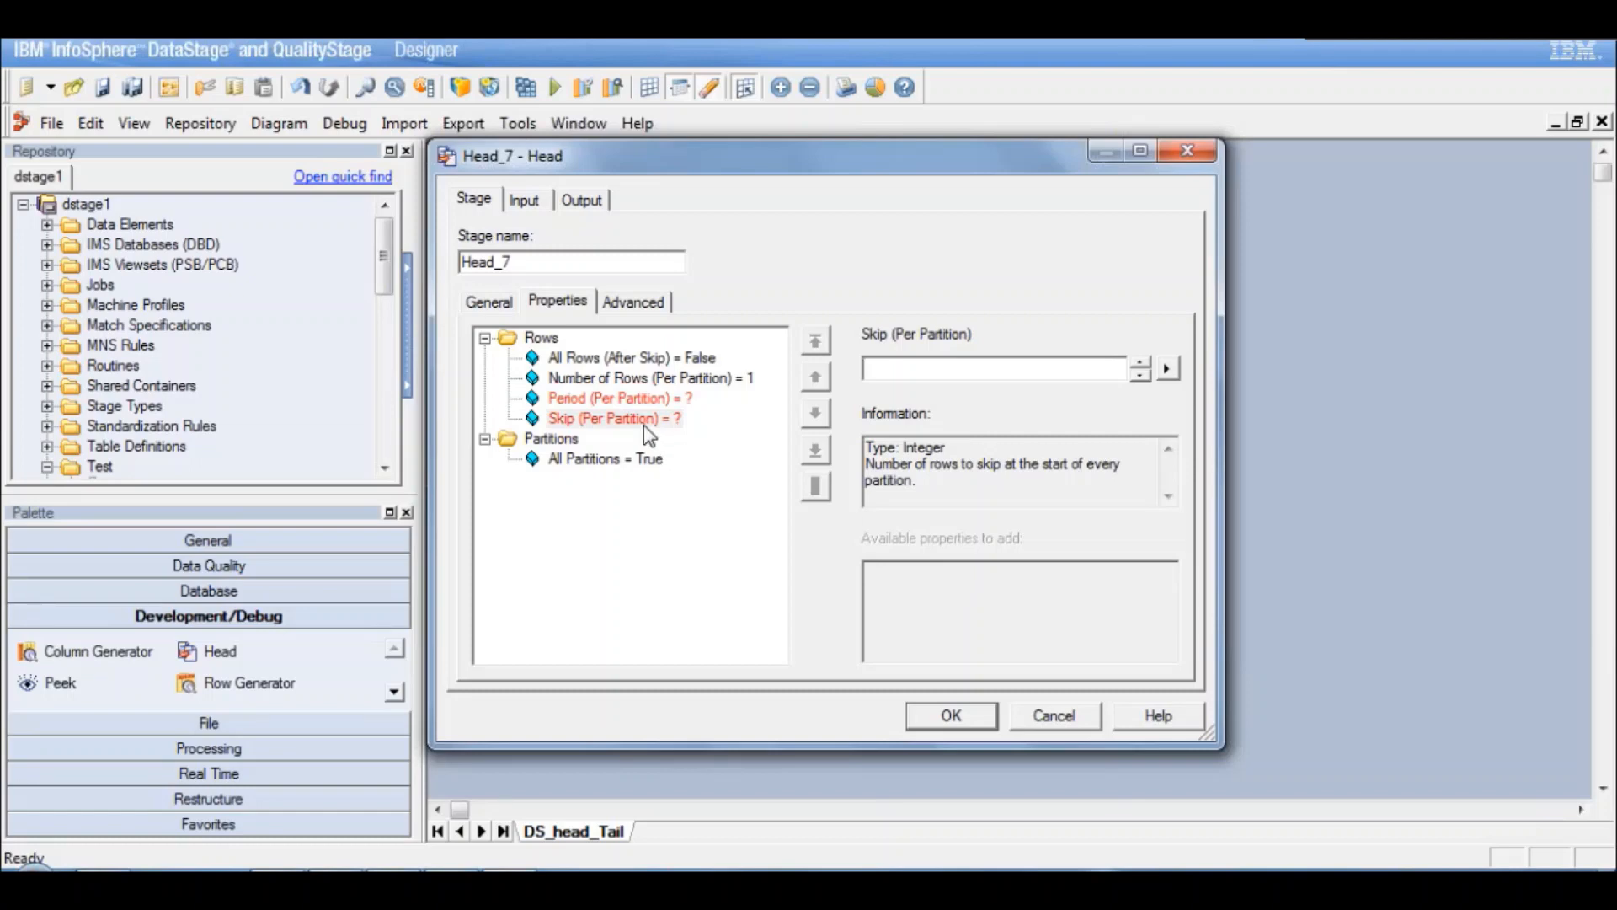
pyautogui.click(618, 399)
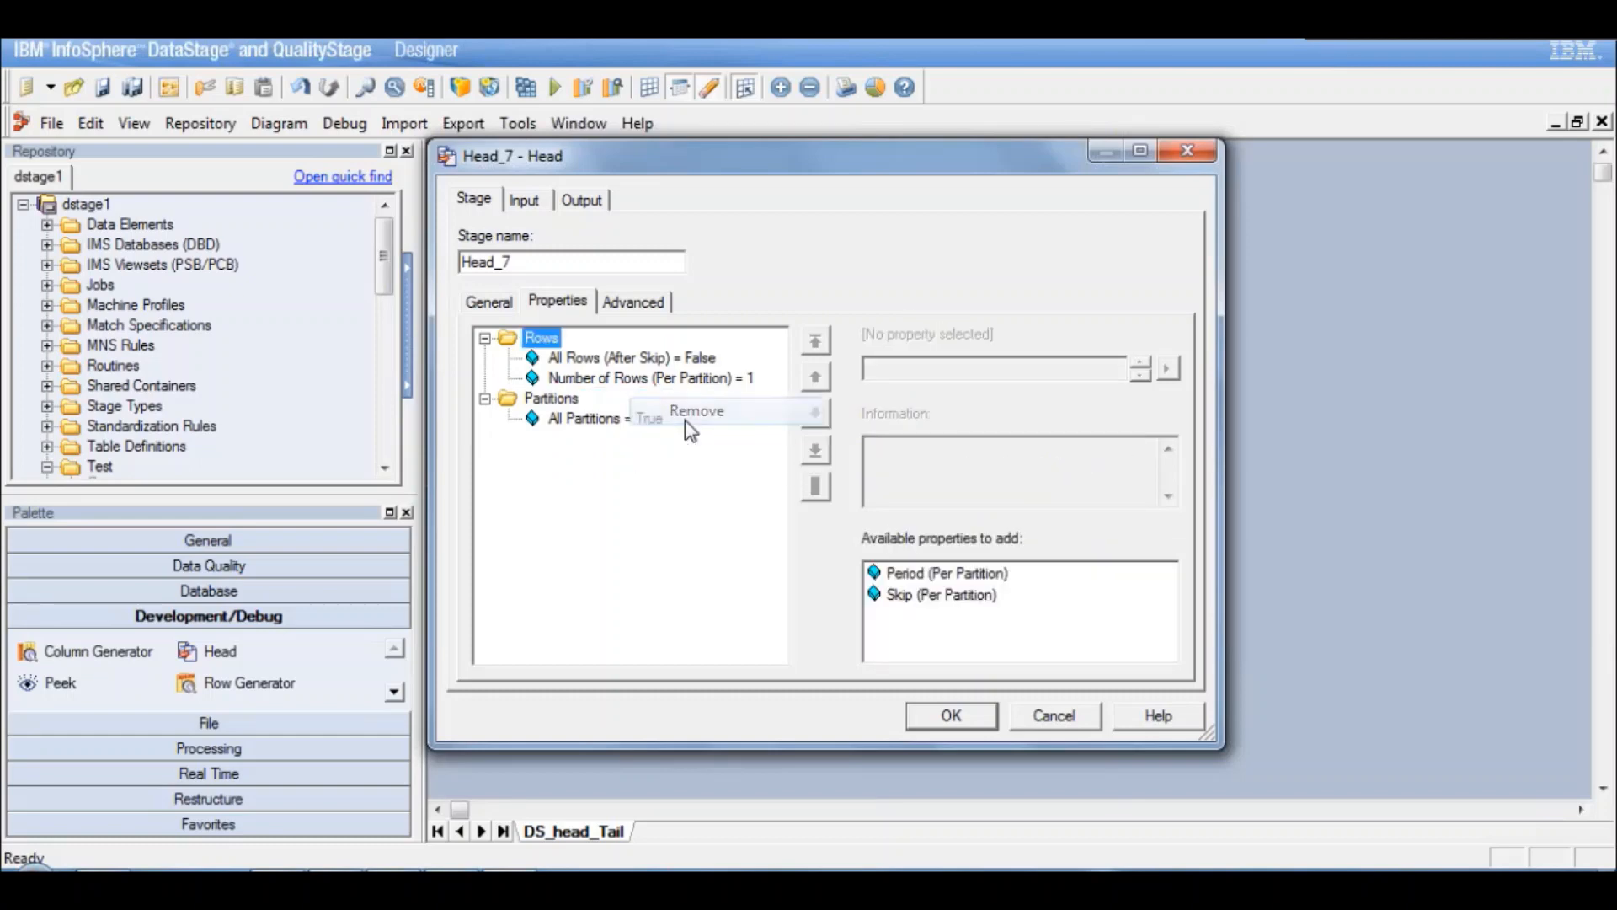
pyautogui.click(553, 398)
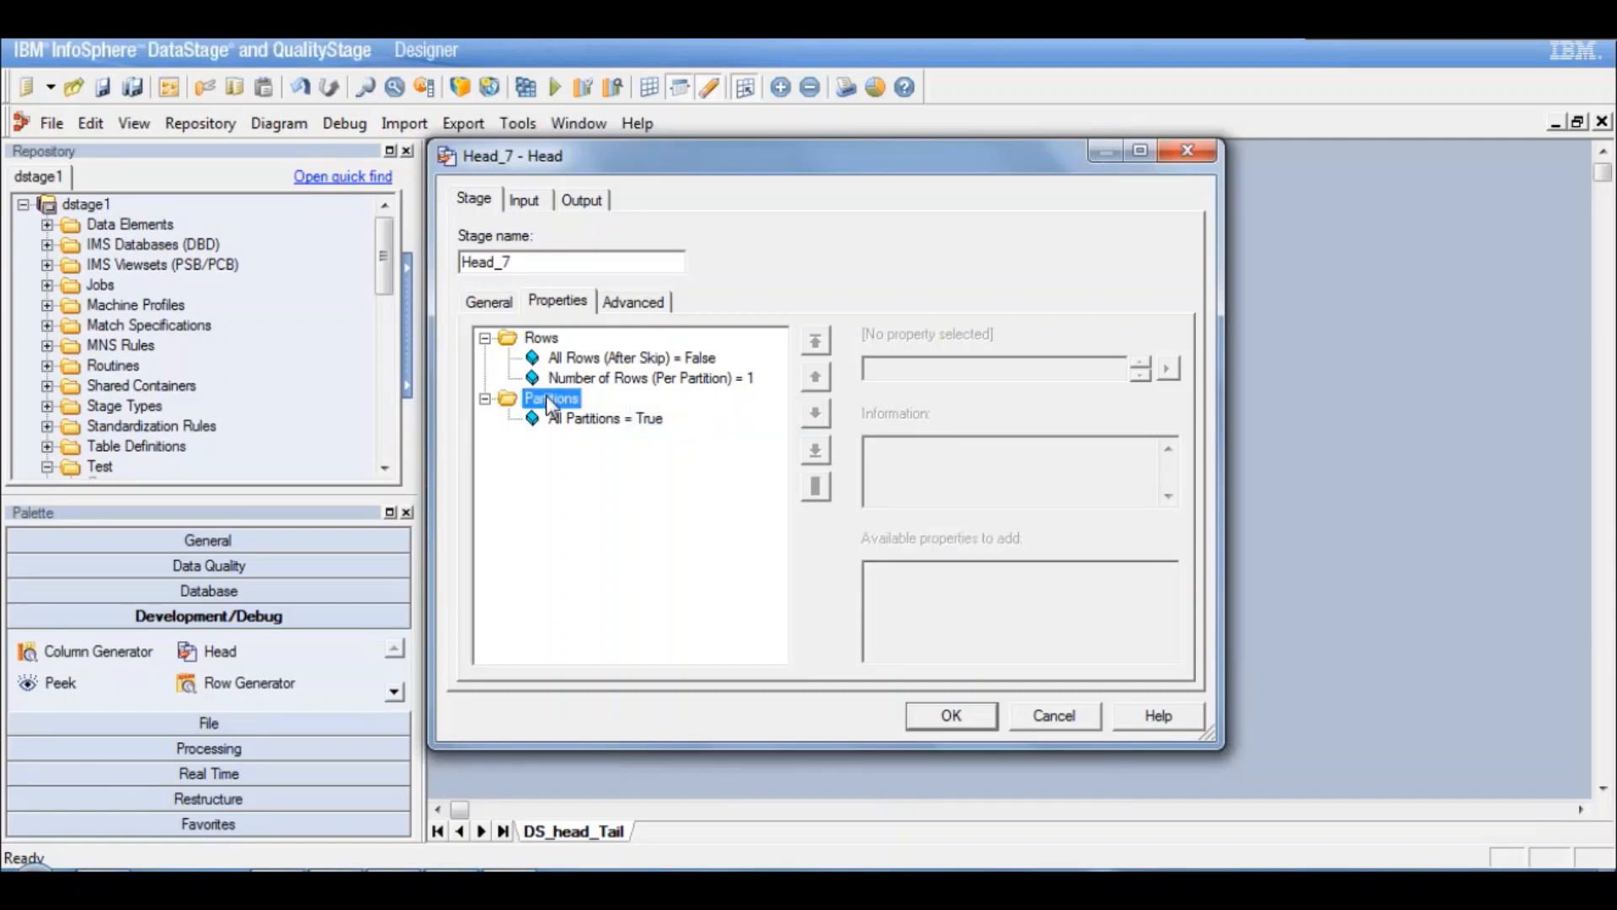
# Step: Toggle All Partitions to False, inspect Partition Number, then restore All Partitions to True
pyautogui.click(603, 418)
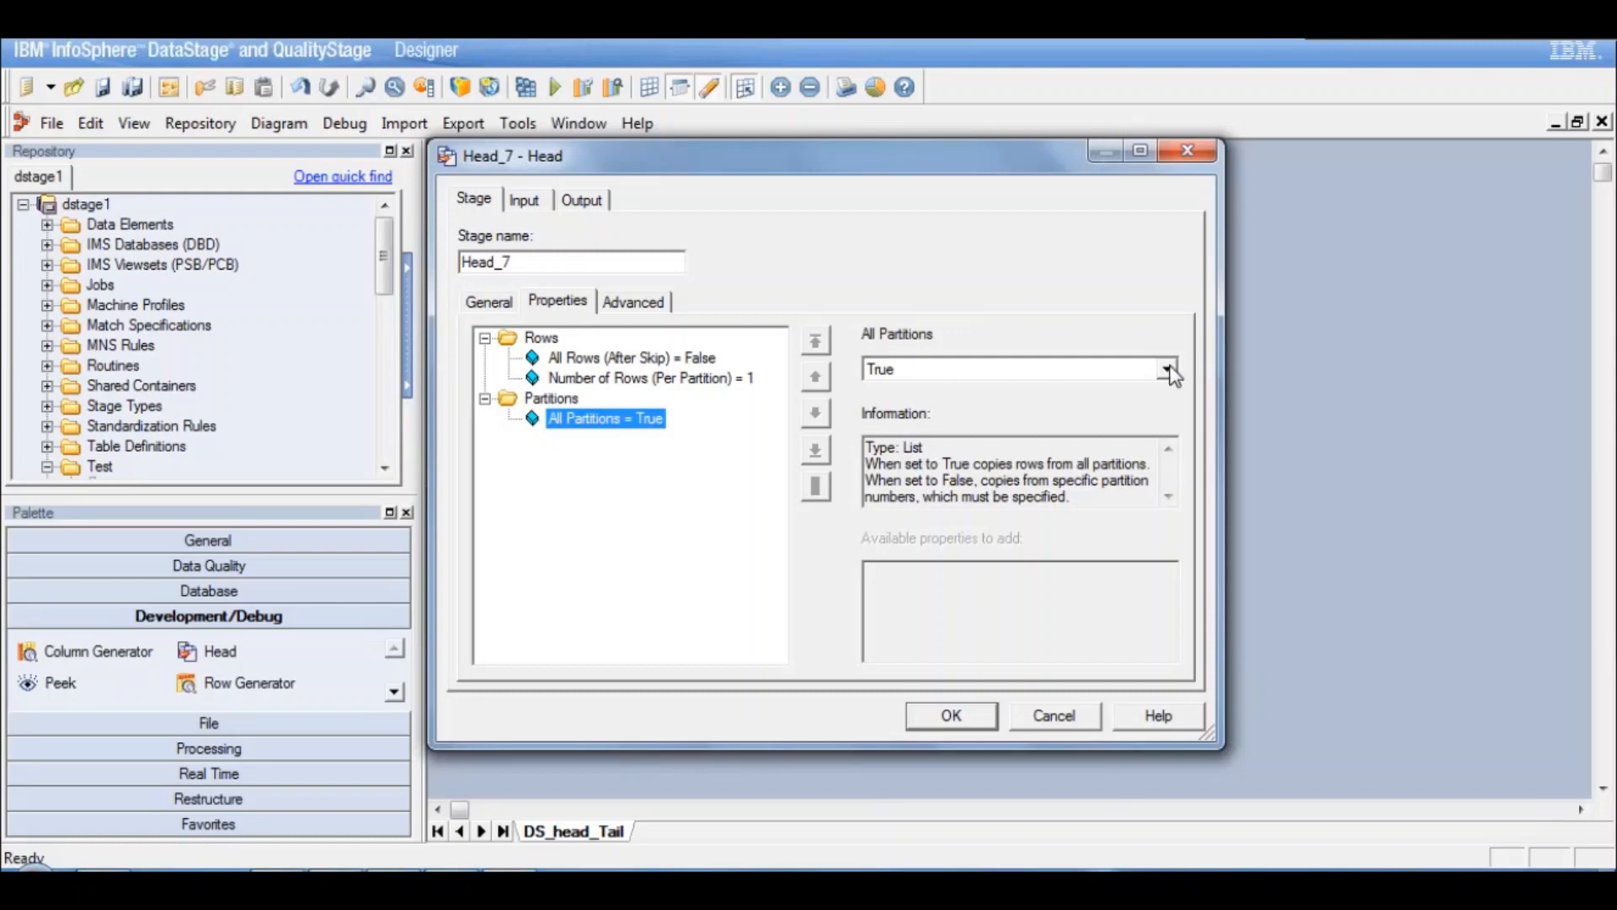
pyautogui.click(1169, 369)
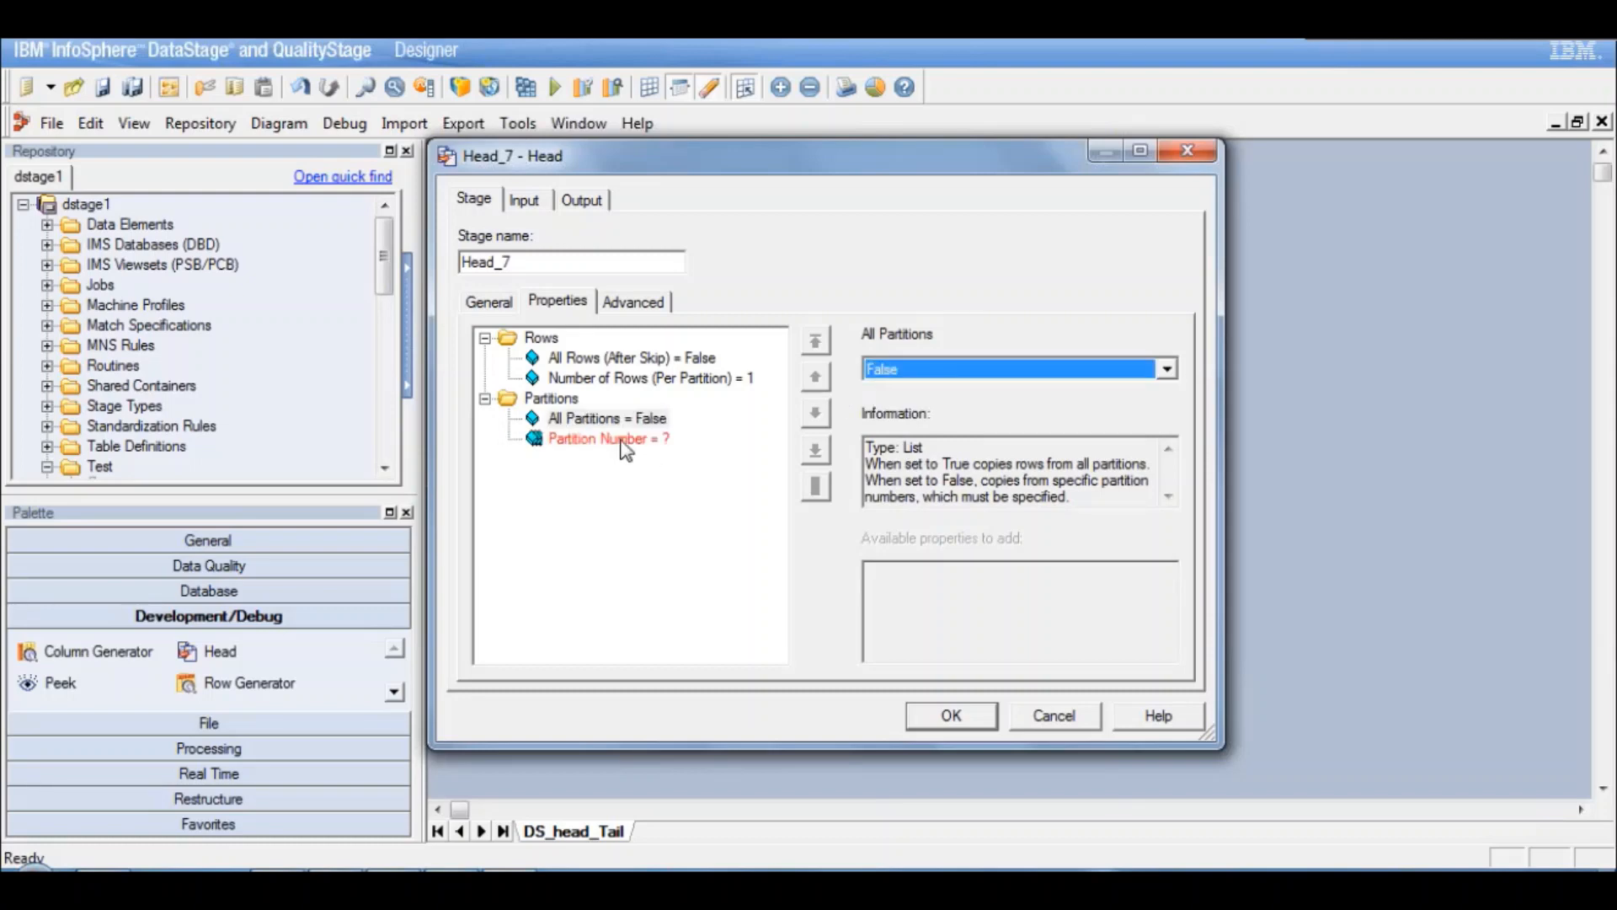
pyautogui.click(608, 438)
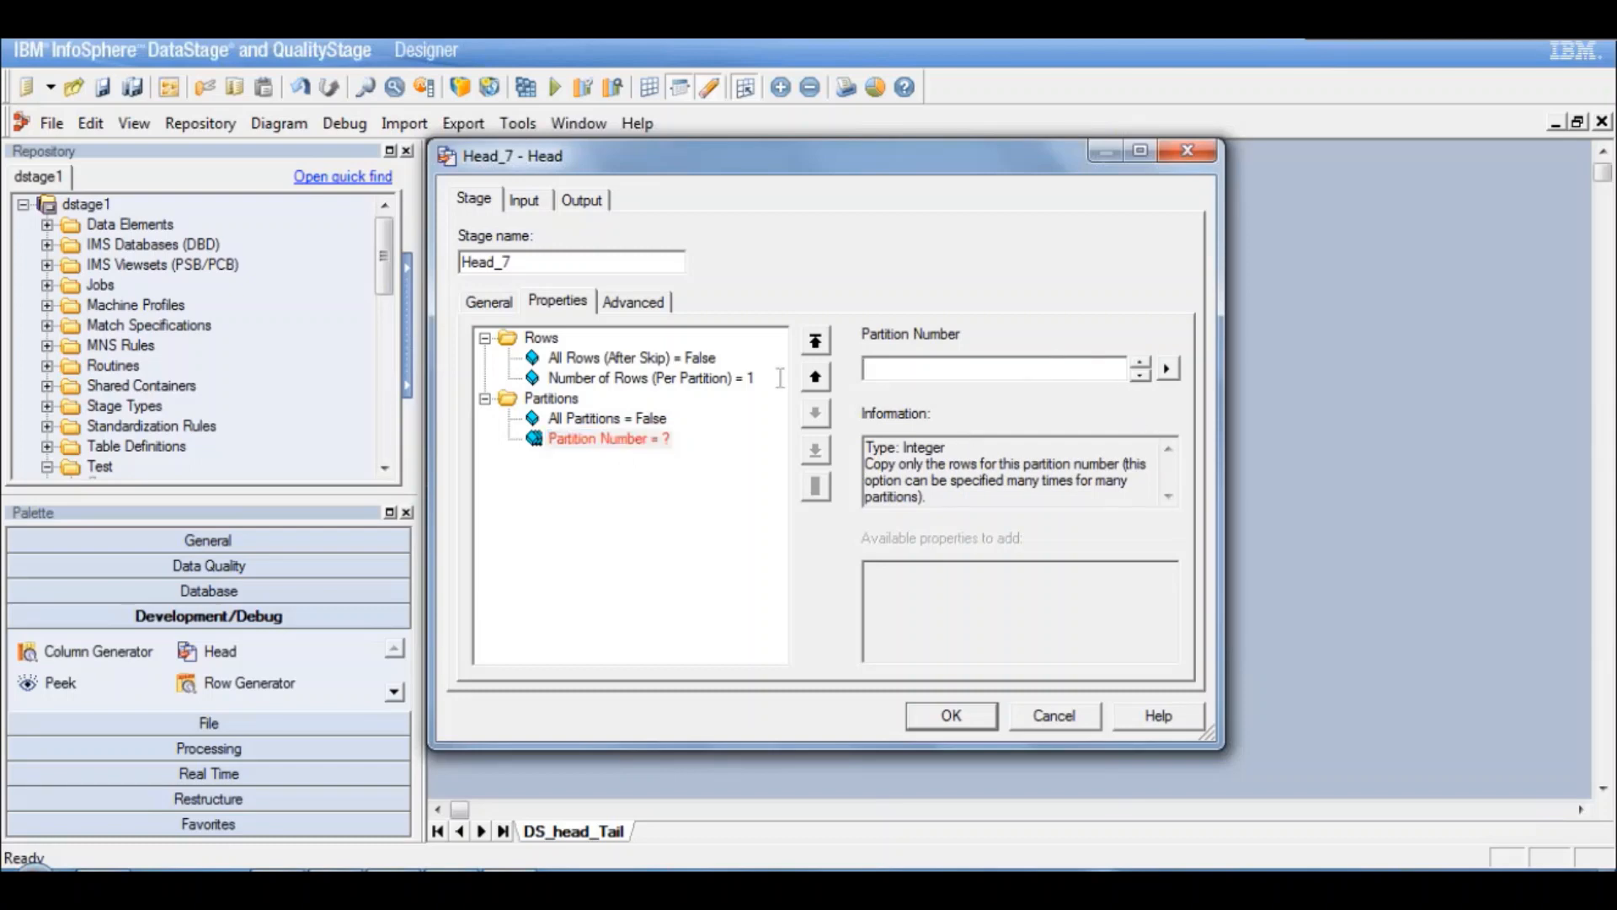
pyautogui.click(606, 418)
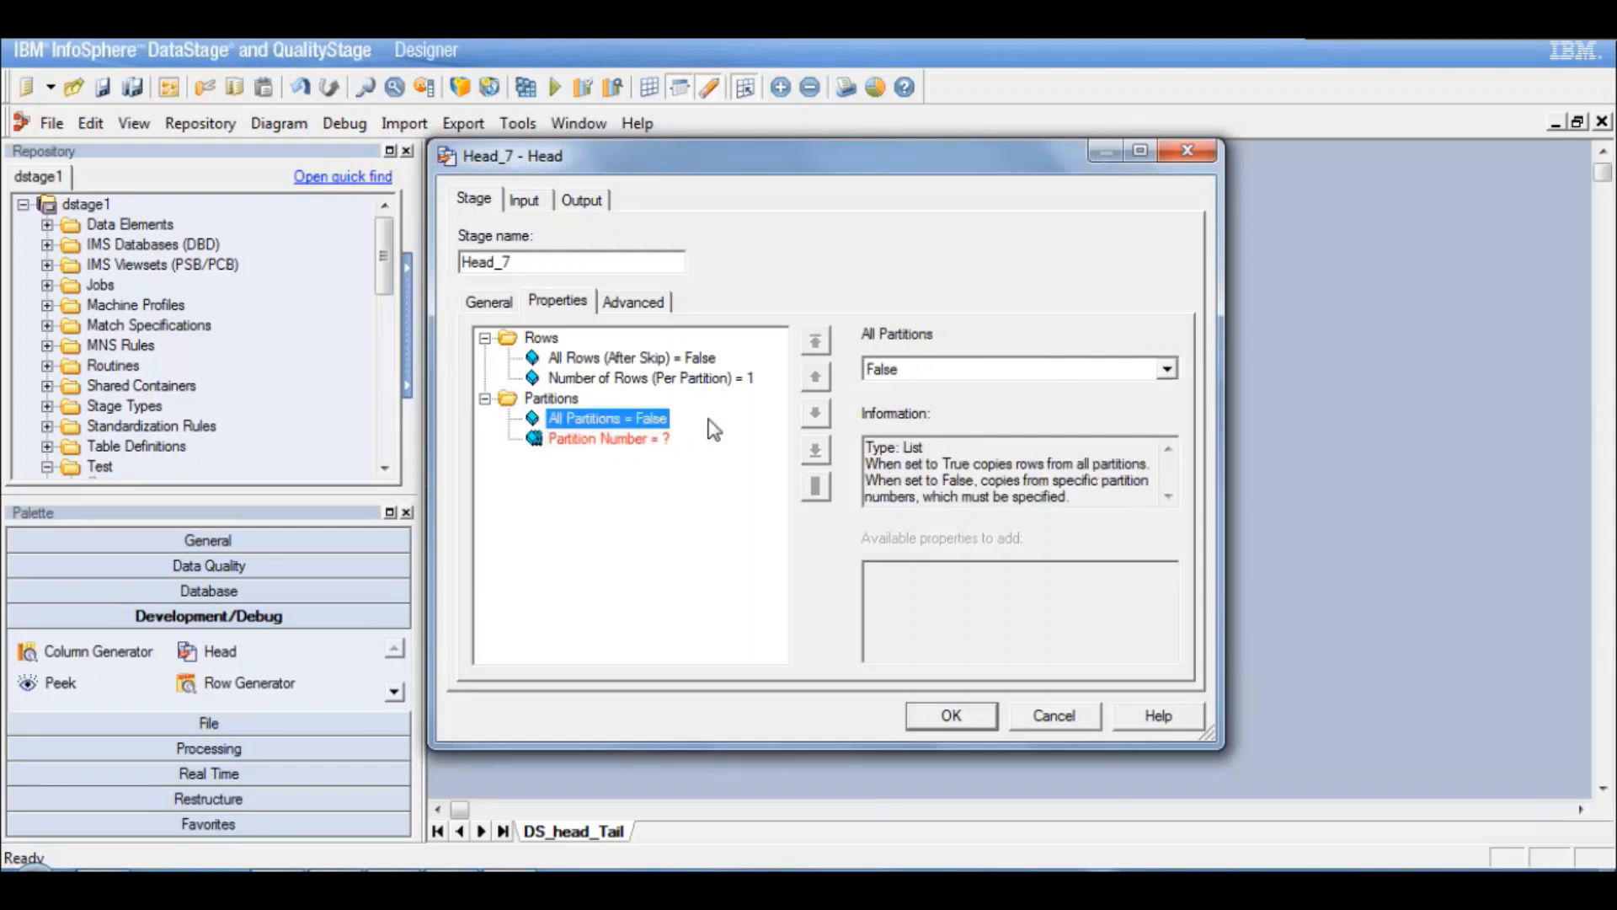
pyautogui.click(1166, 369)
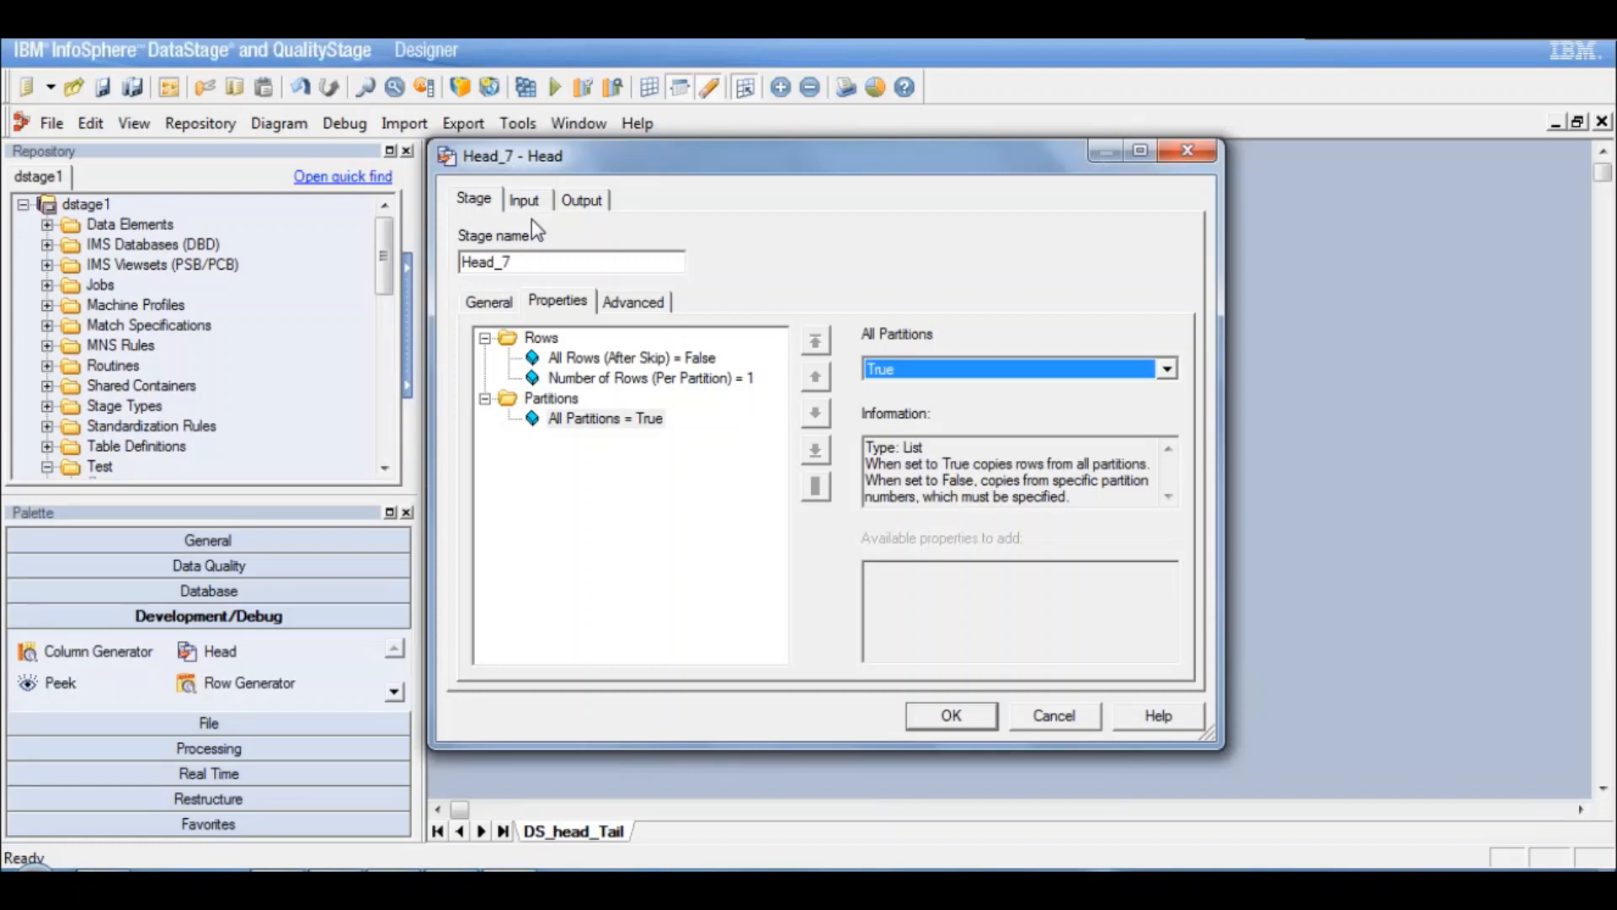
pyautogui.moveTo(630, 428)
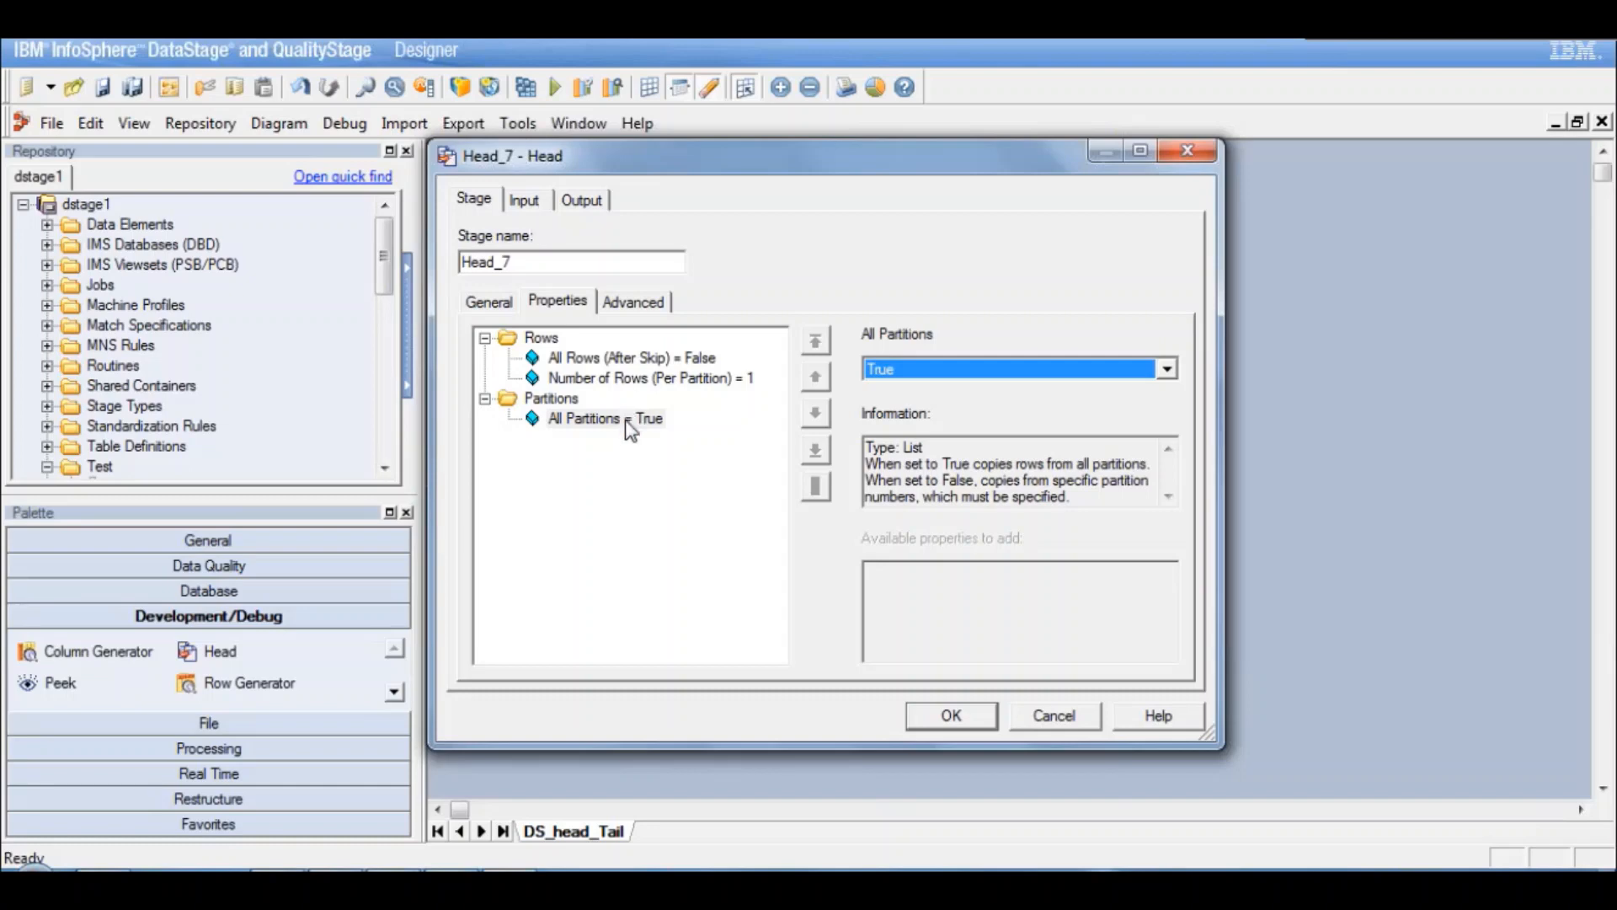
pyautogui.moveTo(595, 375)
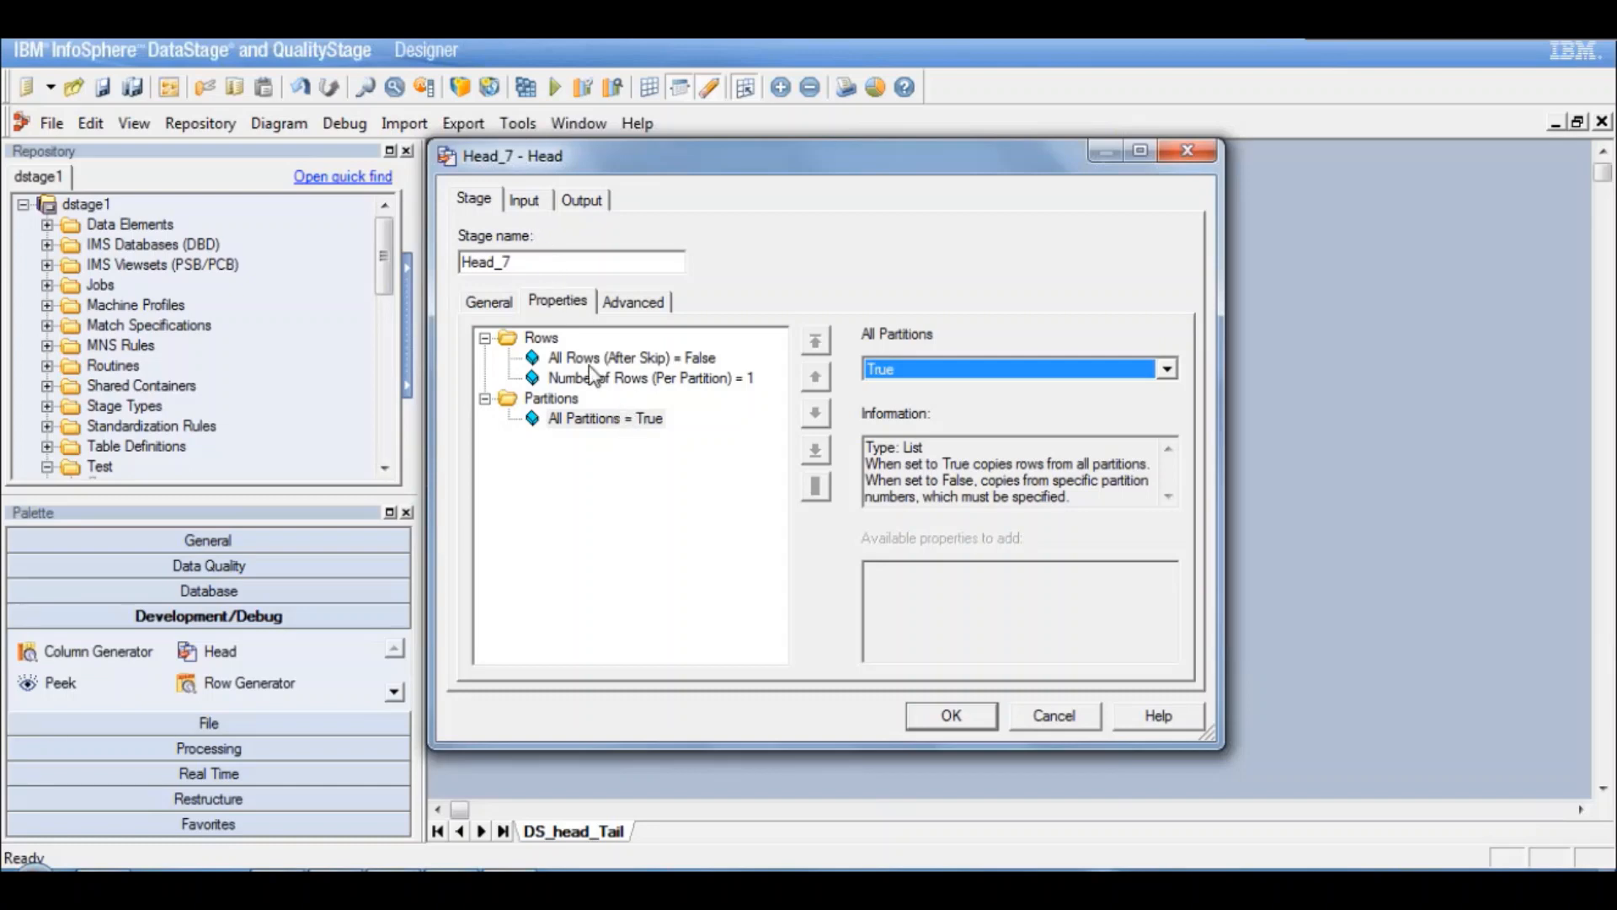
pyautogui.moveTo(535, 213)
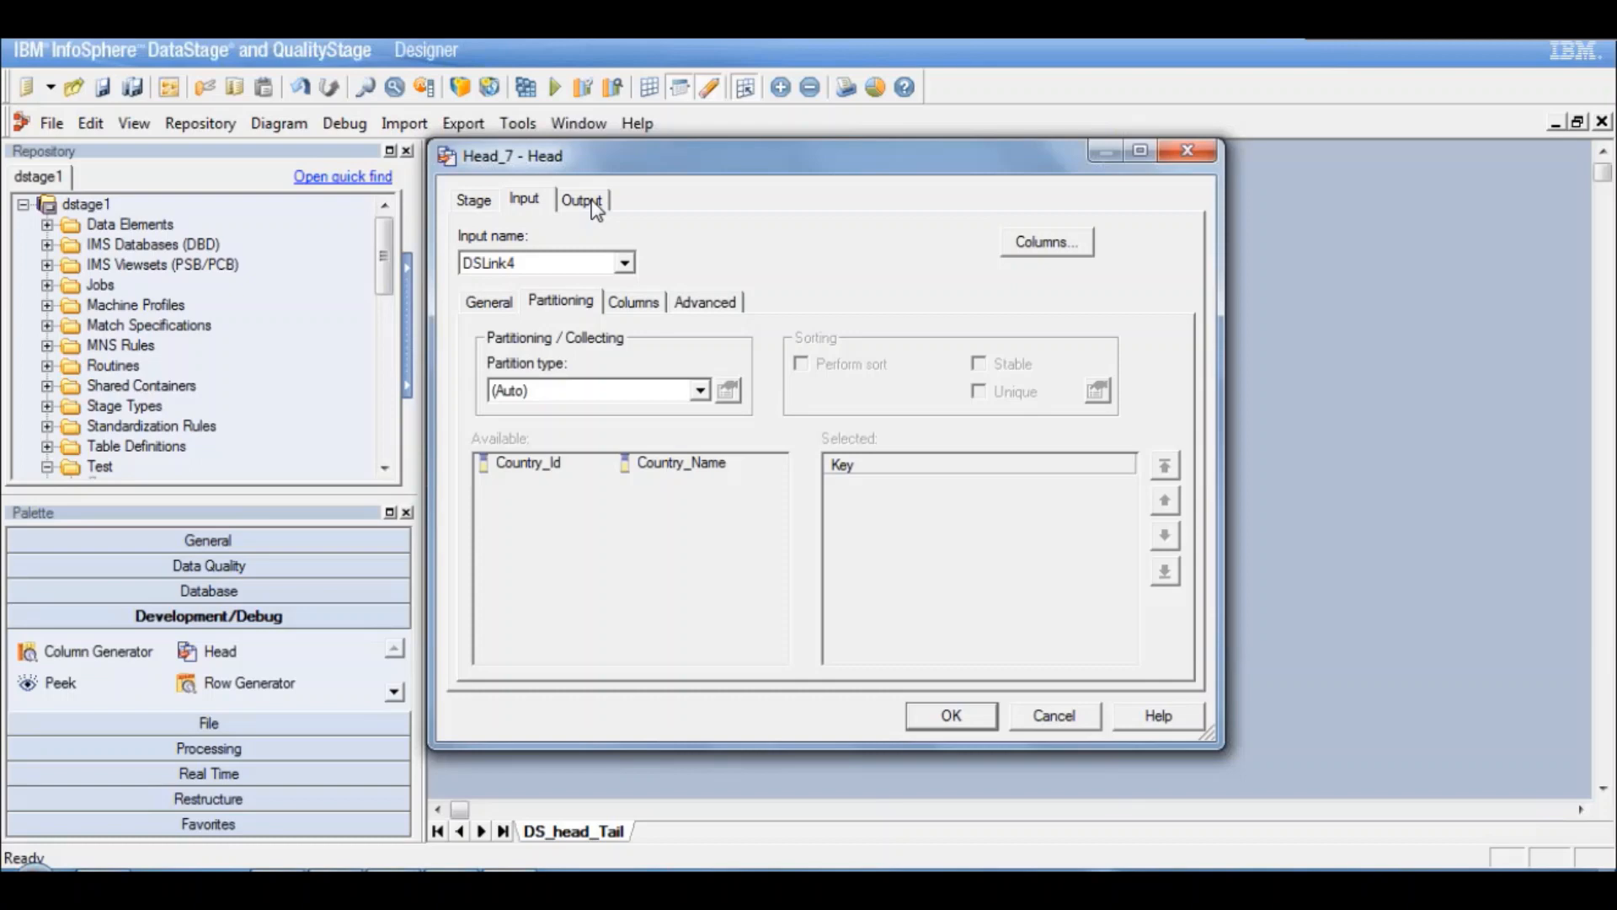
# Step: Confirm DSLink4's Country_Id and Country_Name map to DSLink9 and accept the Head_7 settings
pyautogui.click(581, 199)
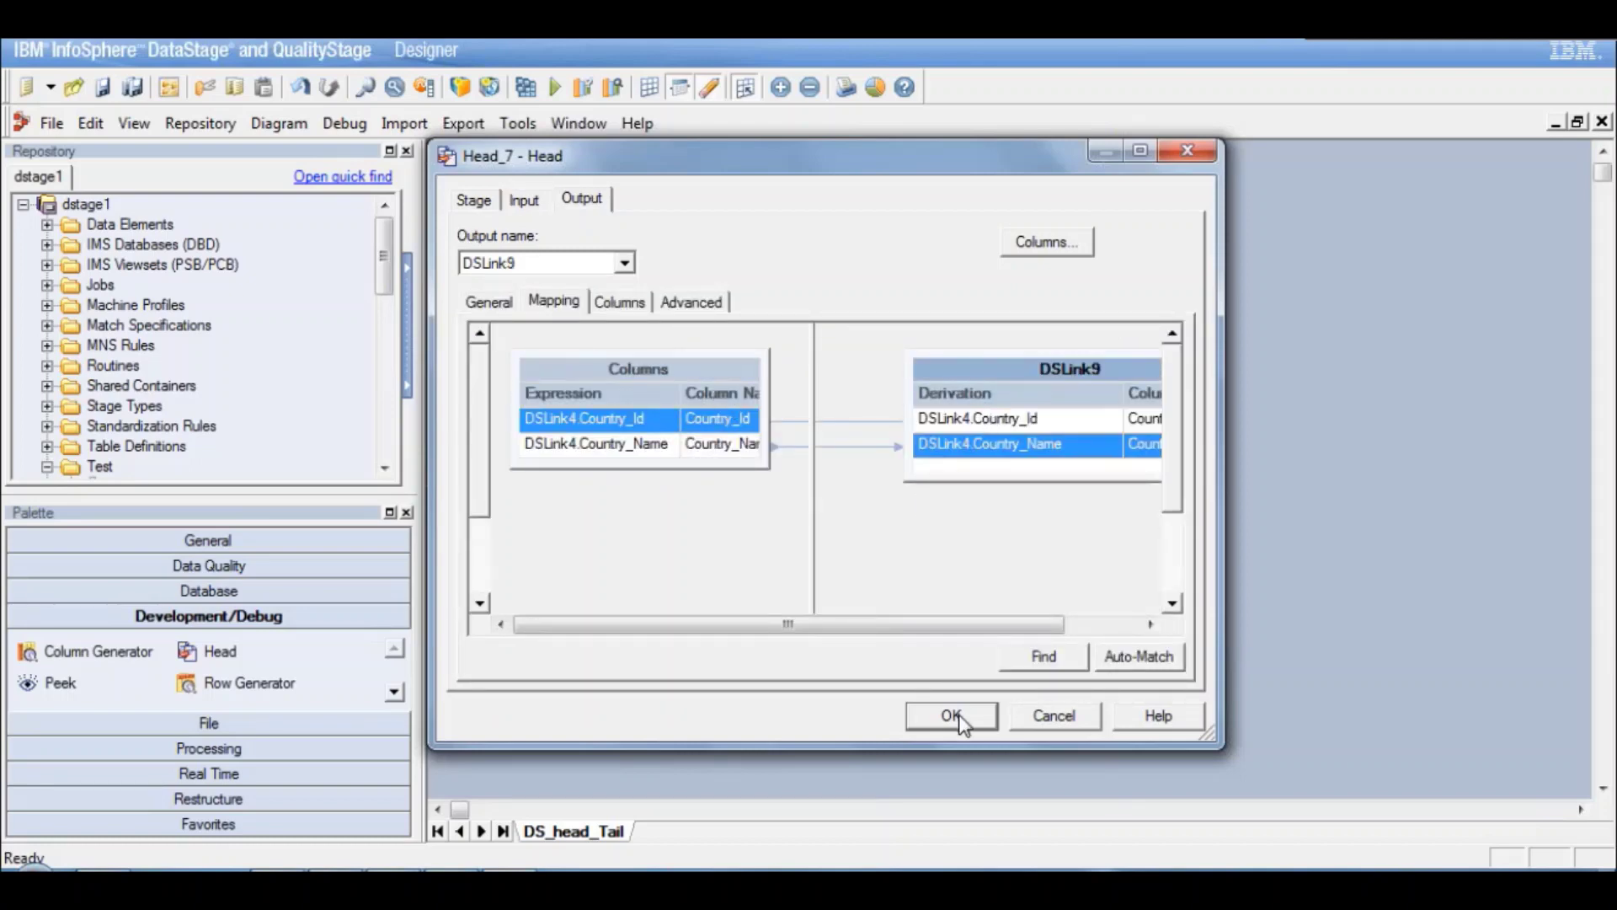
pyautogui.moveTo(989, 706)
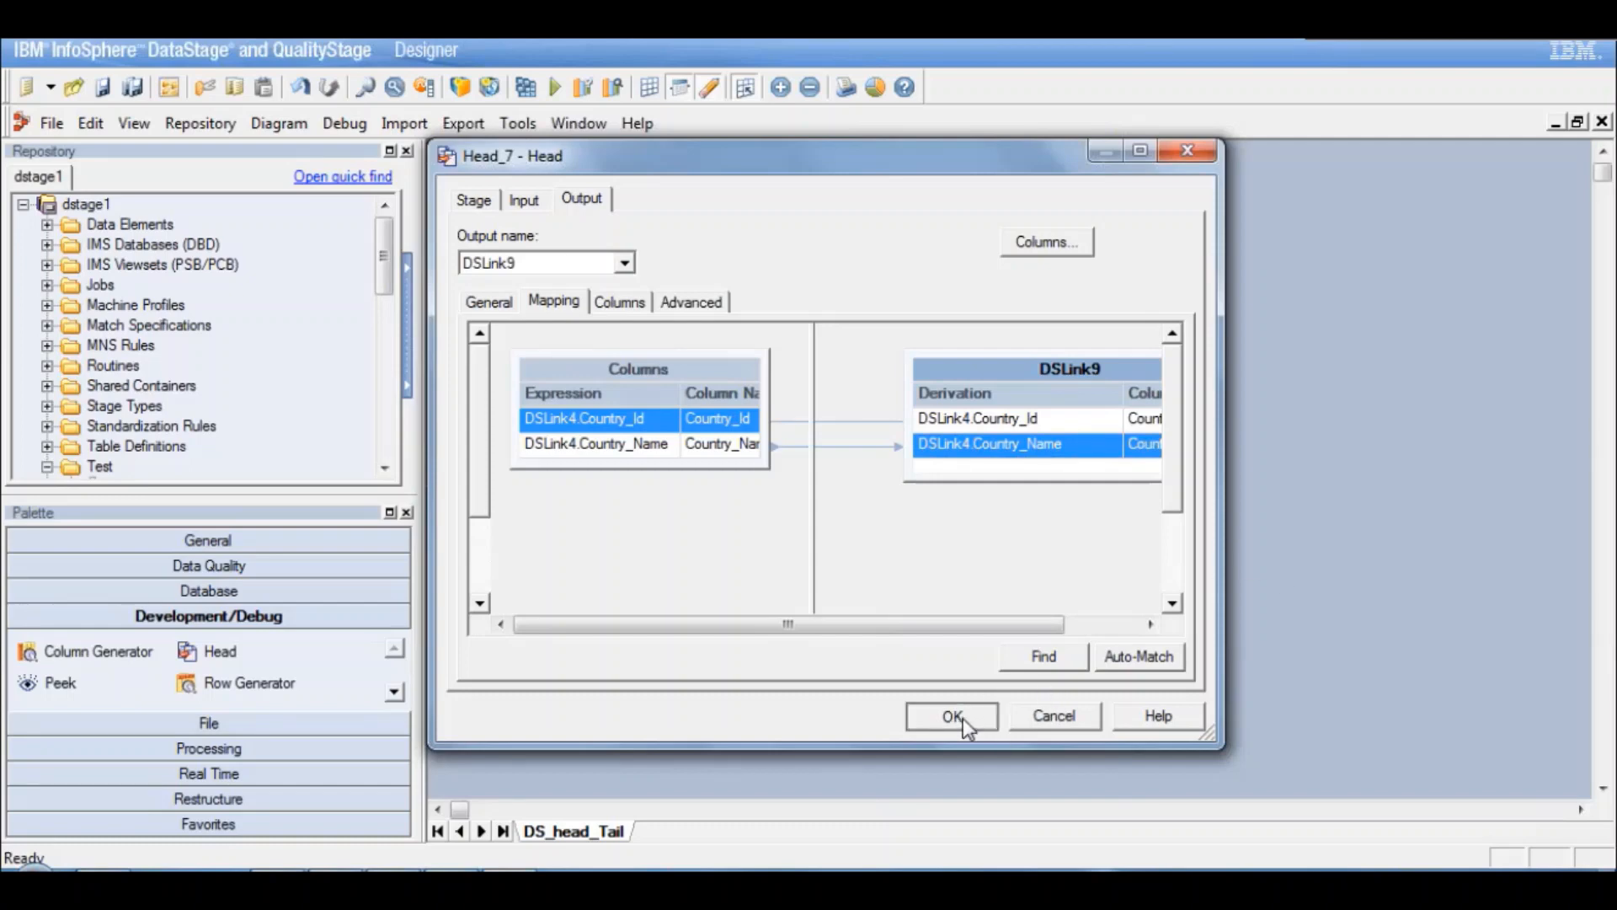
pyautogui.click(949, 716)
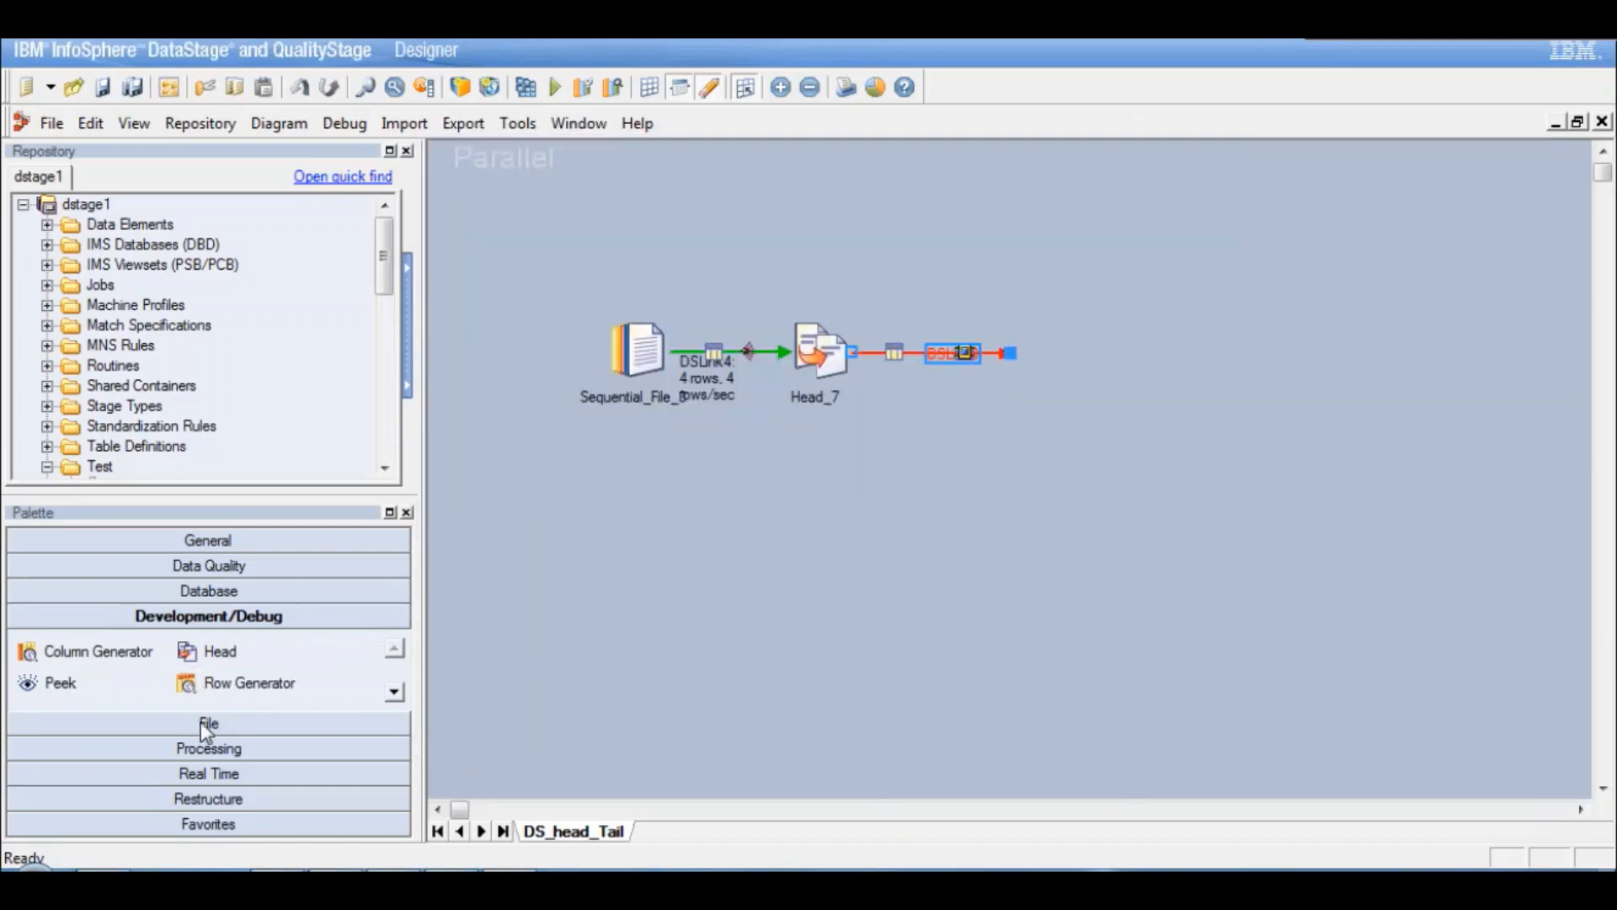
# Step: Set Data_Set_10's target file to /tmp/Ds_test_head.ds, check its incoming columns and accept
pyautogui.click(209, 723)
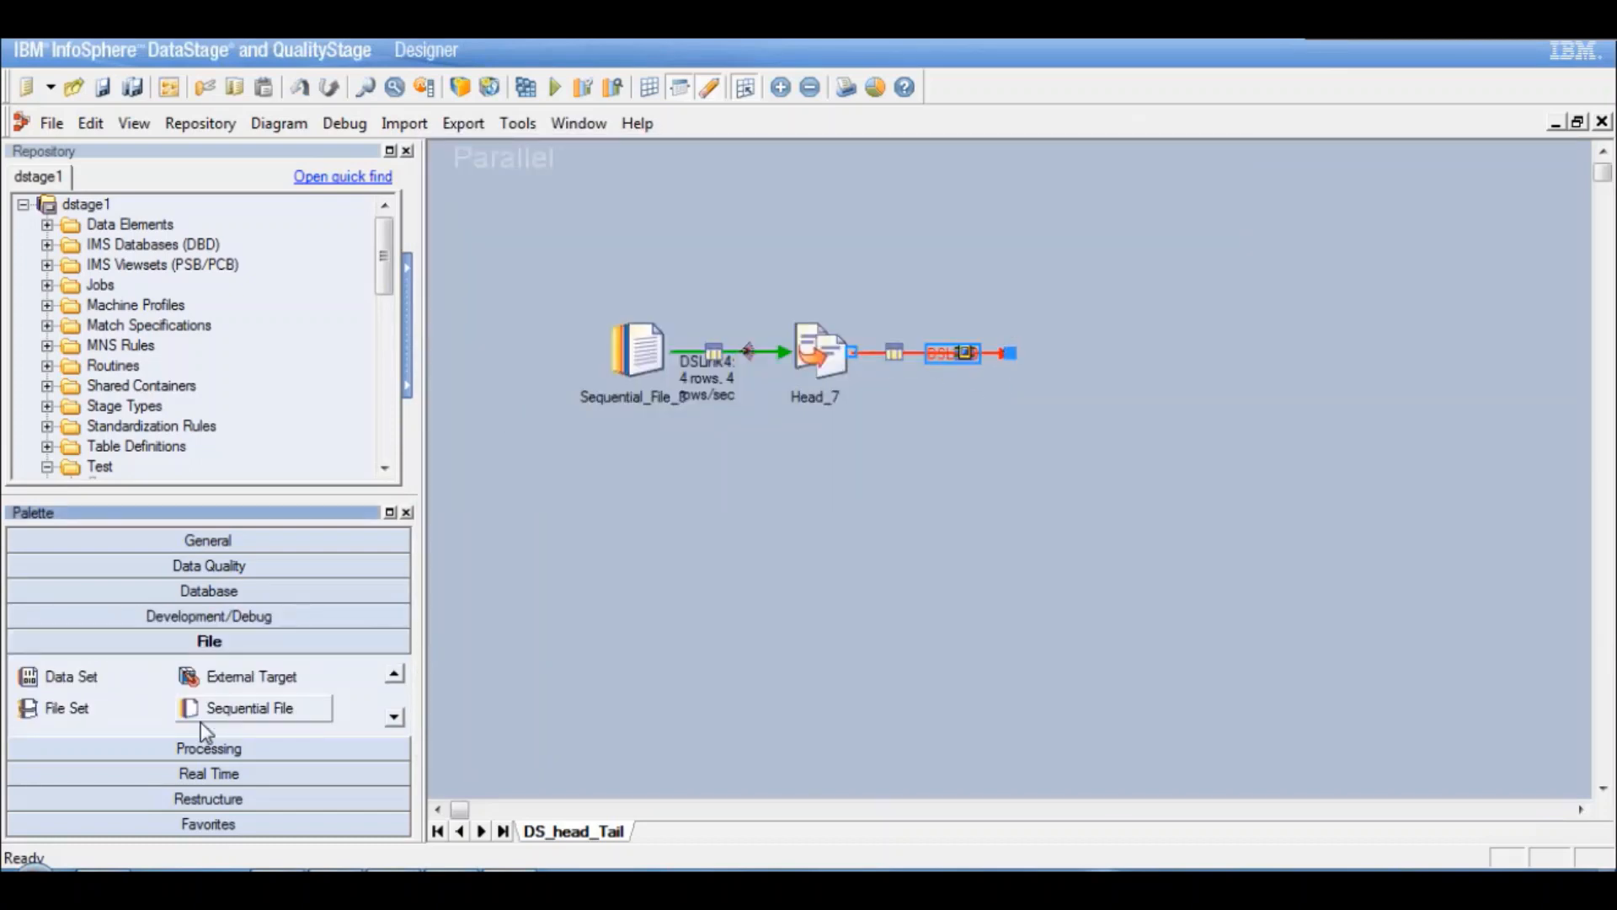
pyautogui.moveTo(66, 708)
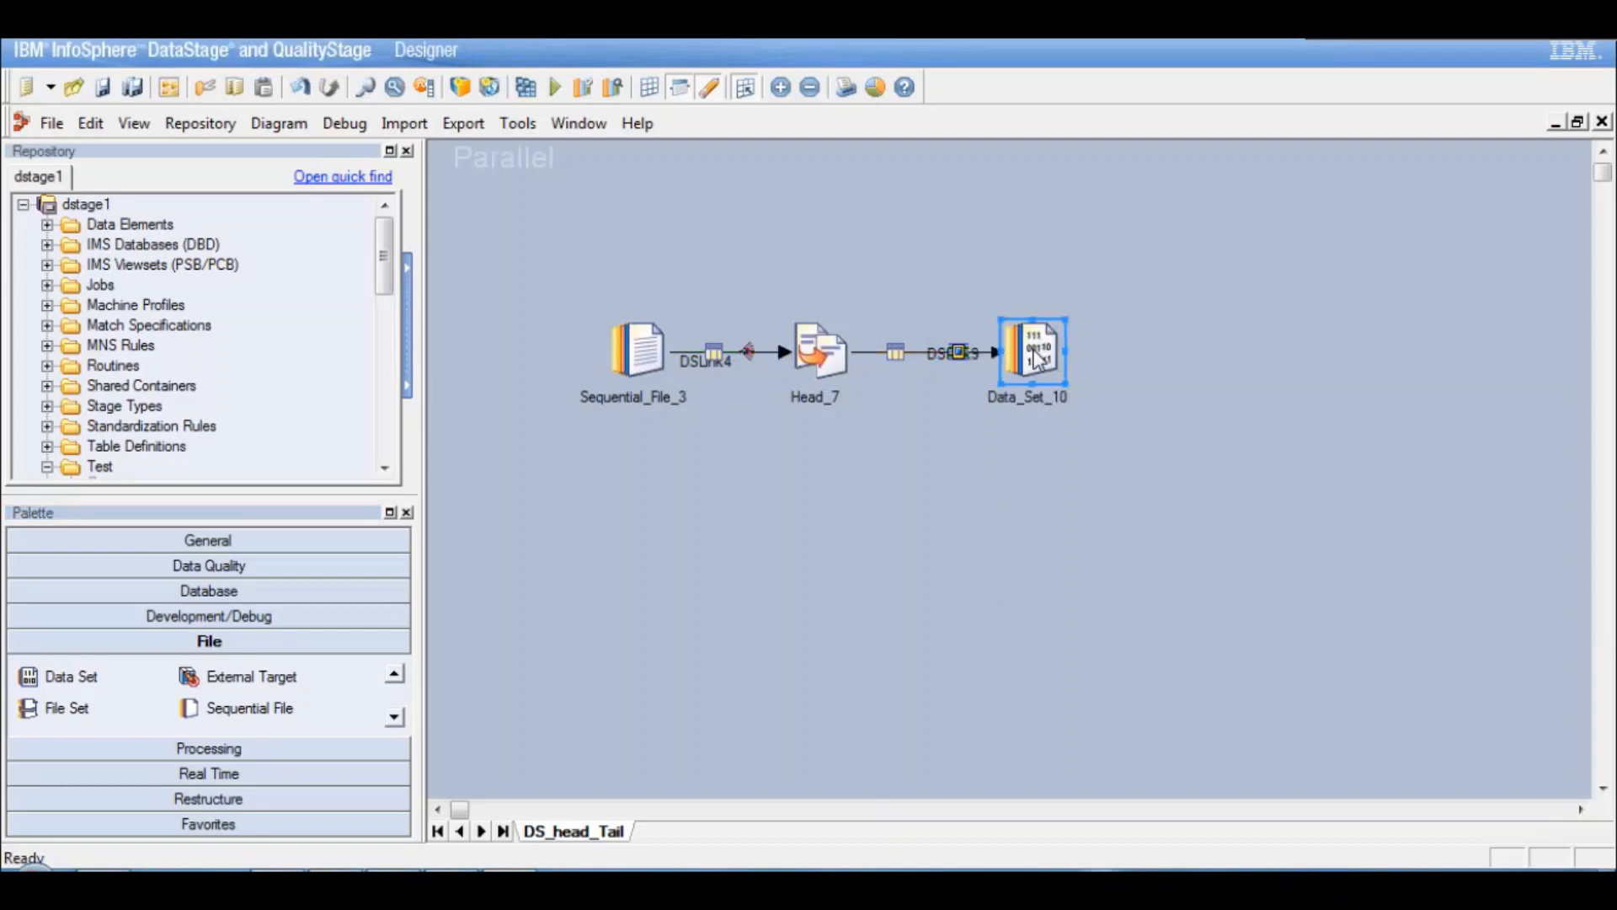
pyautogui.doubleClick(1031, 351)
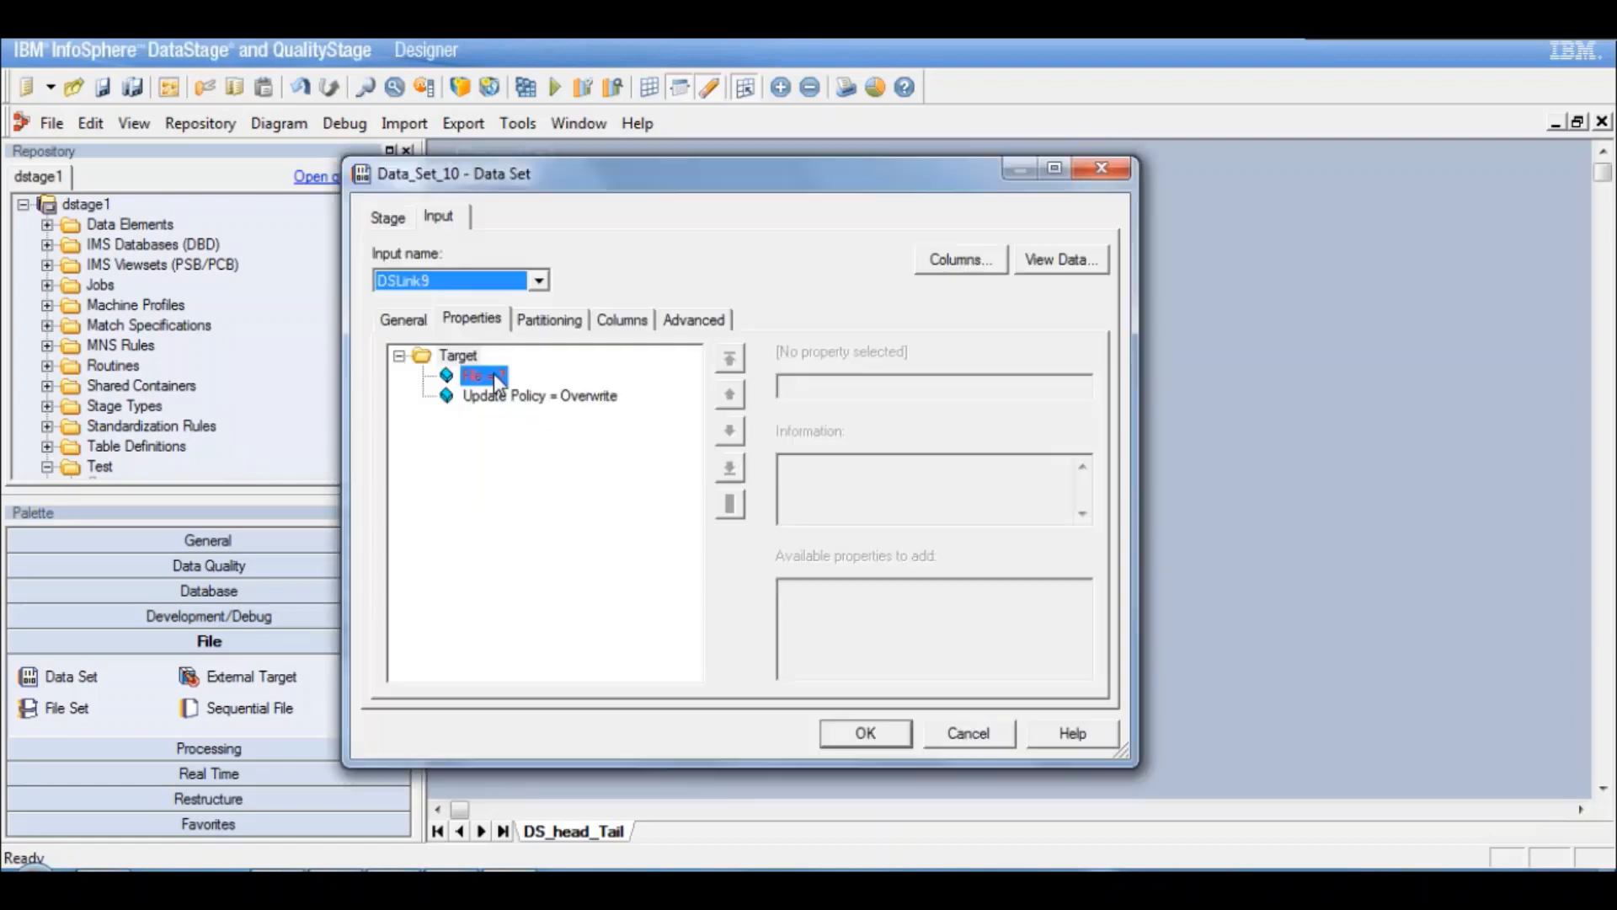
pyautogui.click(477, 374)
pyautogui.write('/tmp/Ds_test_h')
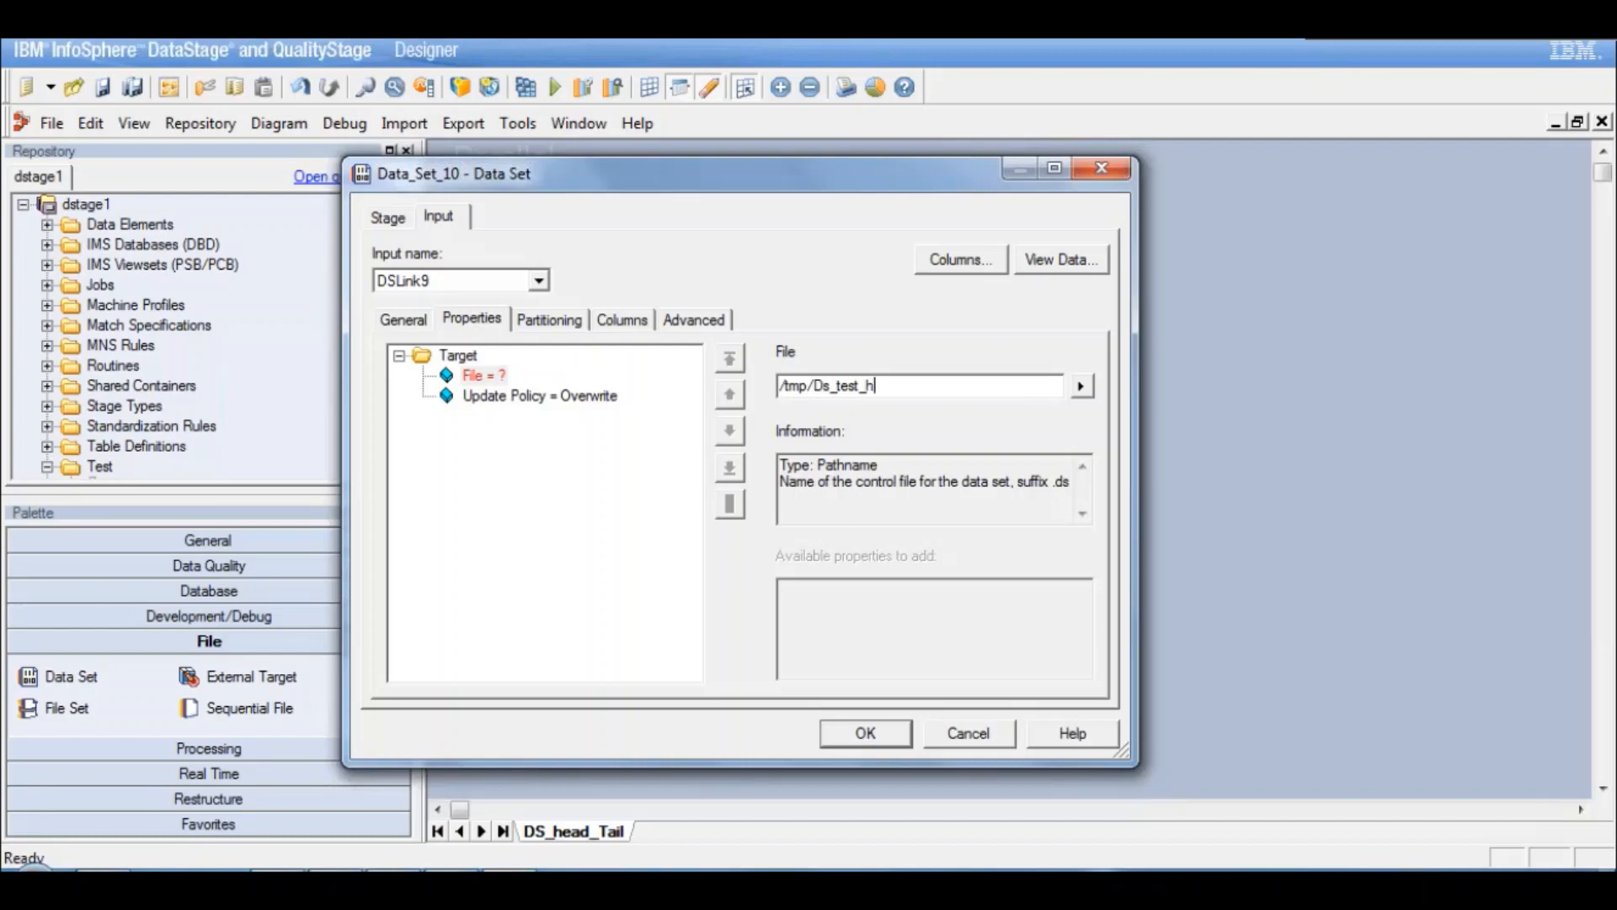
pyautogui.write('ead')
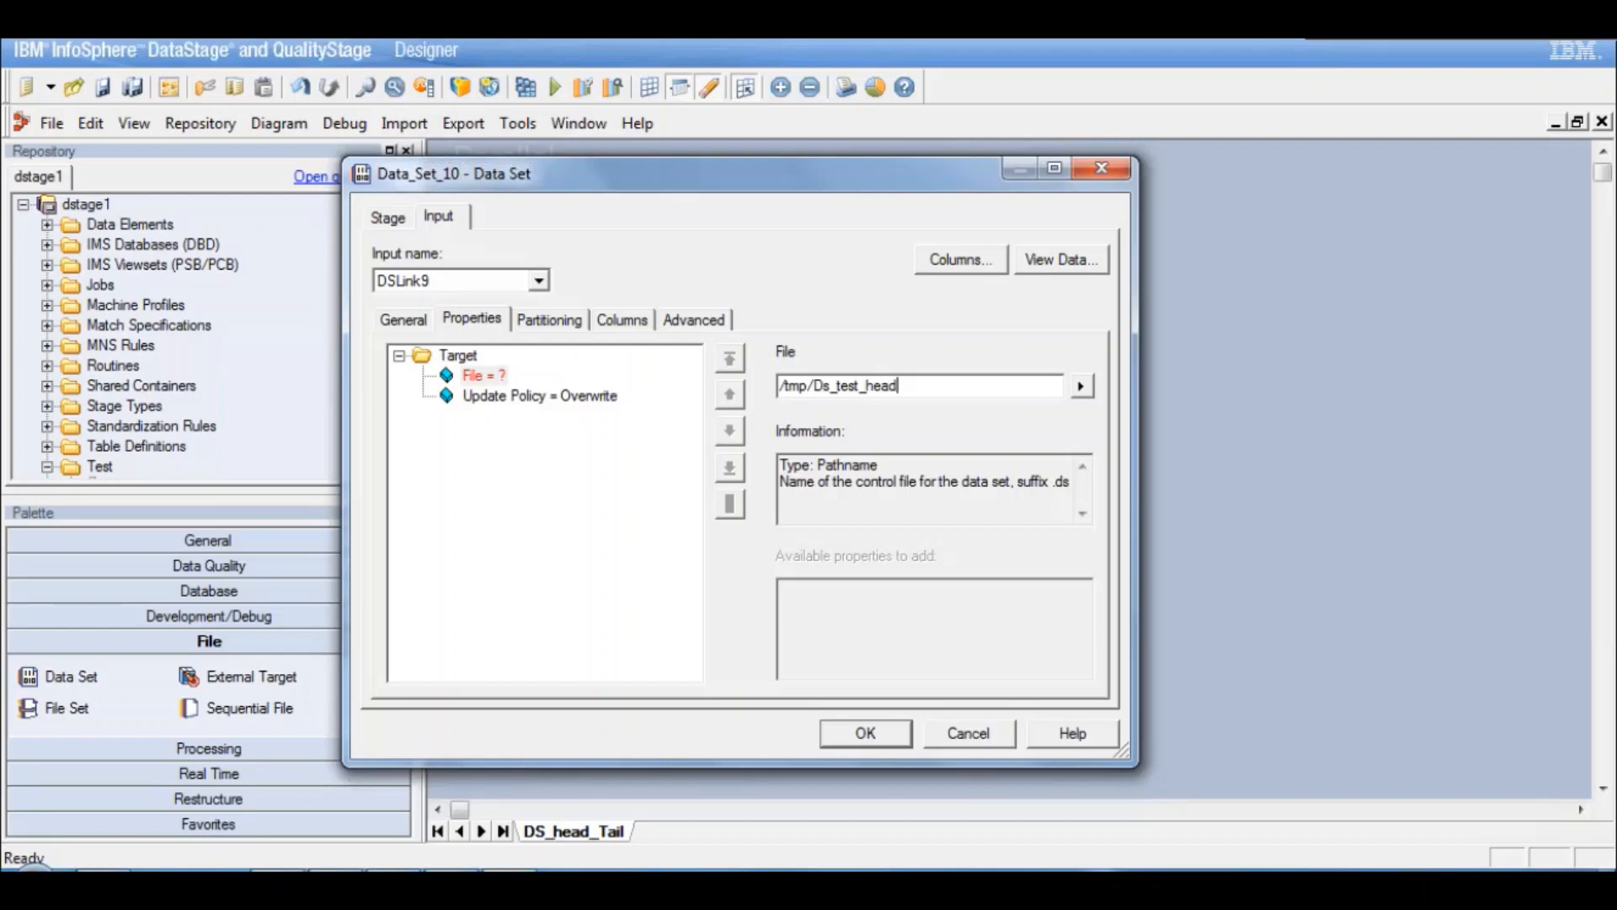
pyautogui.write('.ds')
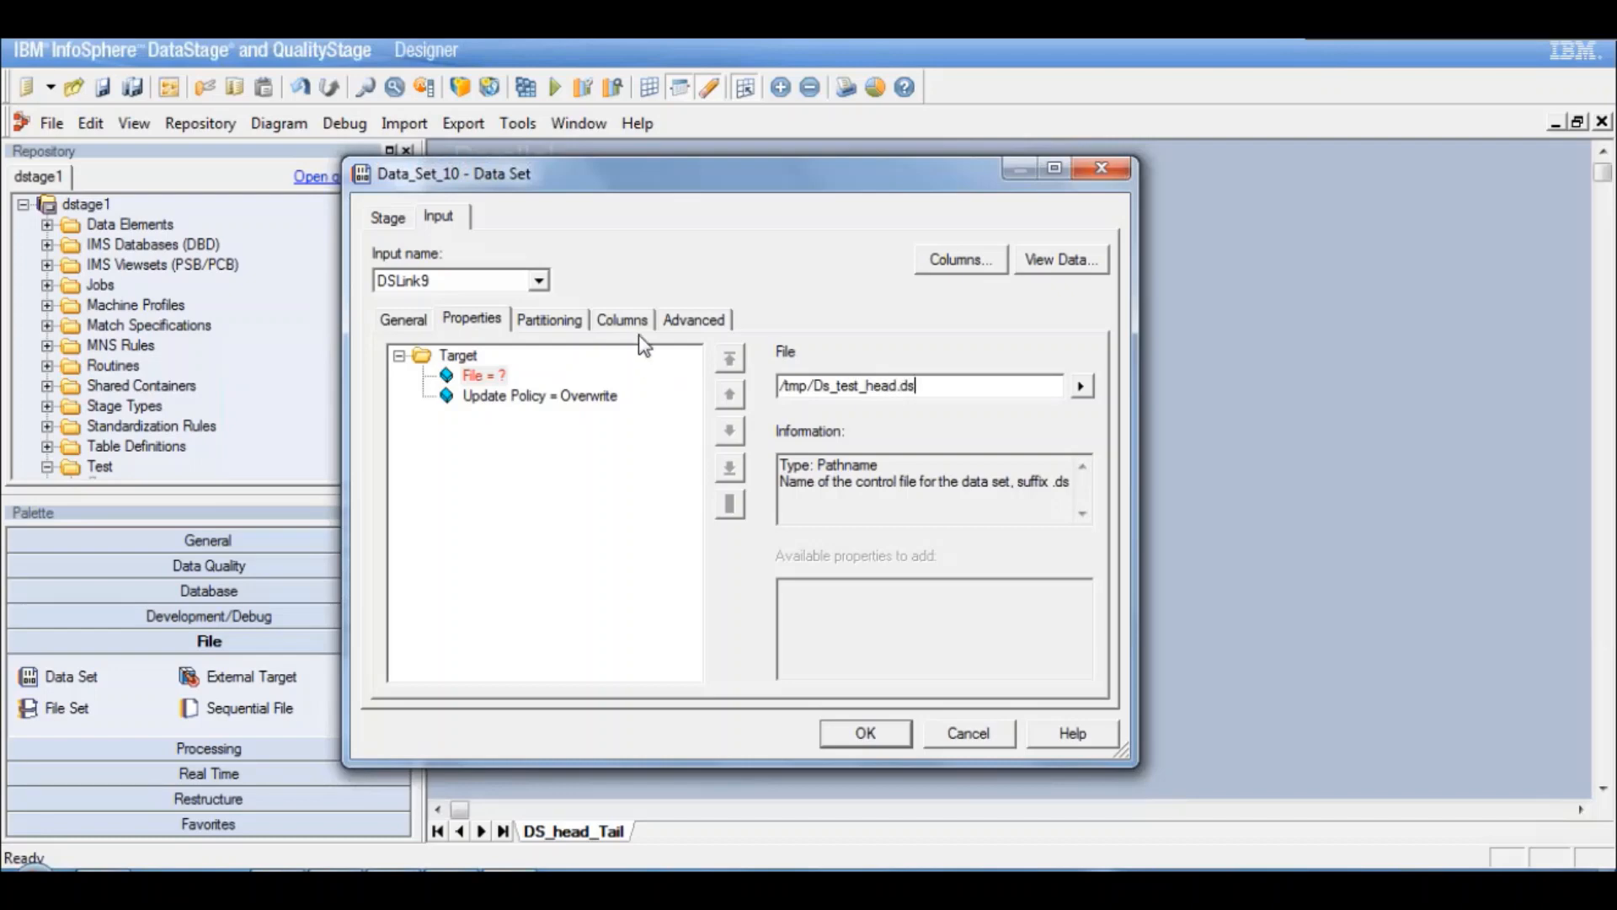
pyautogui.click(622, 320)
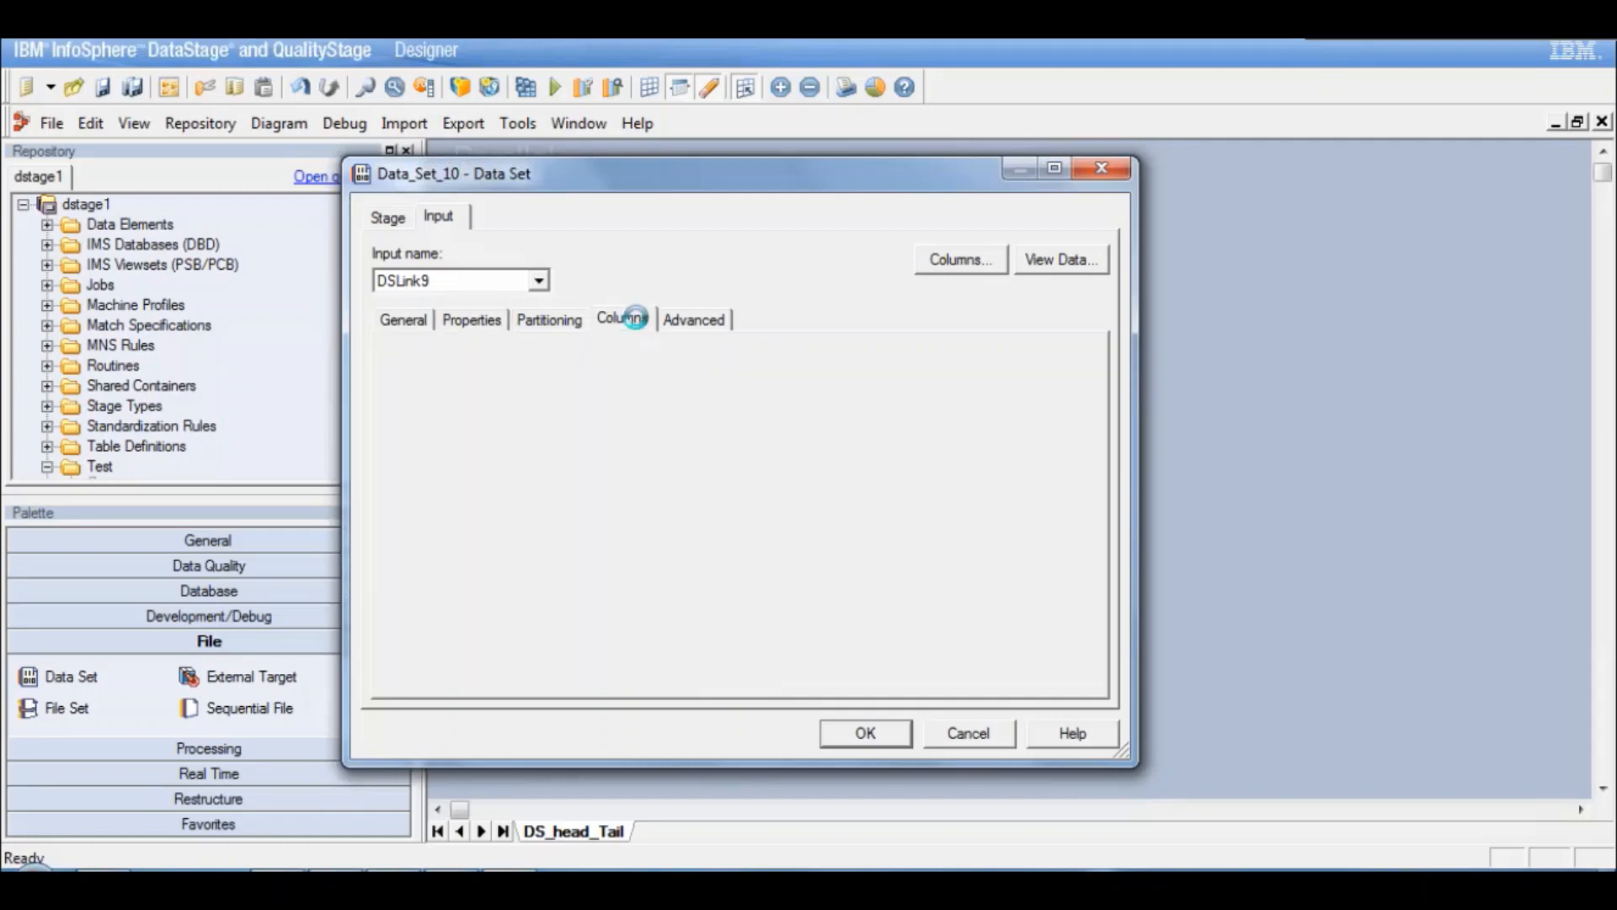
pyautogui.click(862, 733)
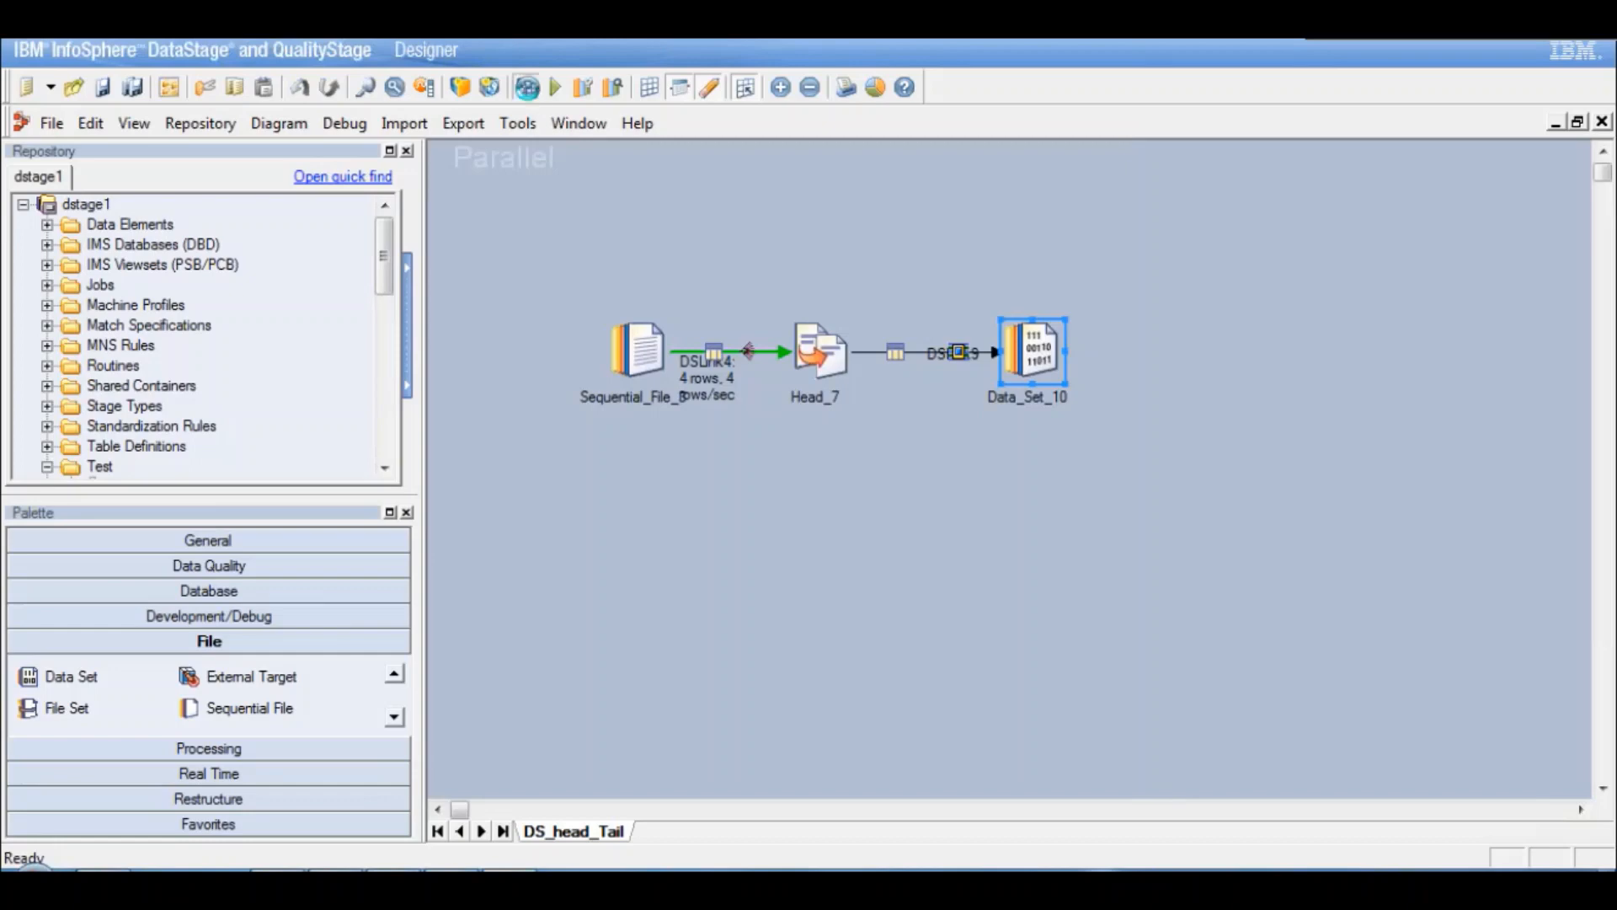
# Step: Compile DS_head_Tail, saving it first, and dismiss the successful compilation report
pyautogui.click(525, 86)
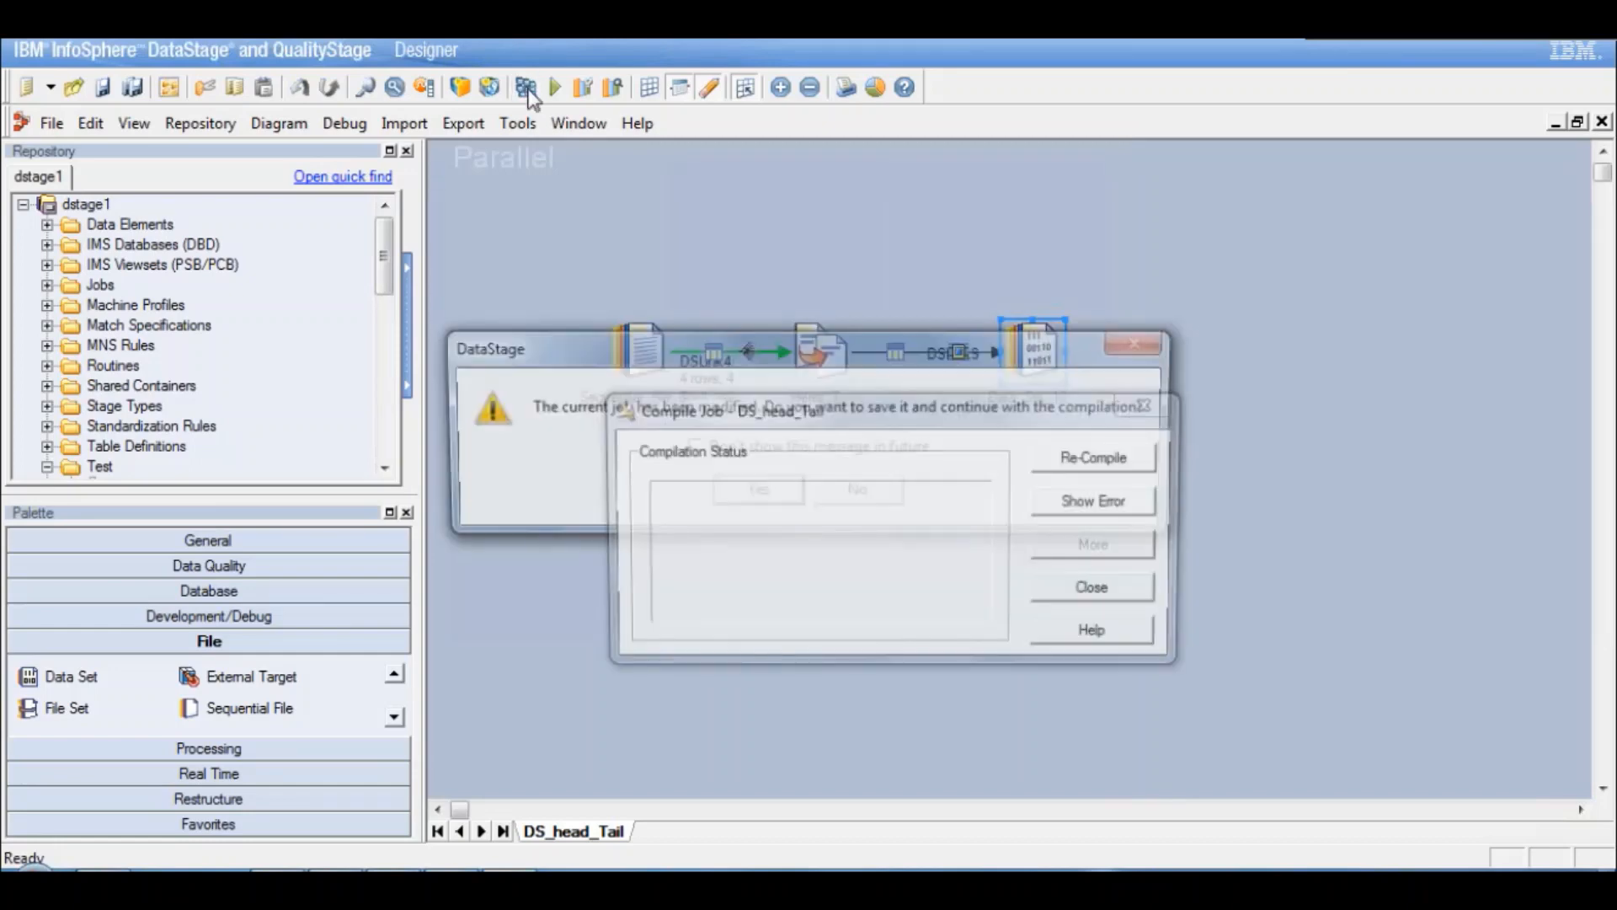
pyautogui.click(758, 489)
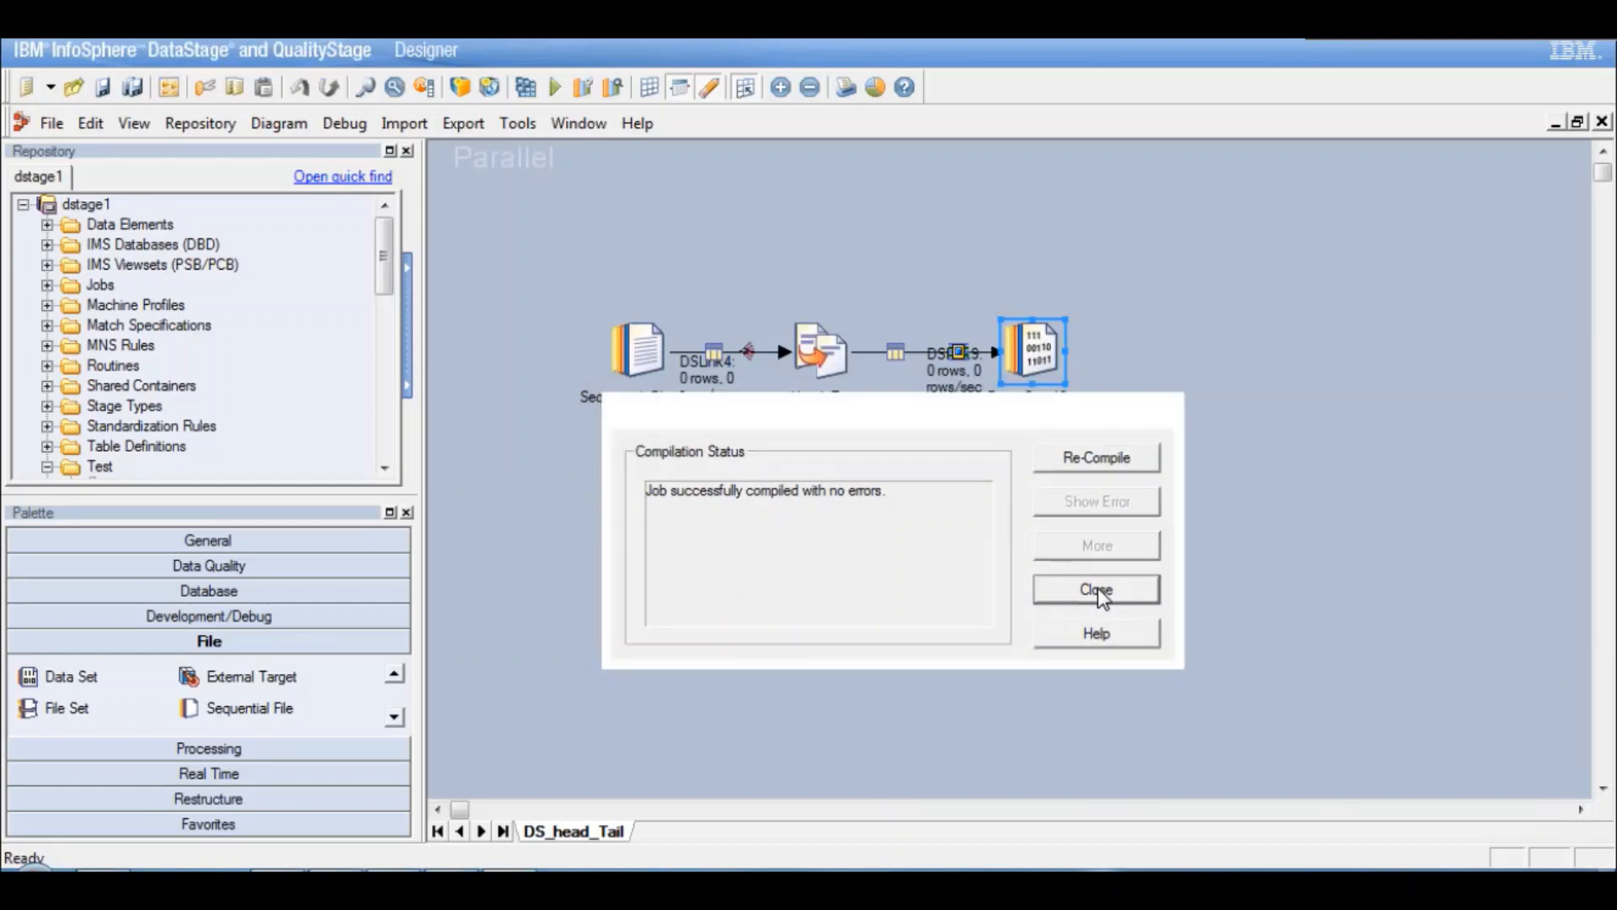
pyautogui.click(1095, 590)
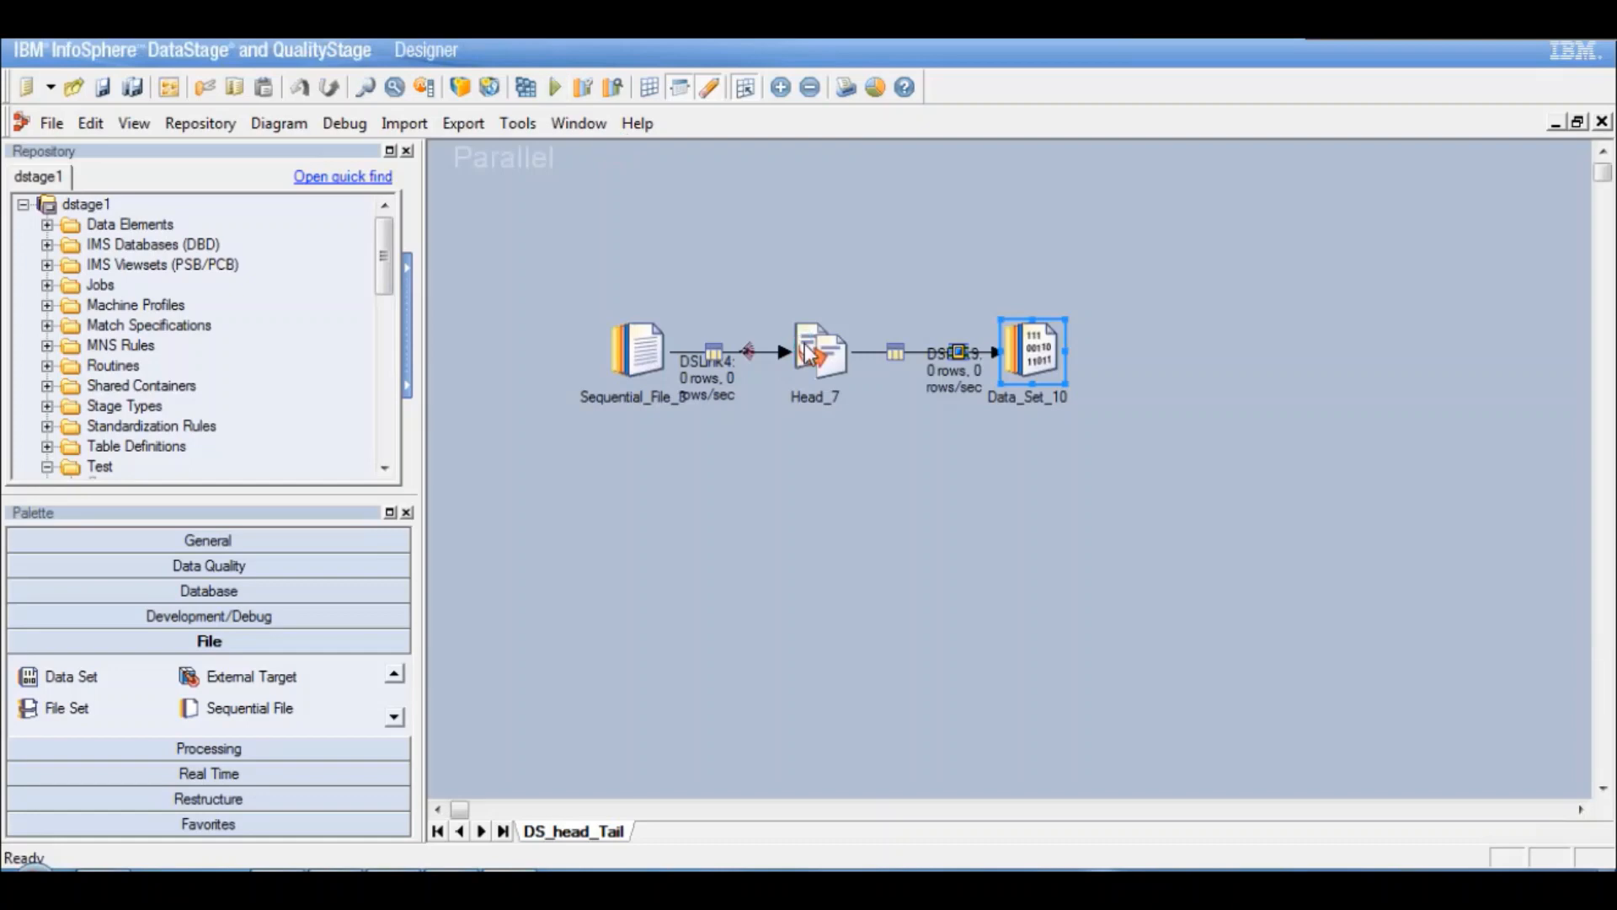
# Step: Start the DS_head_Tail run from the Job Run Options dialog
pyautogui.doubleClick(815, 350)
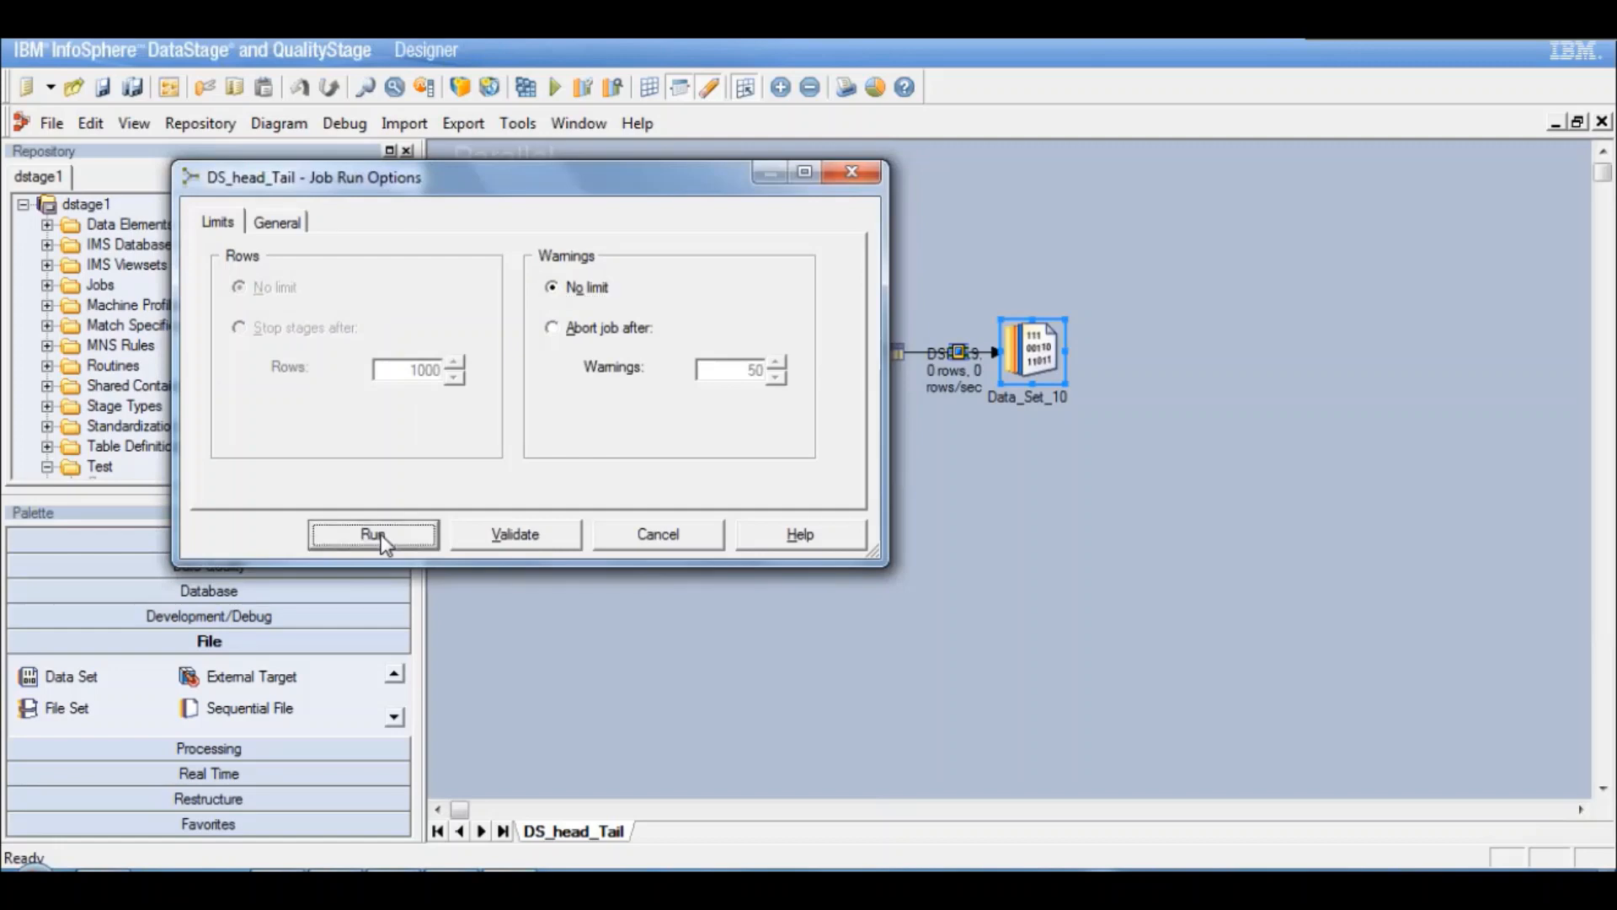
pyautogui.click(371, 534)
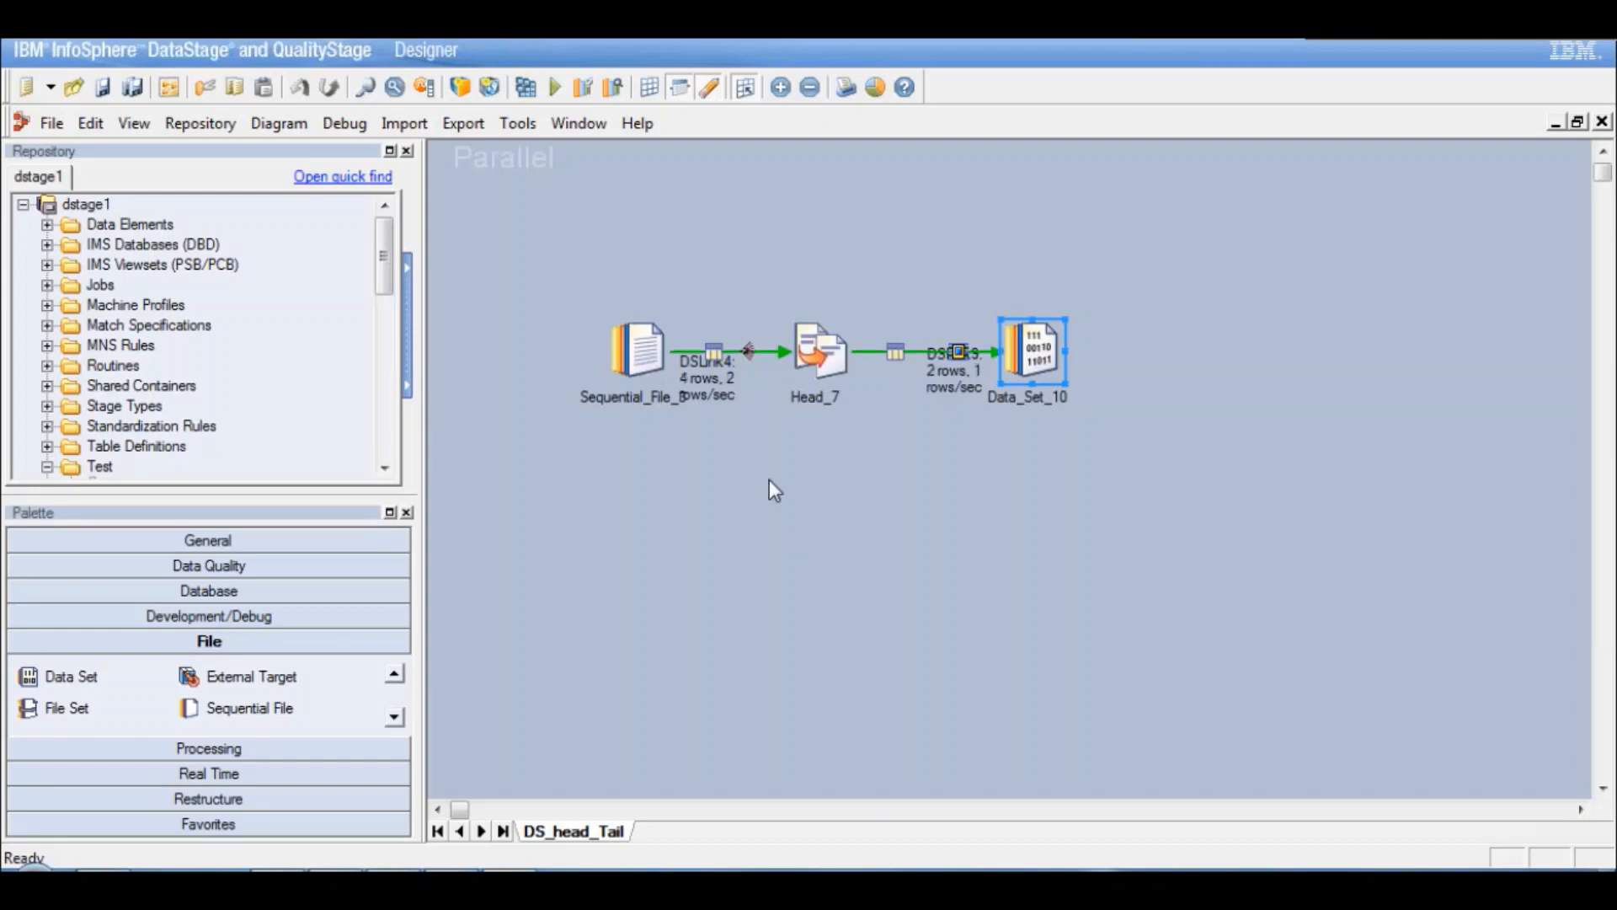
pyautogui.moveTo(733, 418)
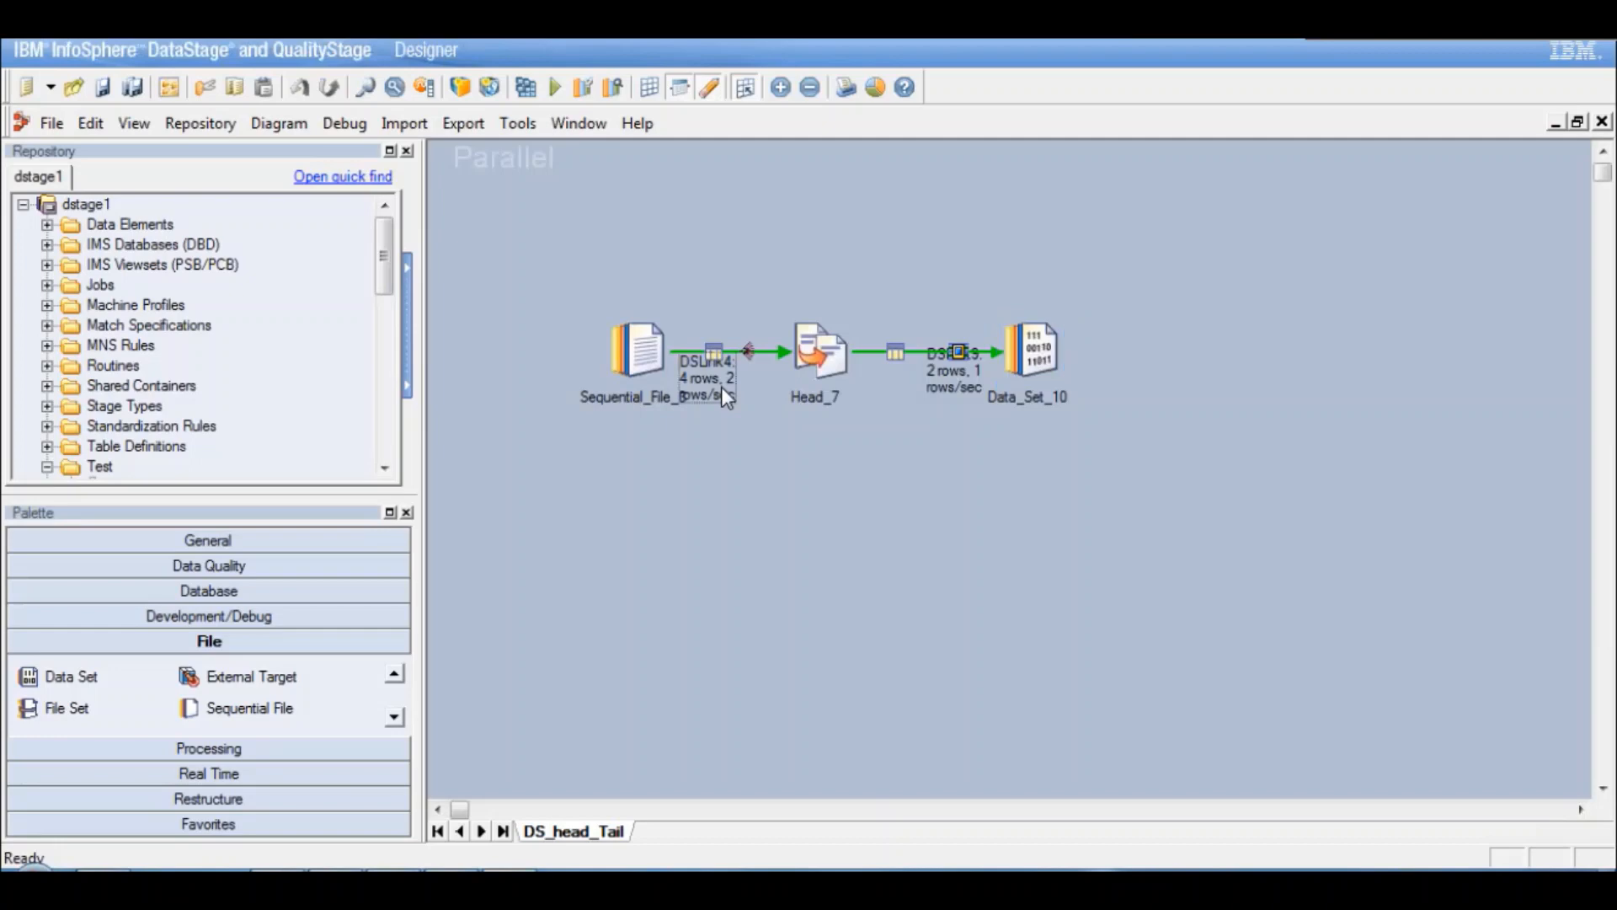
pyautogui.click(728, 360)
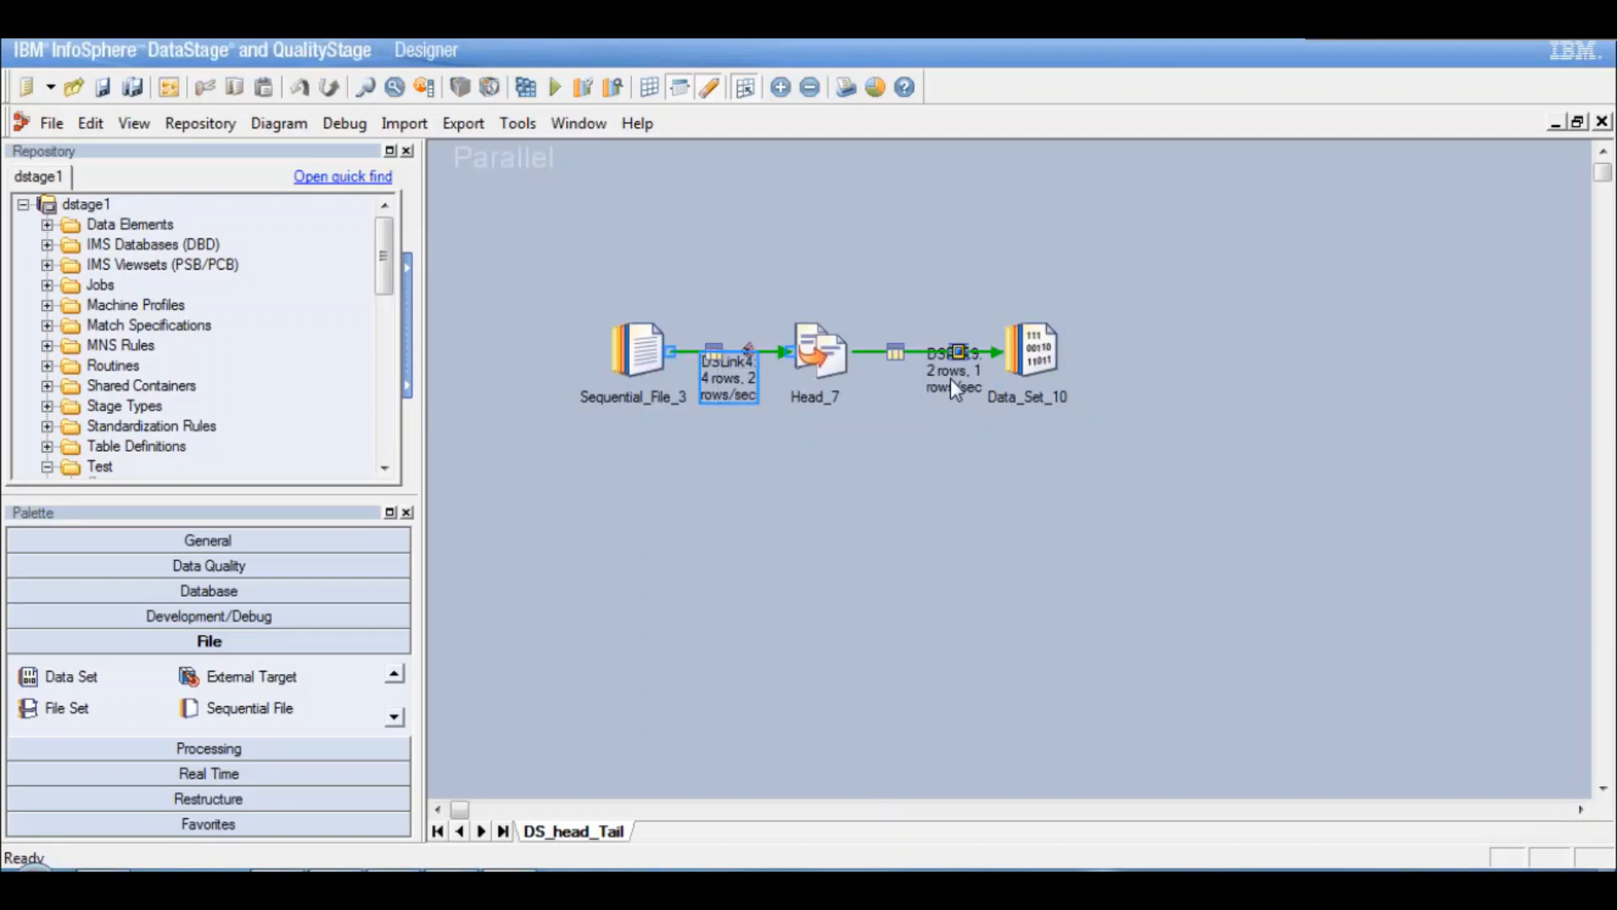
pyautogui.click(932, 387)
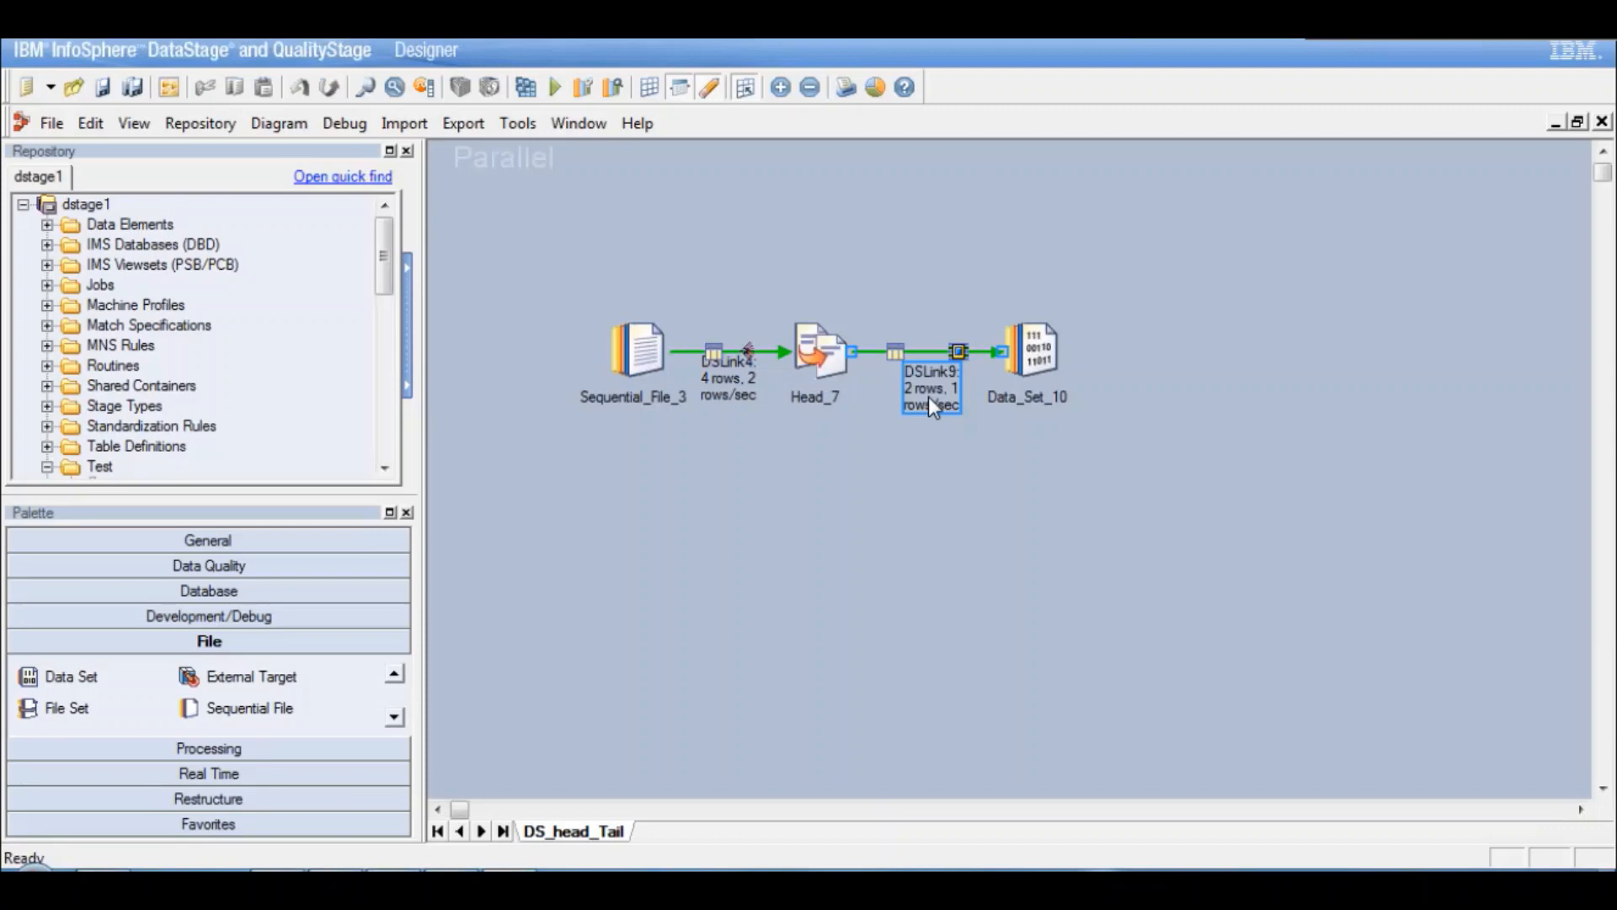
pyautogui.click(816, 349)
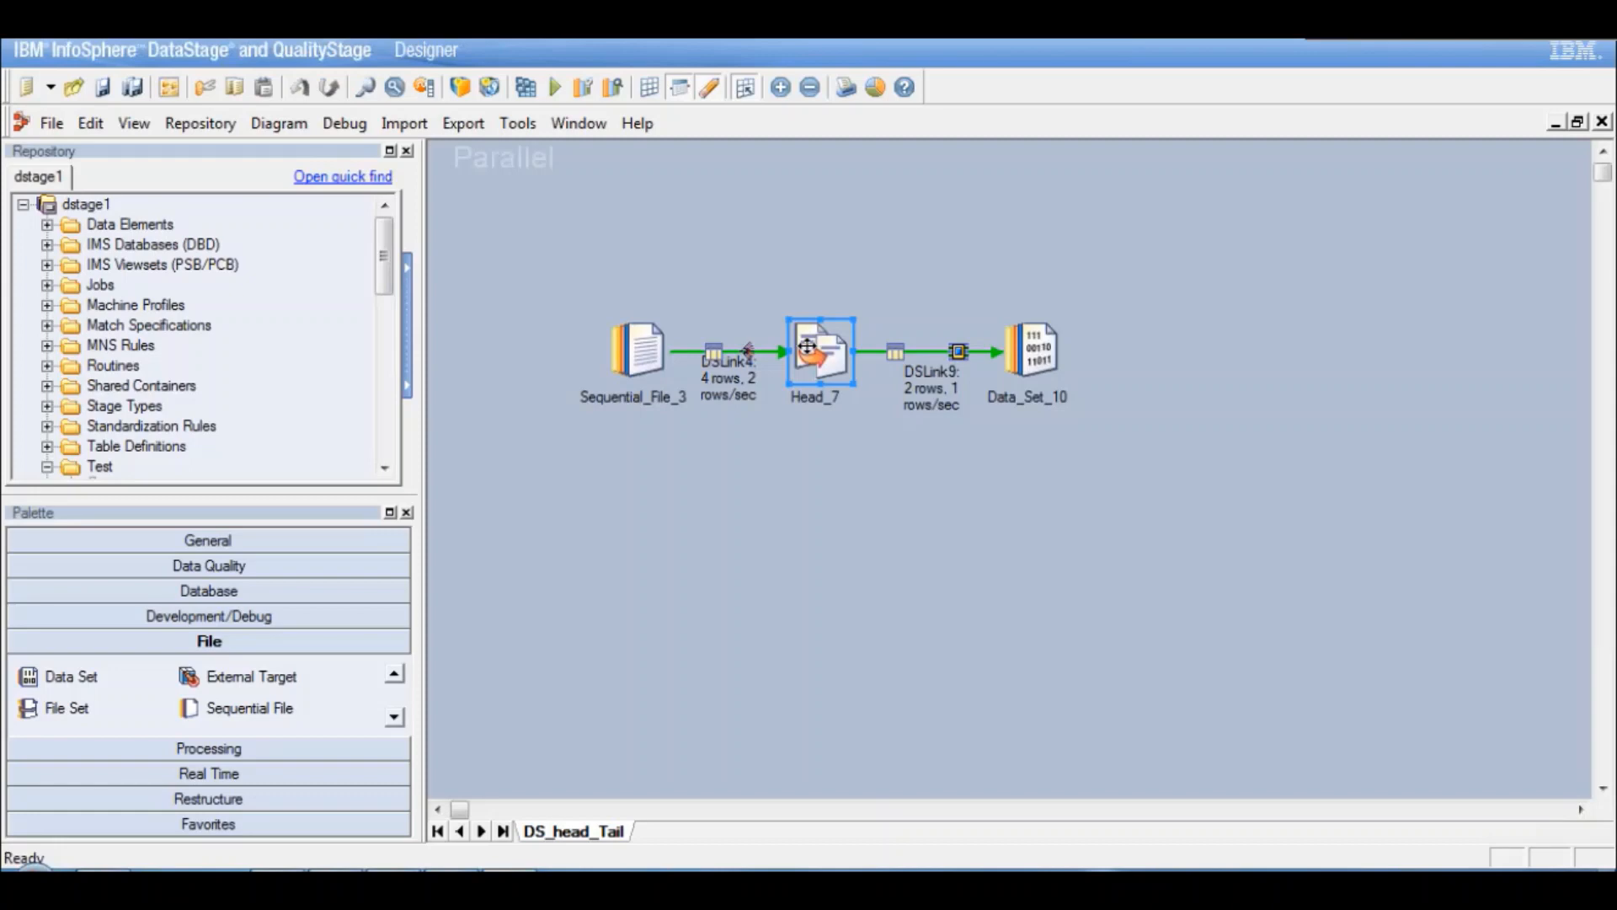
pyautogui.moveTo(448, 677)
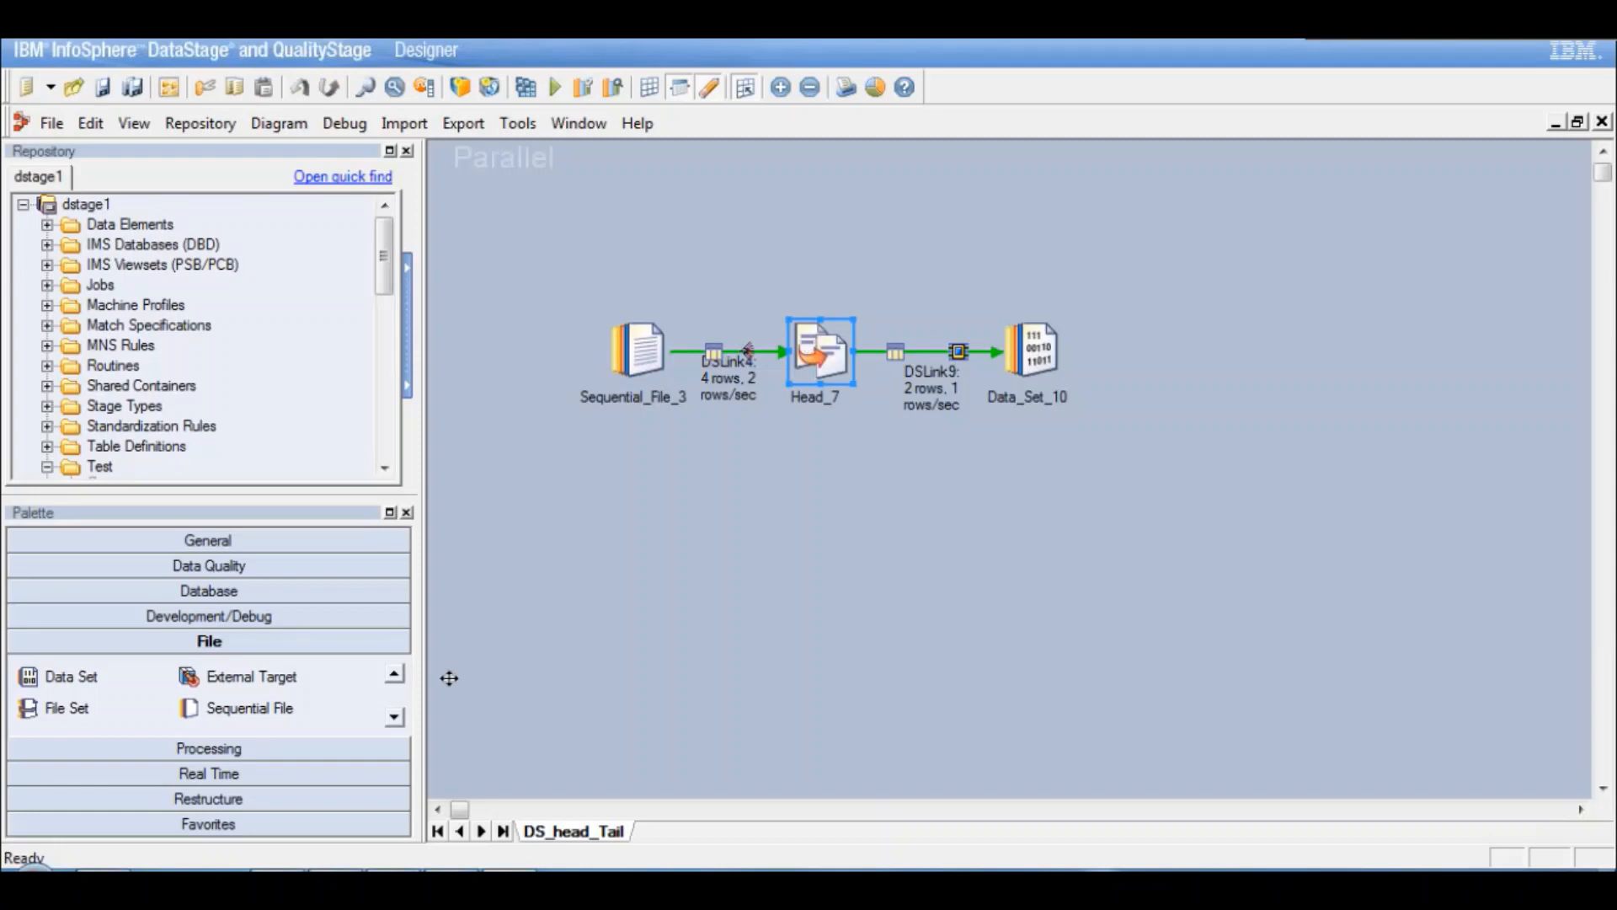
pyautogui.moveTo(418, 728)
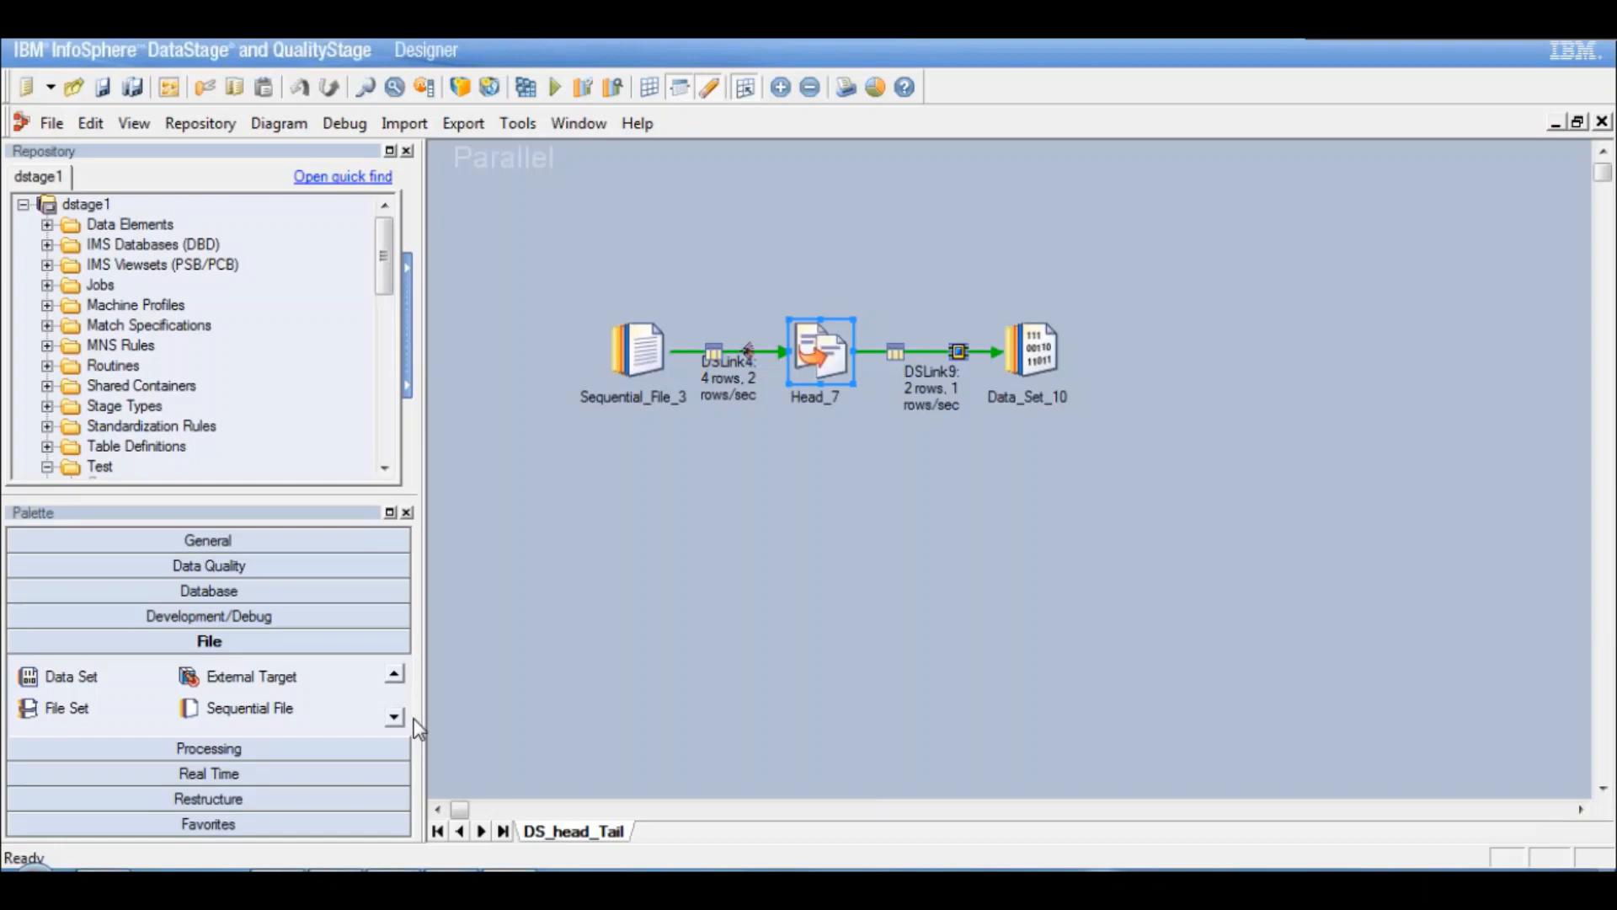
pyautogui.moveTo(401, 723)
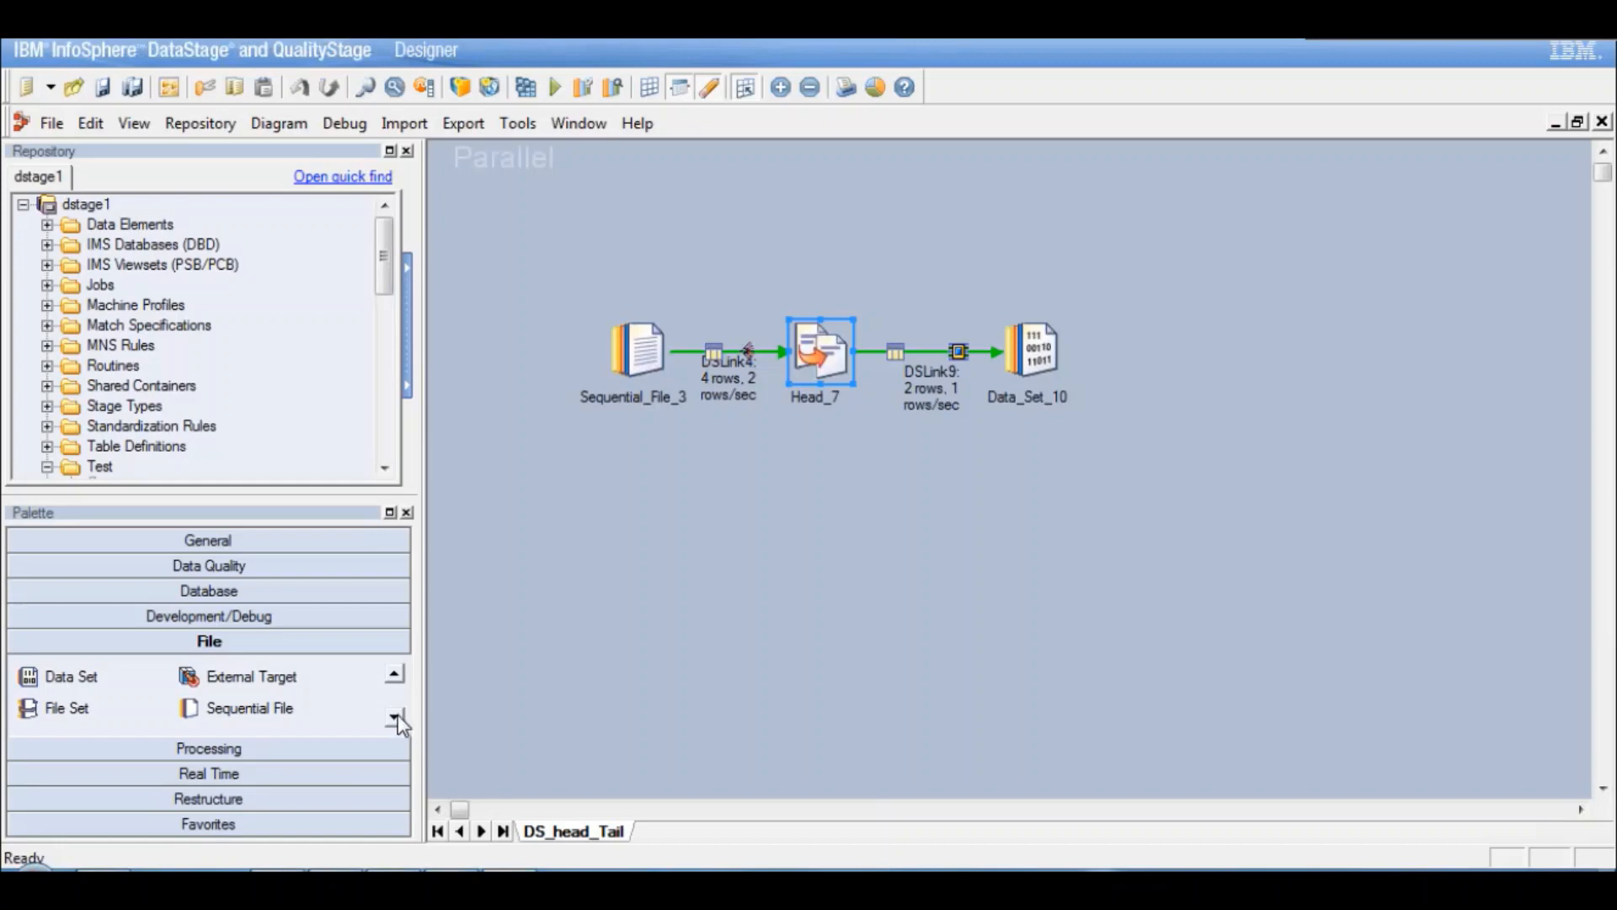
pyautogui.moveTo(724, 504)
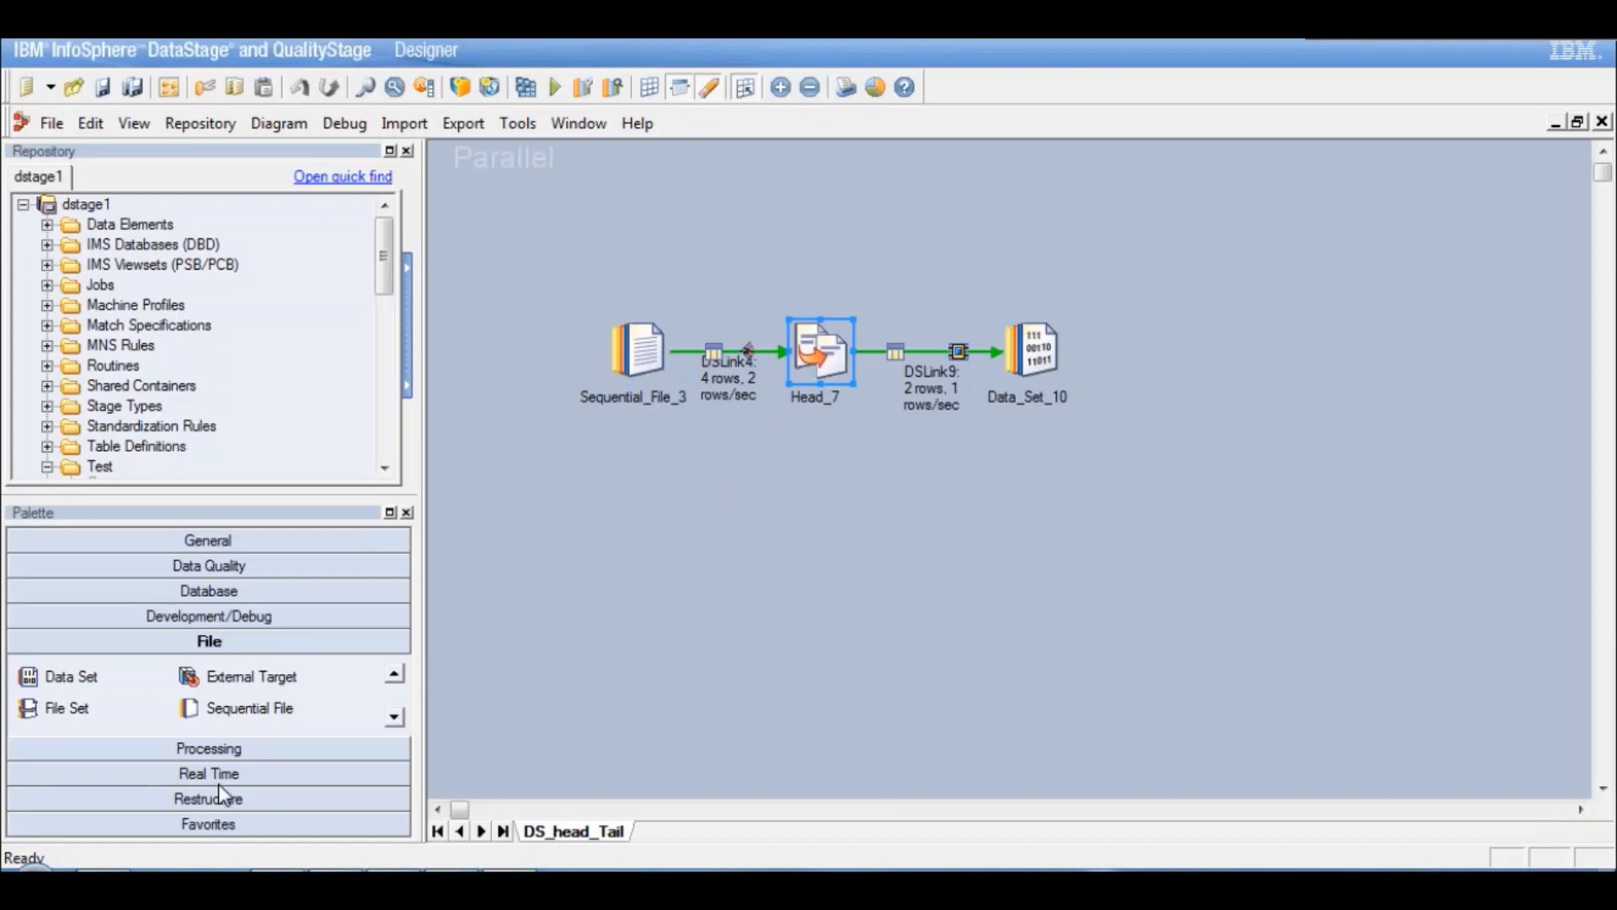
pyautogui.moveTo(269, 629)
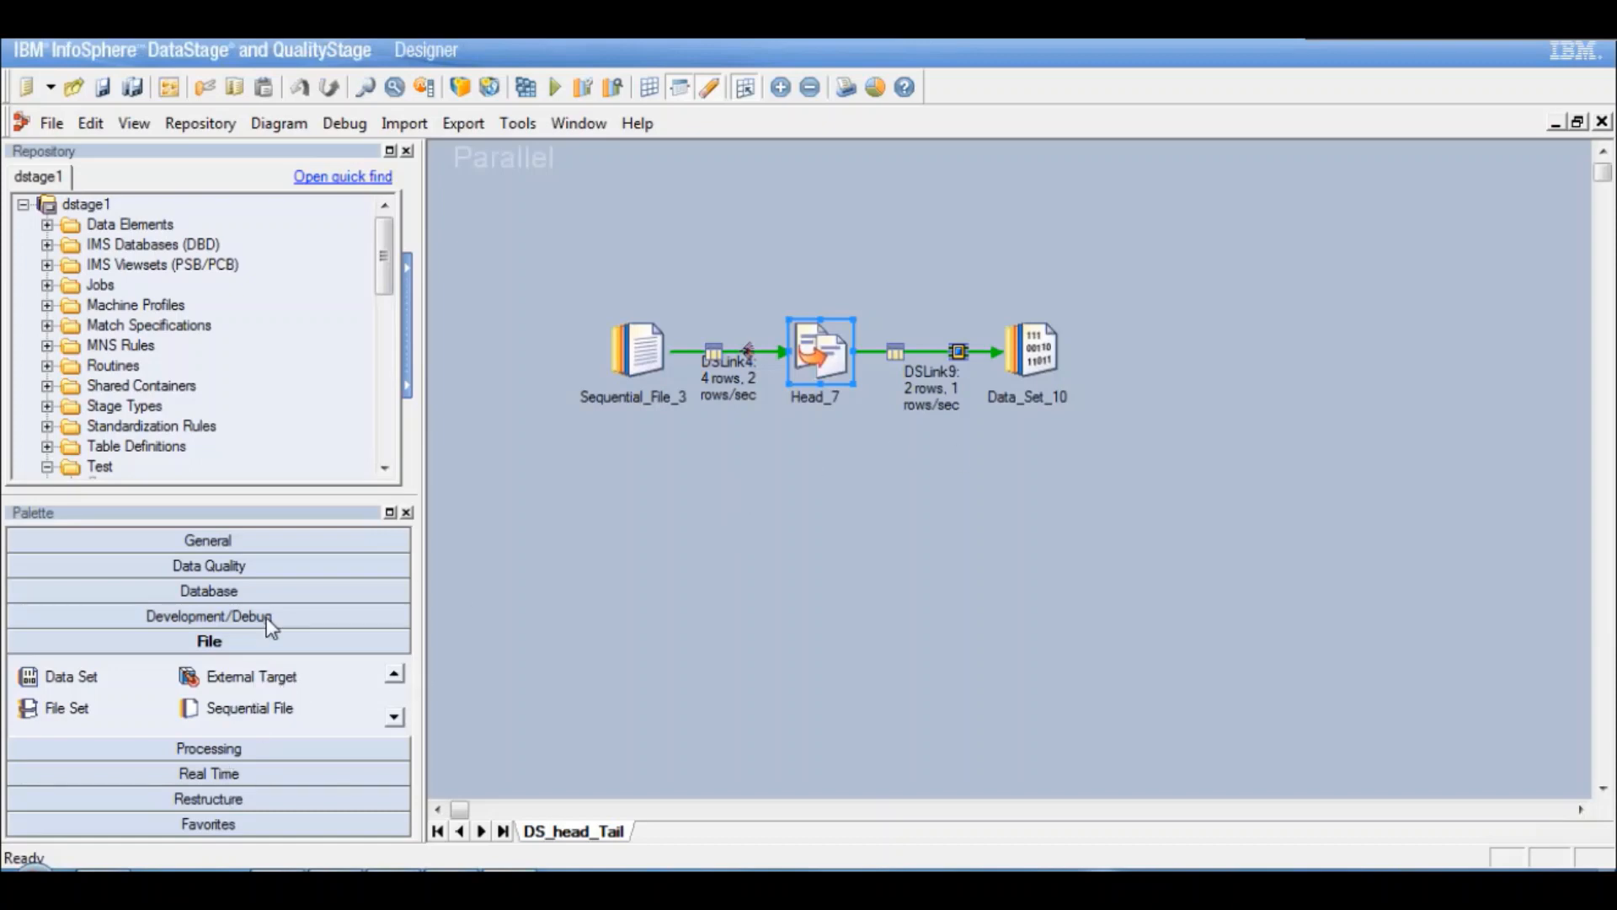
# Step: Expand the Development/Debug palette group to reach the Tail stage
pyautogui.click(208, 617)
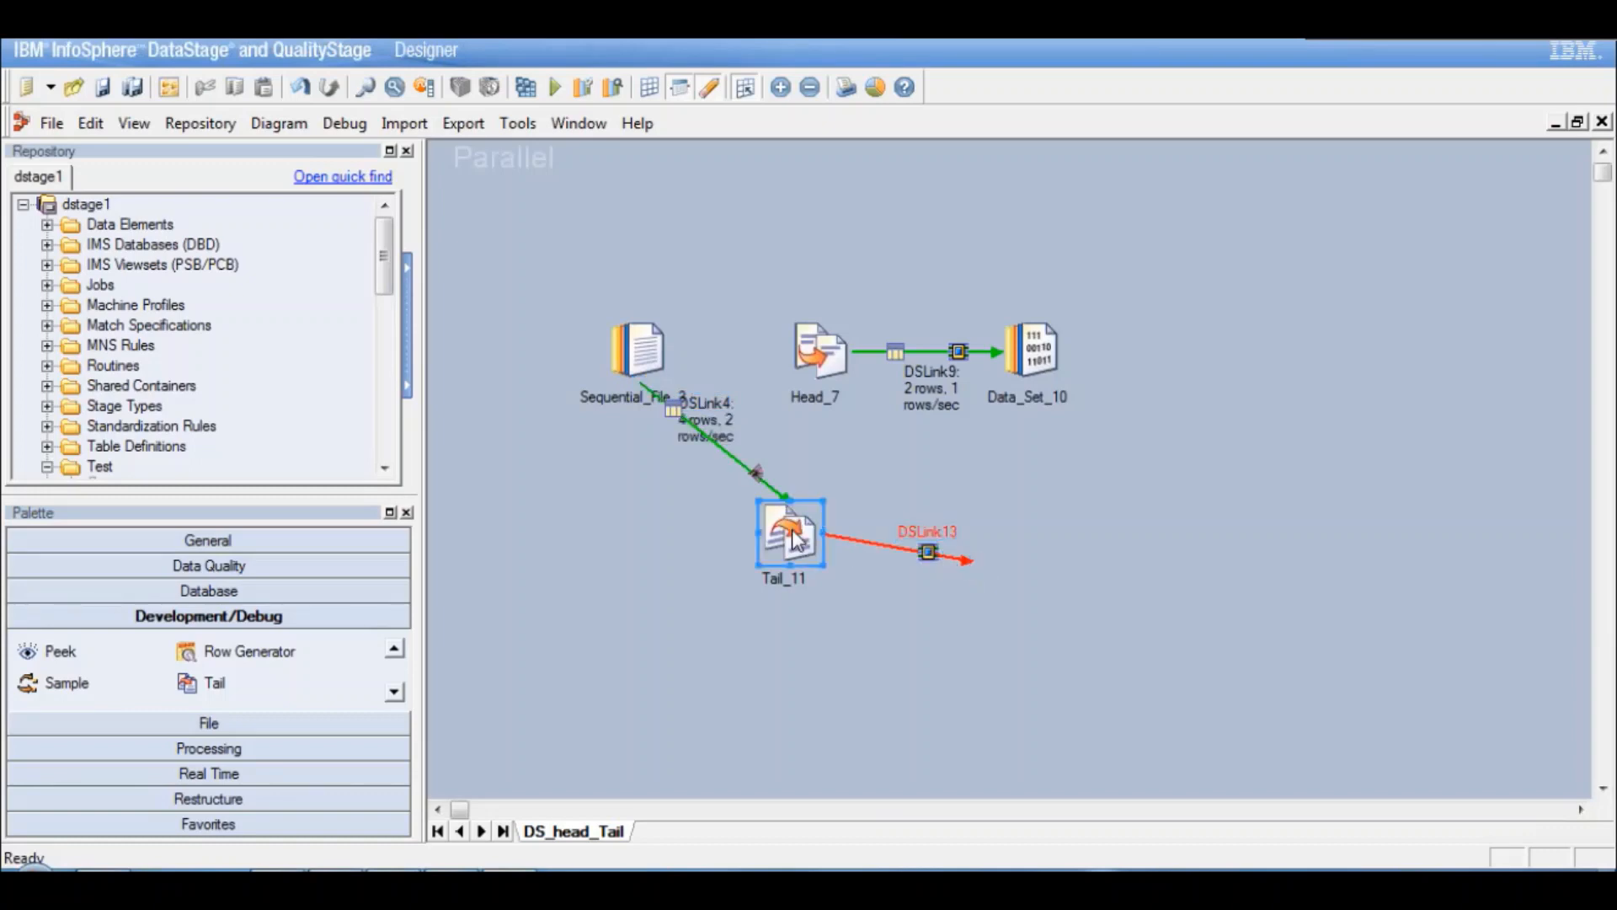
pyautogui.doubleClick(789, 531)
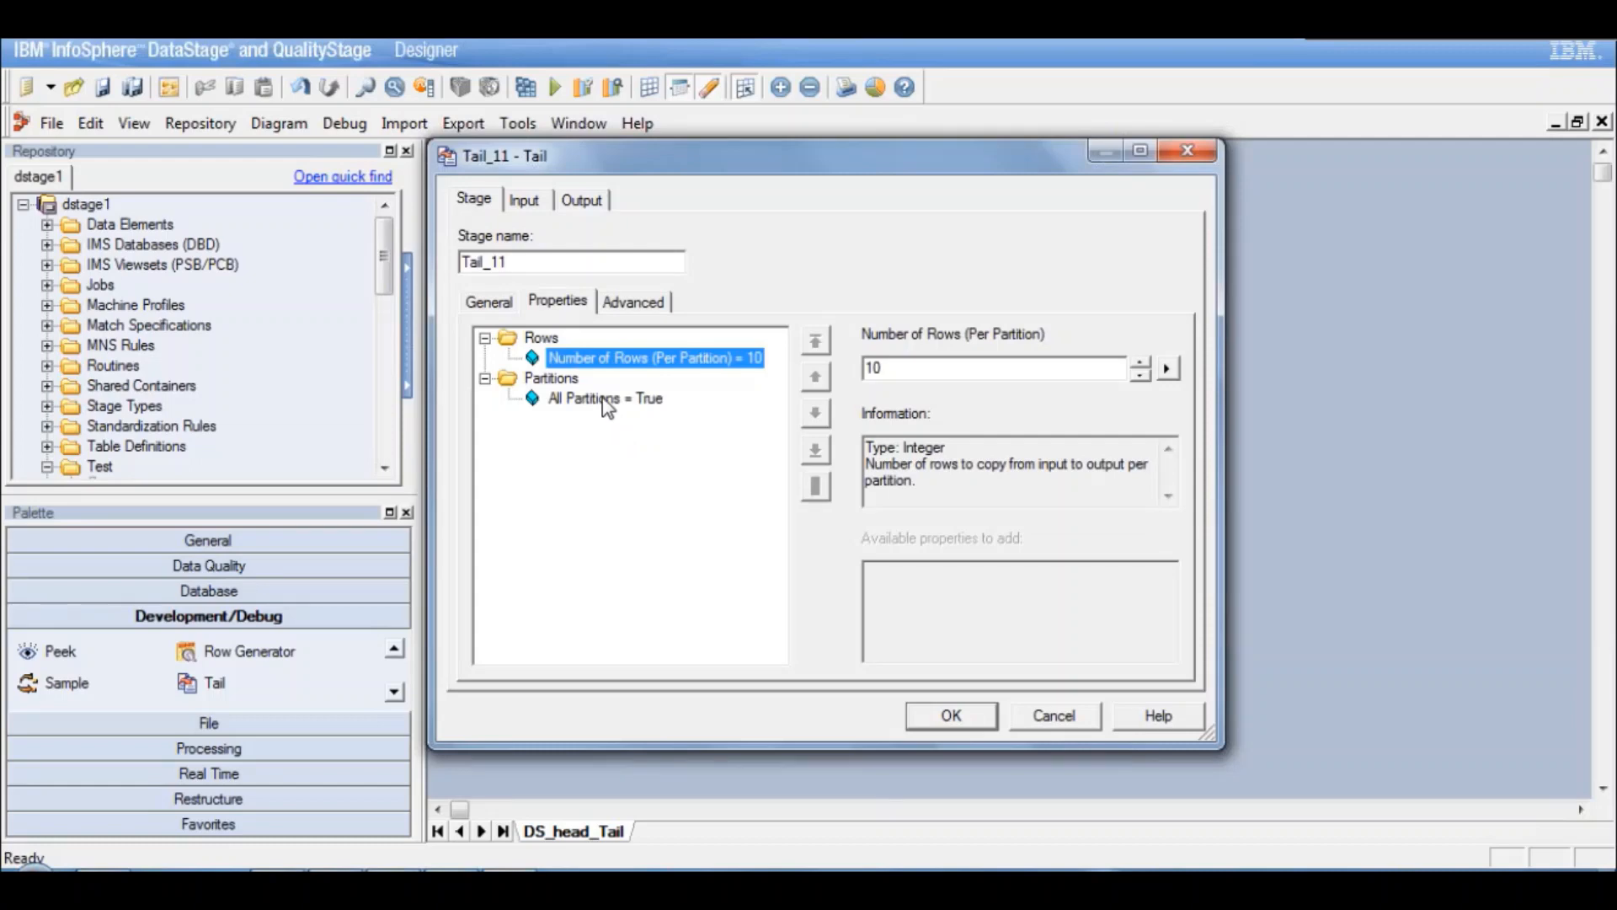
pyautogui.click(605, 399)
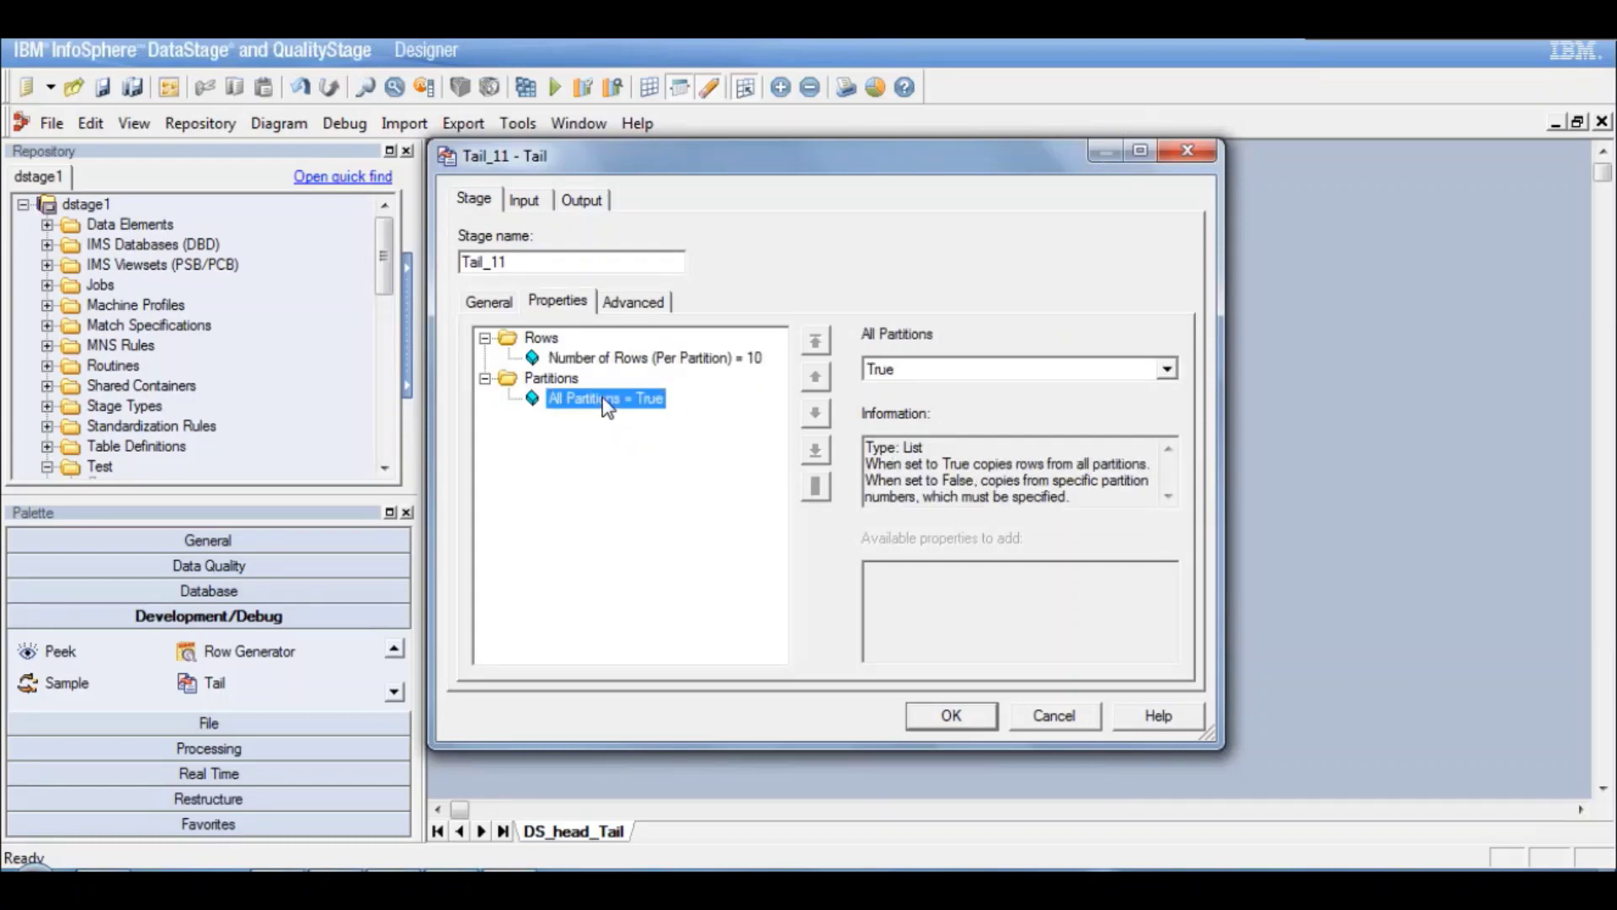
pyautogui.click(541, 337)
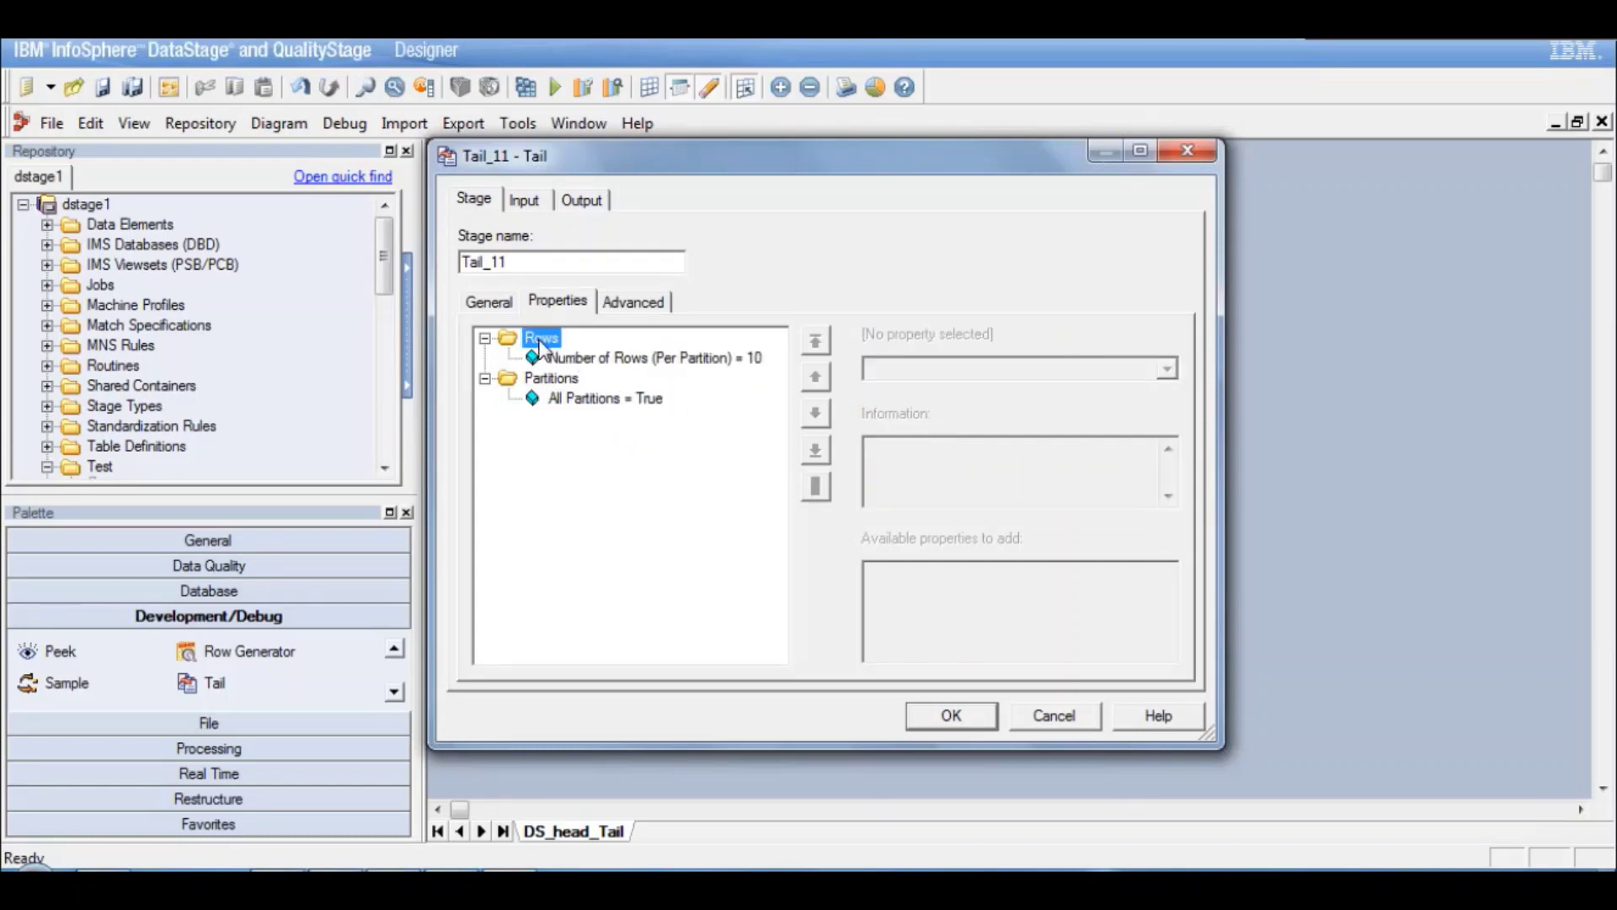
pyautogui.moveTo(565, 371)
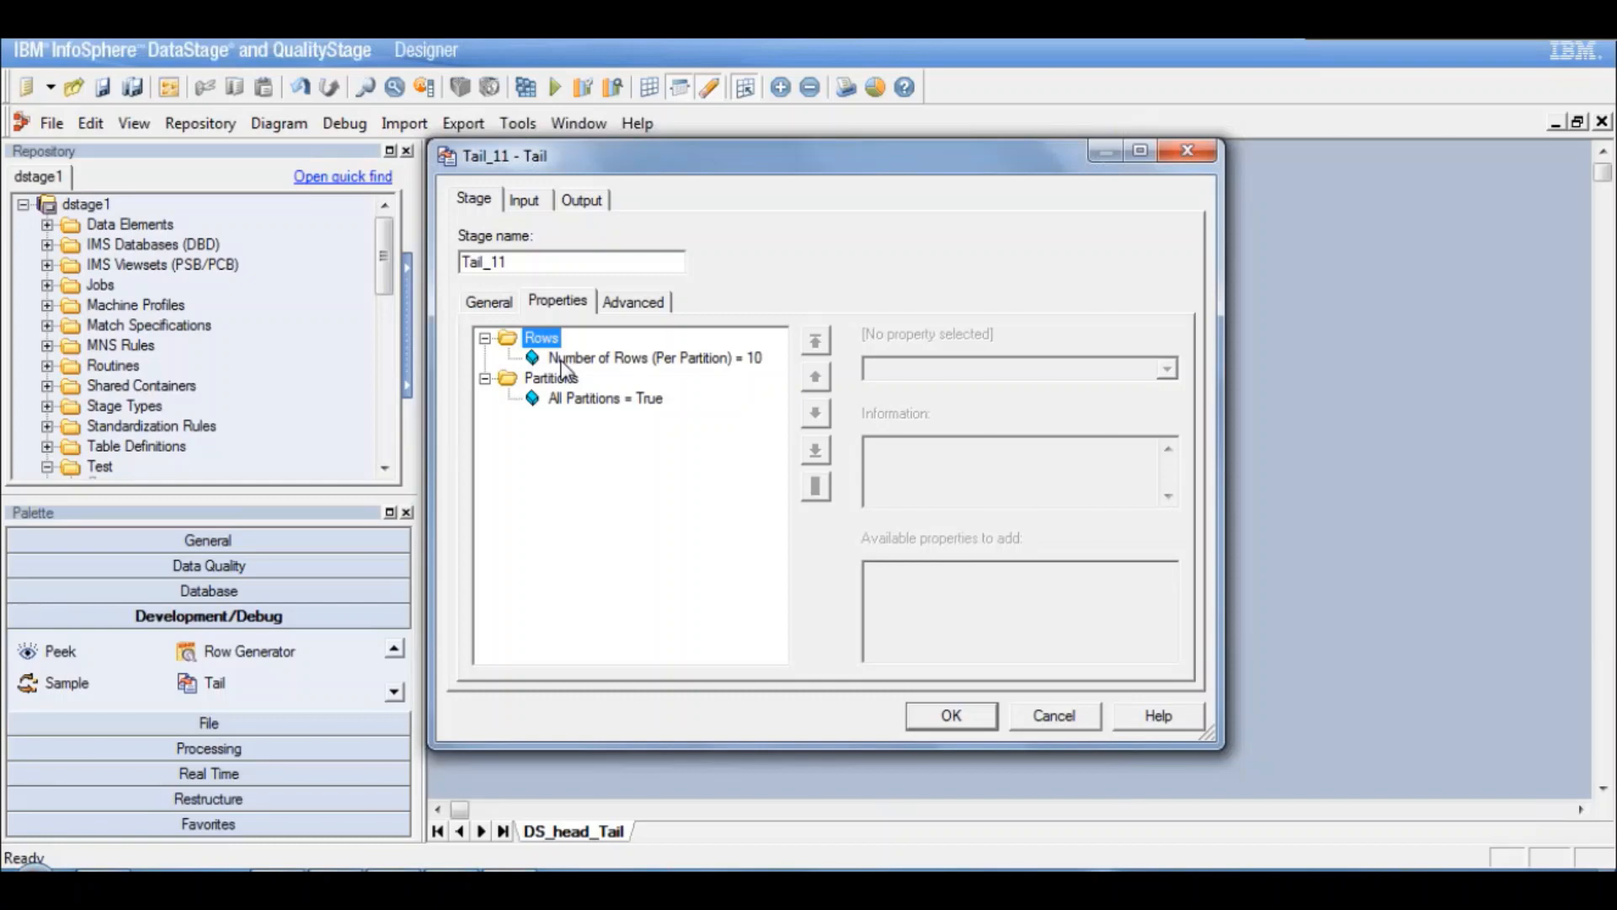
pyautogui.click(655, 357)
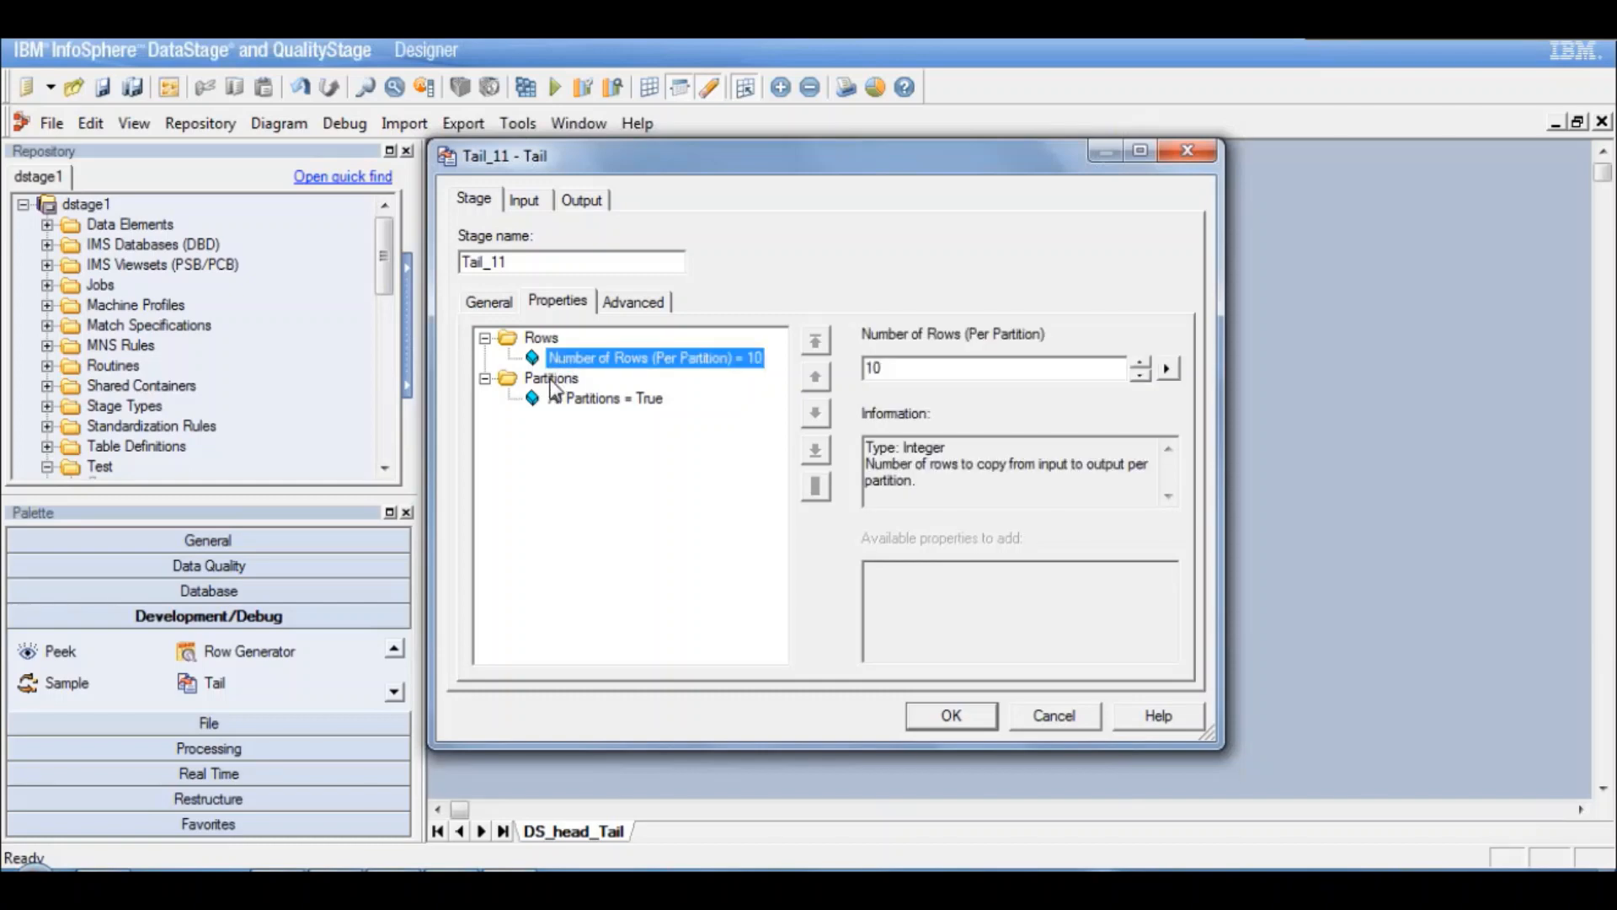
pyautogui.click(549, 377)
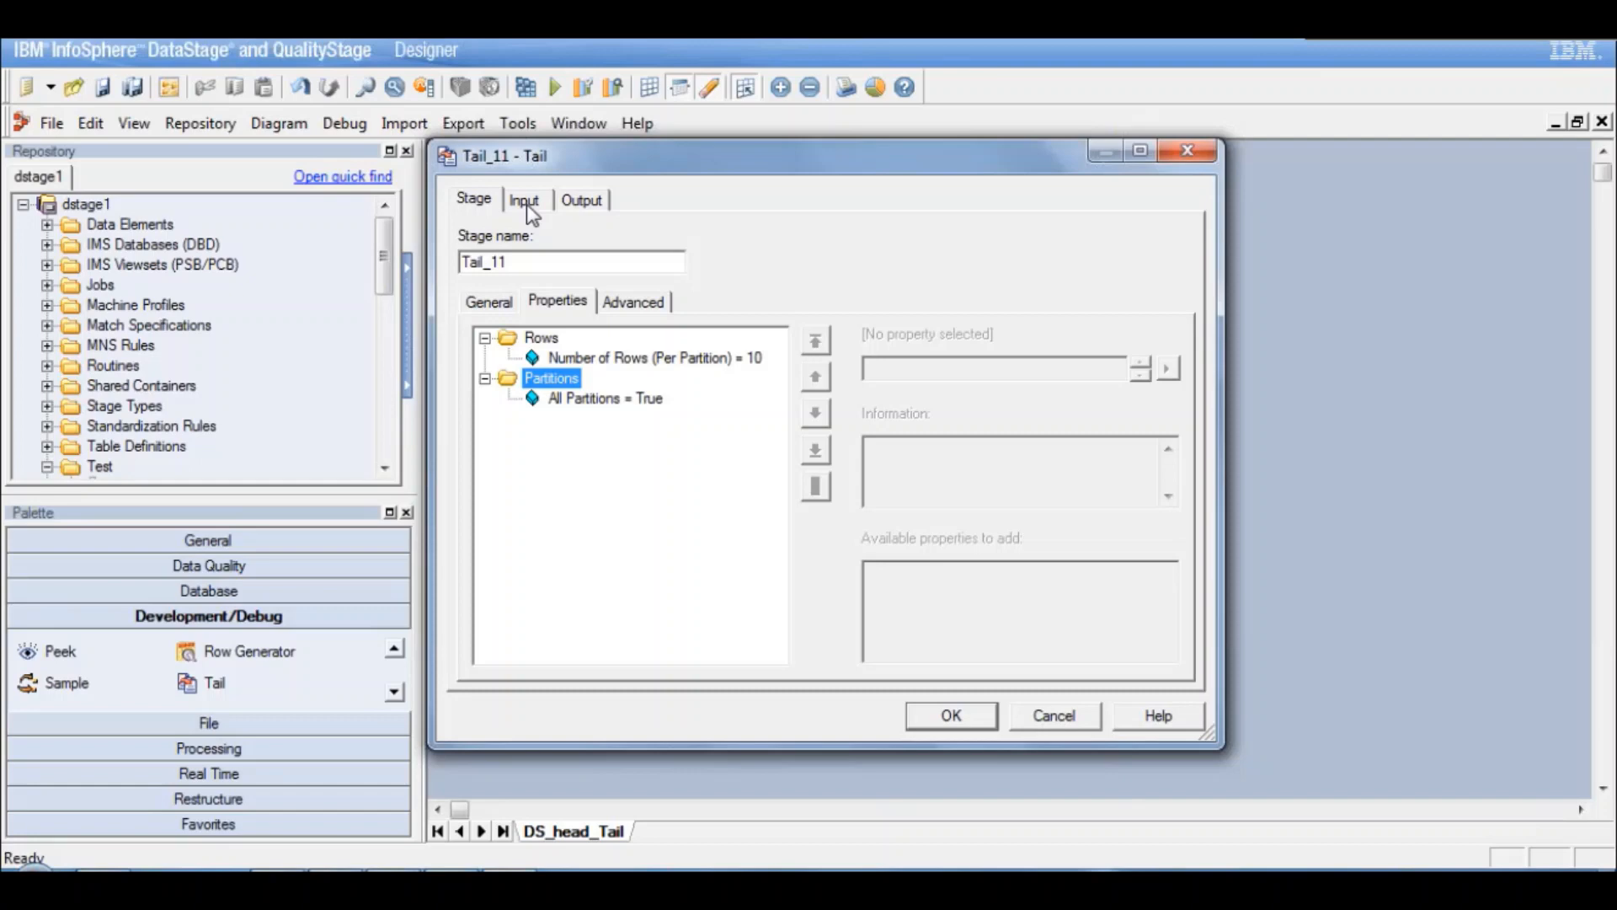
pyautogui.click(581, 199)
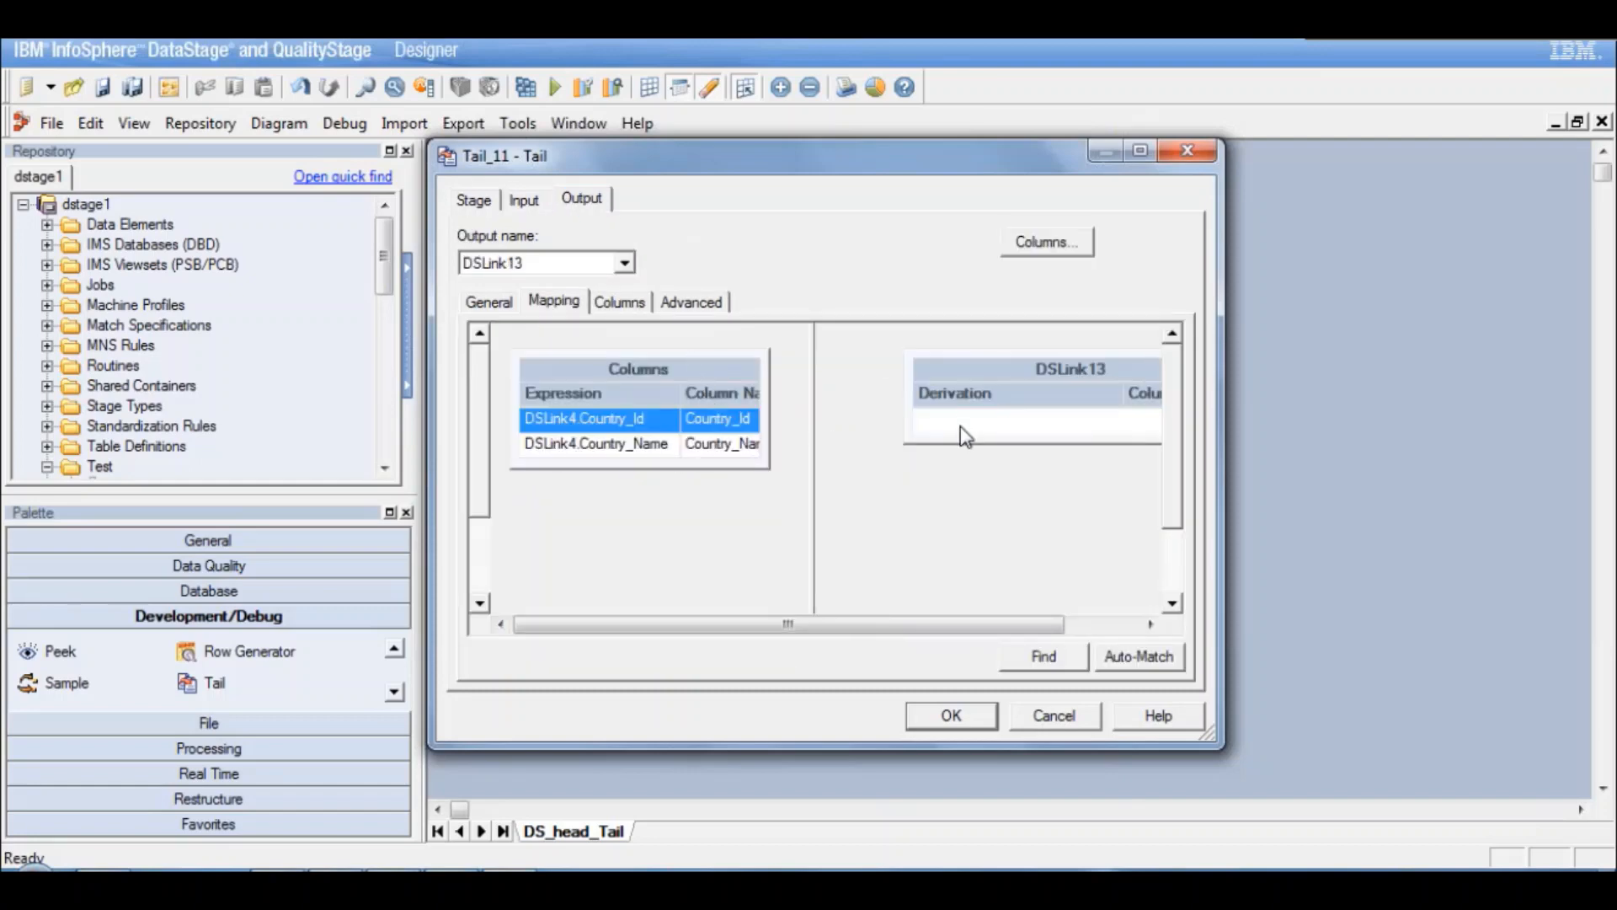
pyautogui.moveTo(732, 403)
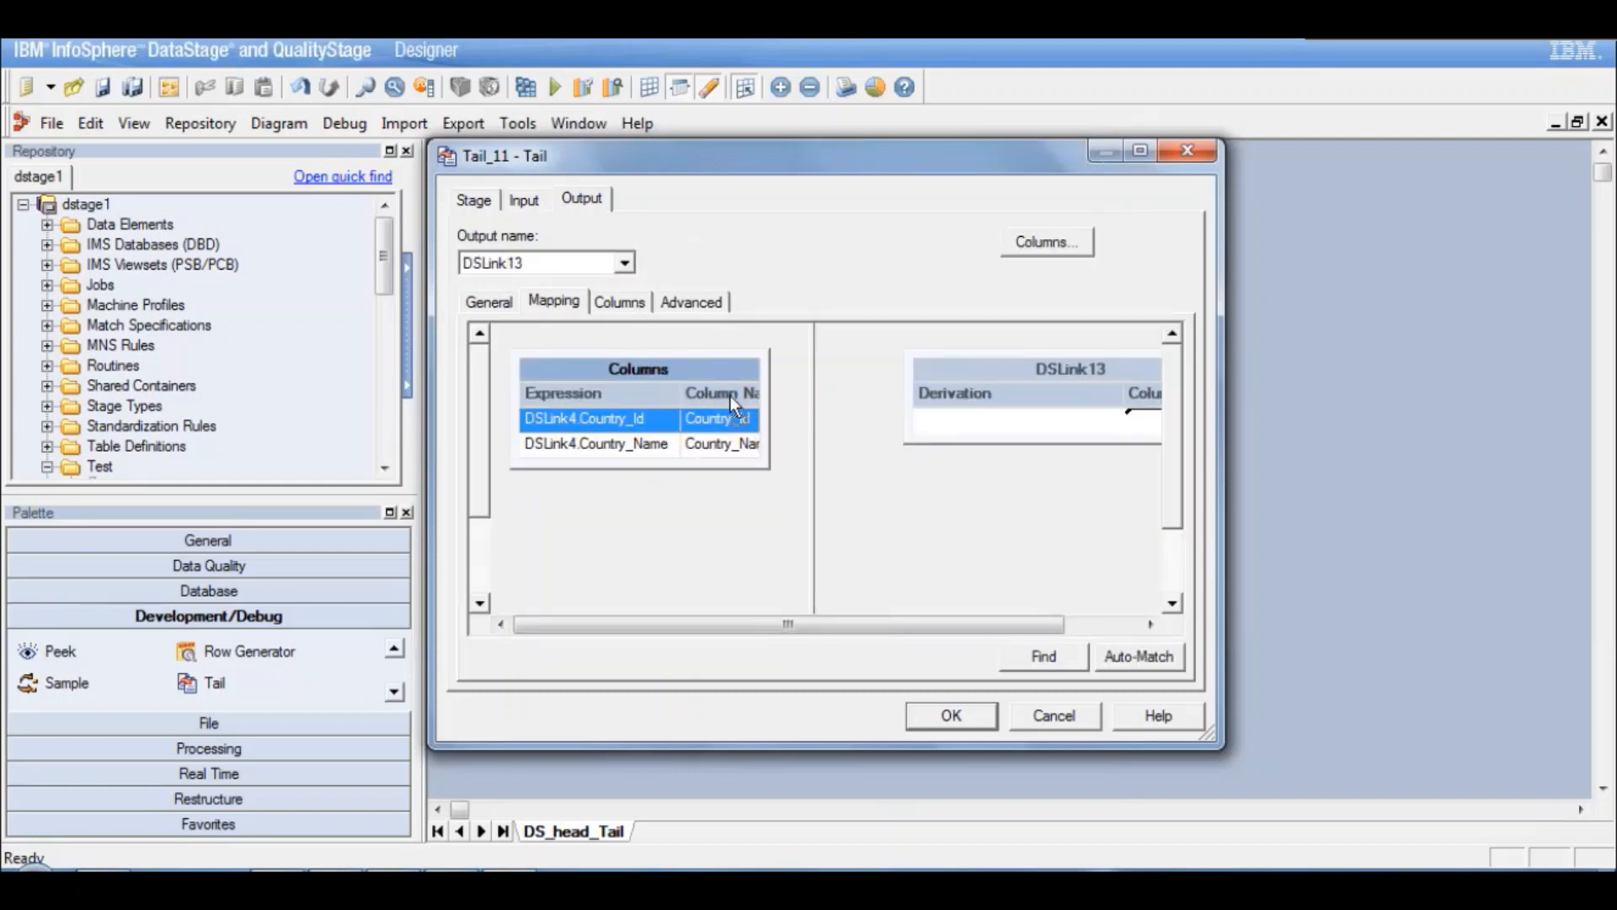
pyautogui.click(524, 199)
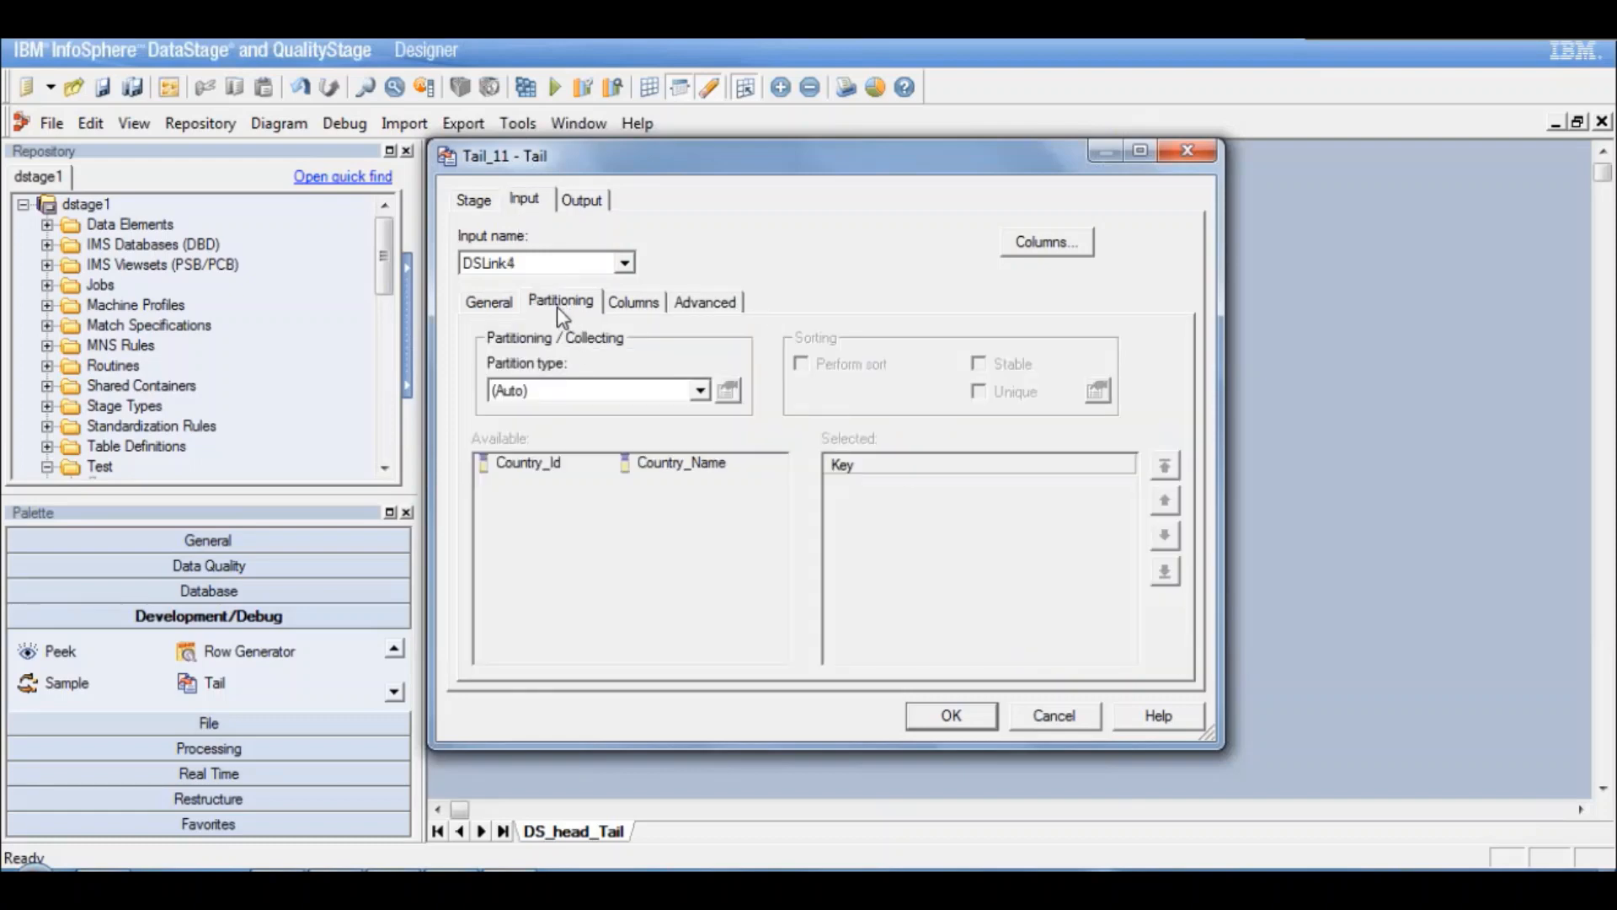
pyautogui.click(472, 199)
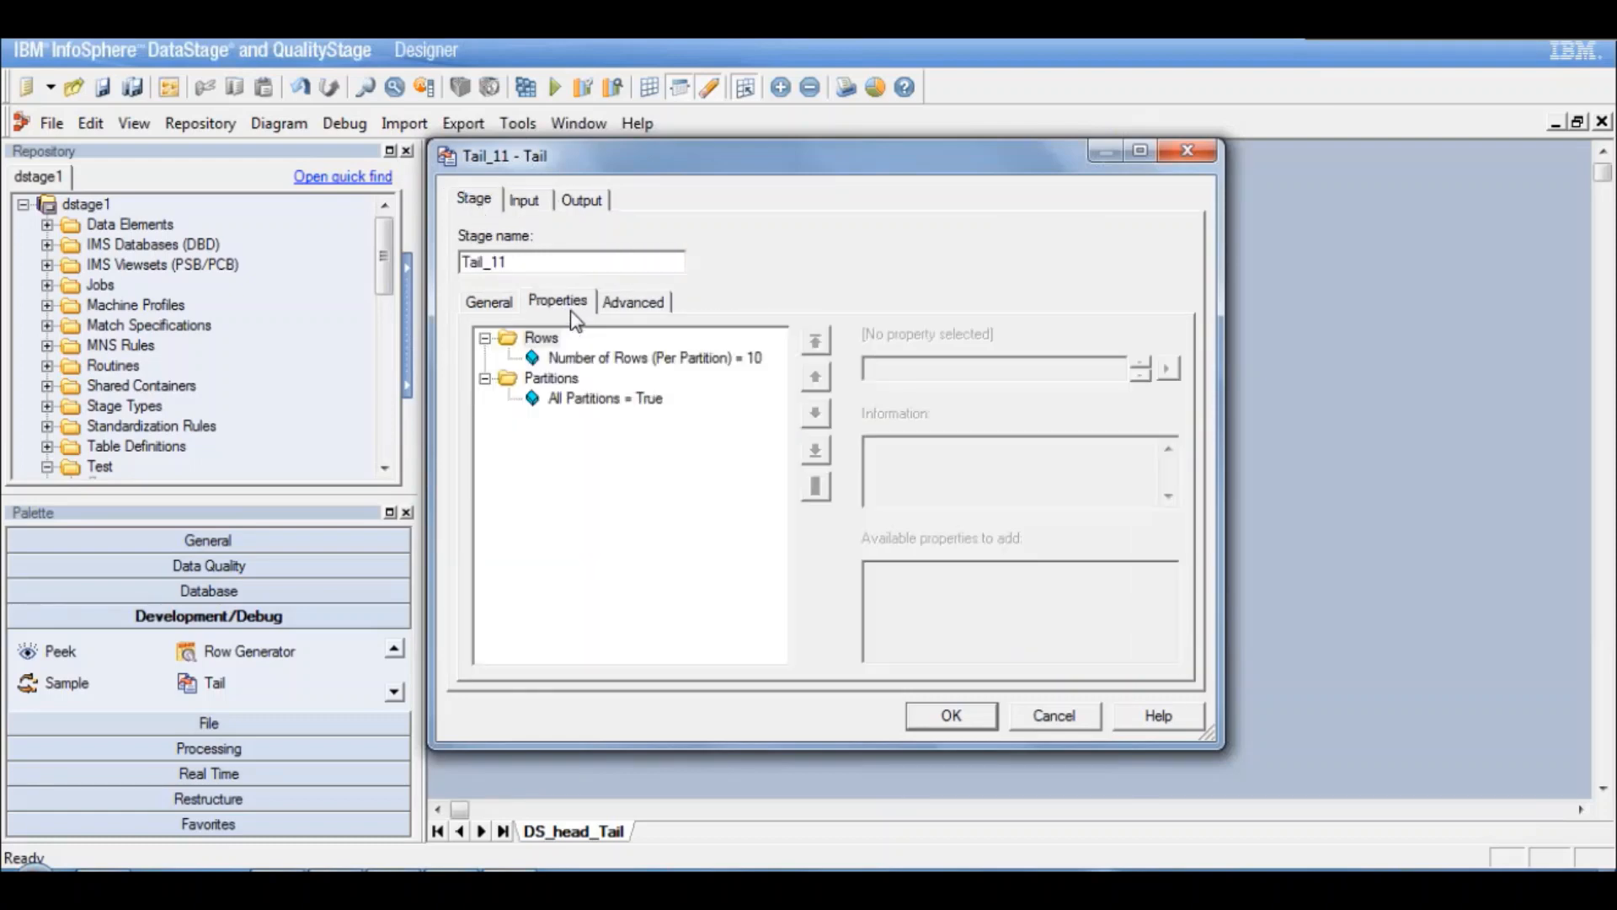
pyautogui.click(654, 357)
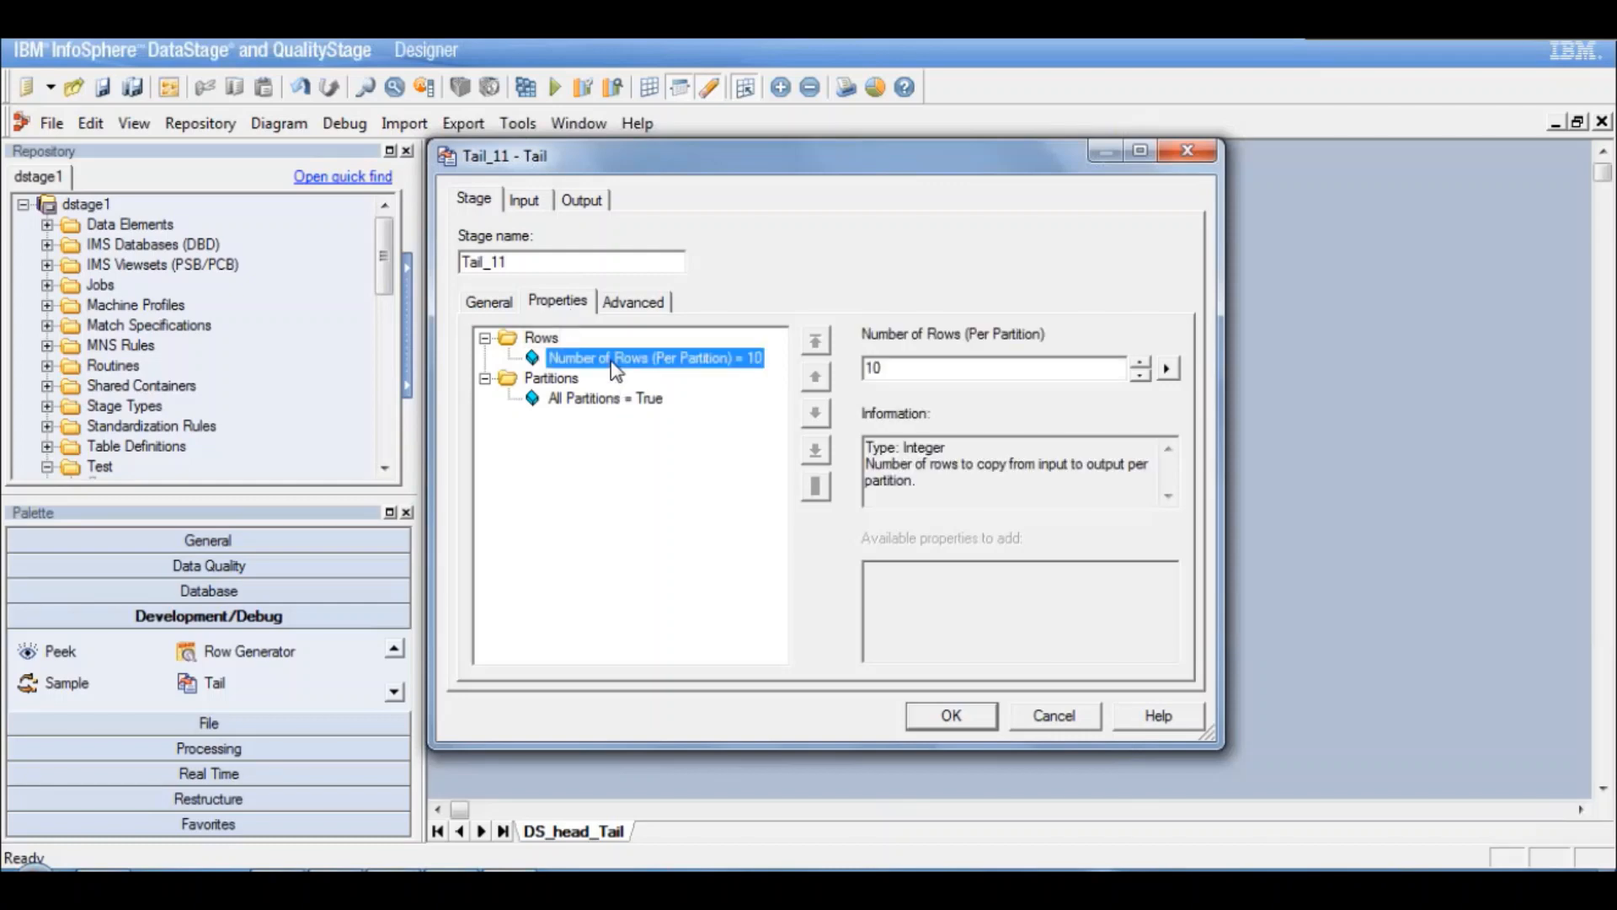
pyautogui.click(605, 397)
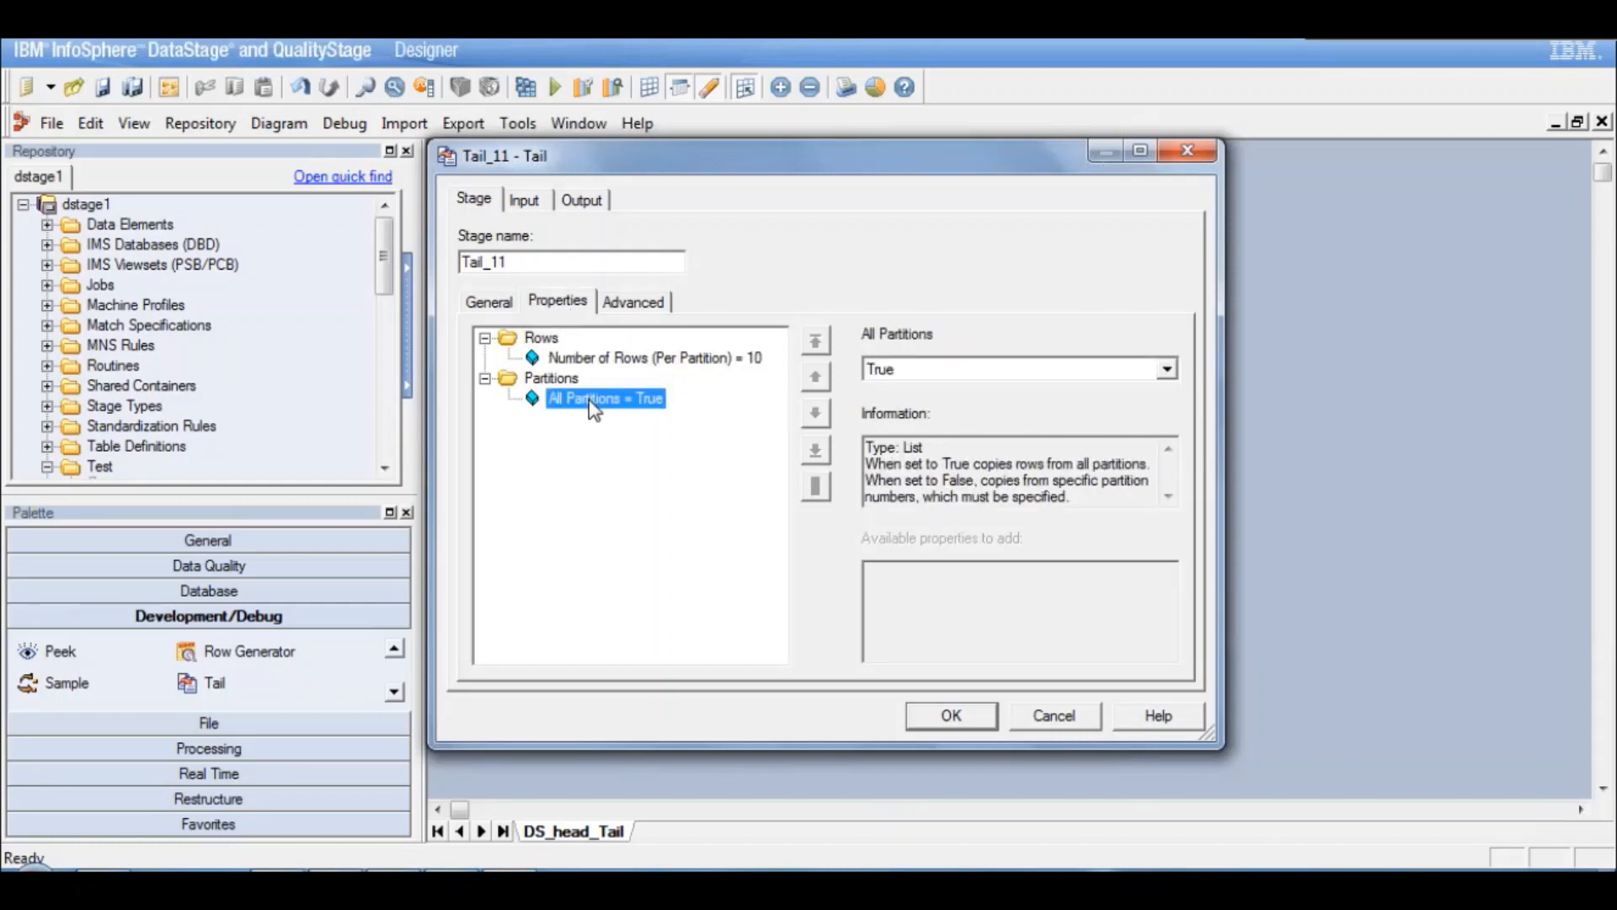
pyautogui.moveTo(660, 427)
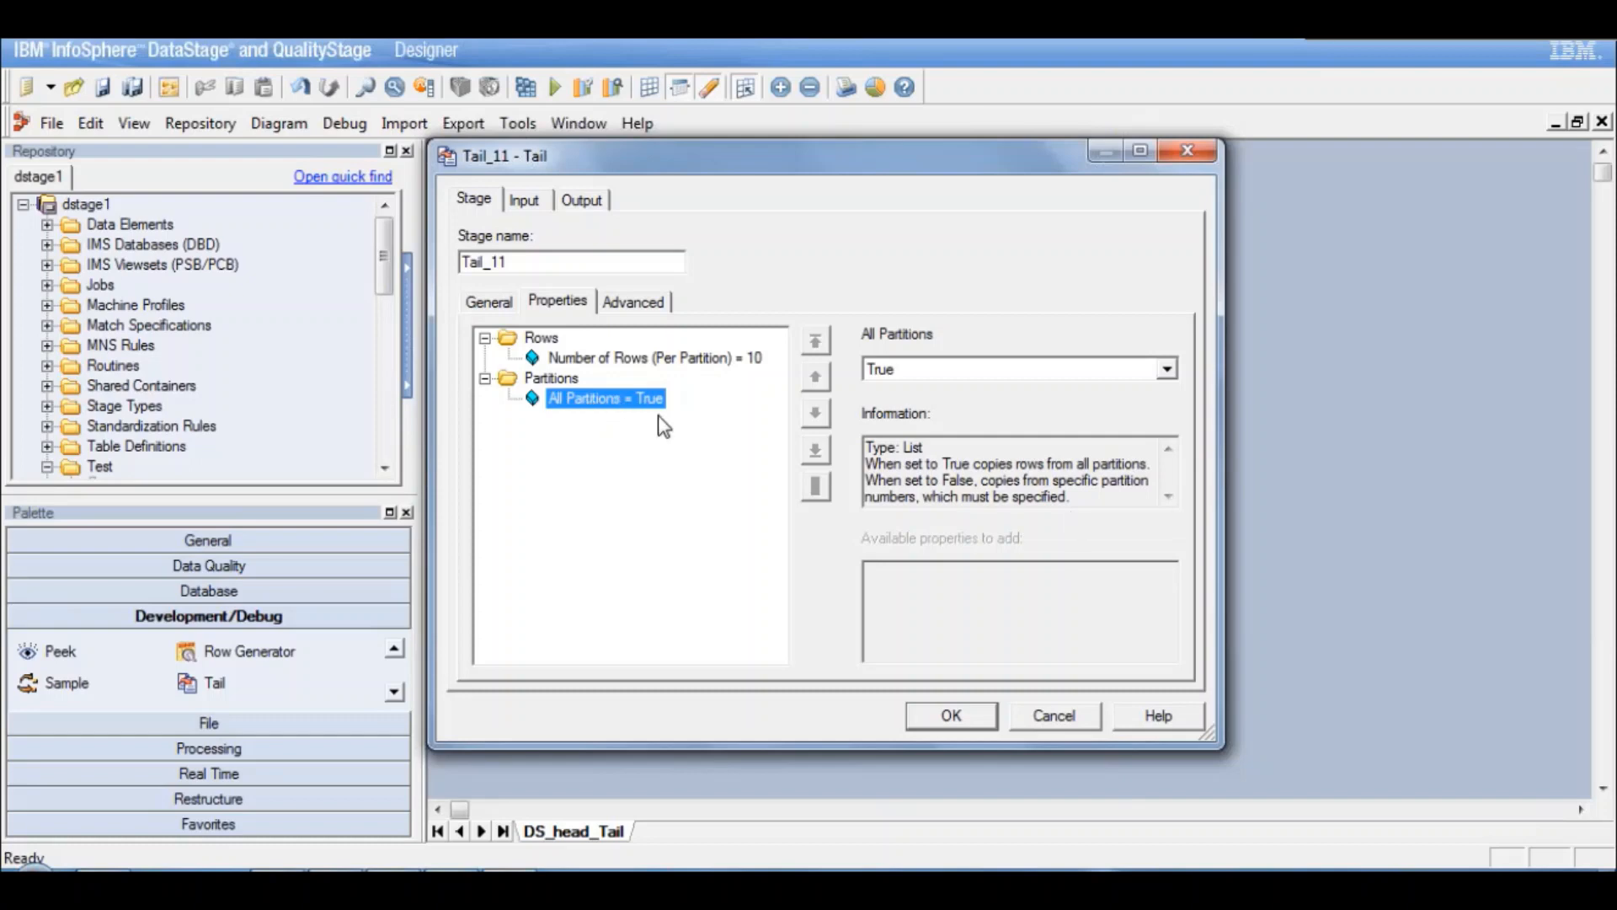
pyautogui.click(551, 378)
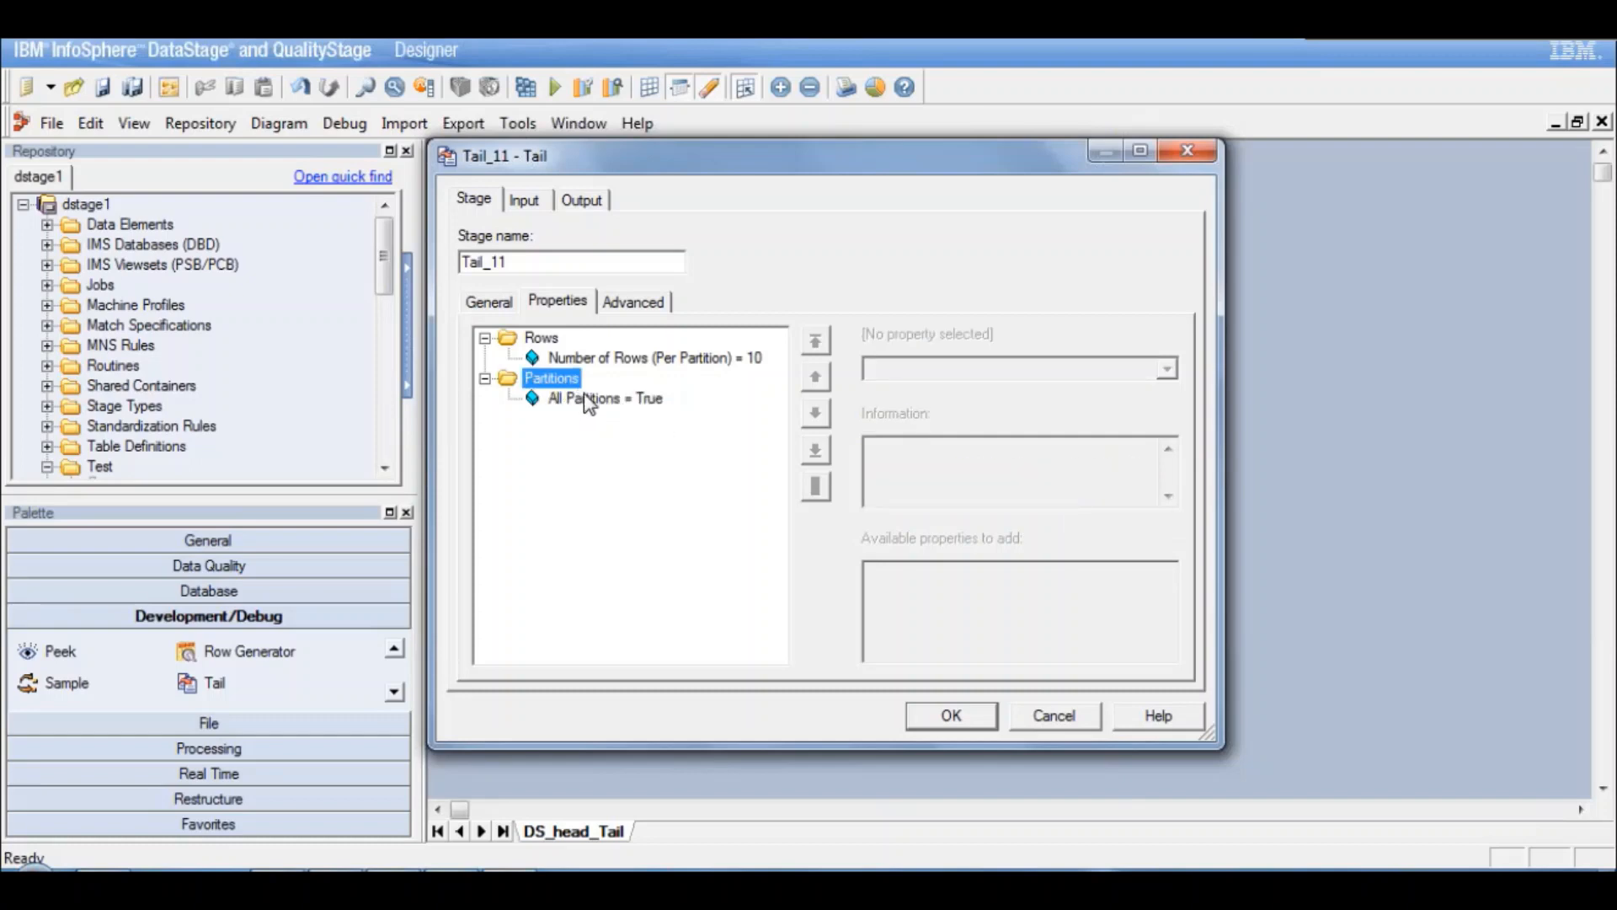
pyautogui.click(605, 397)
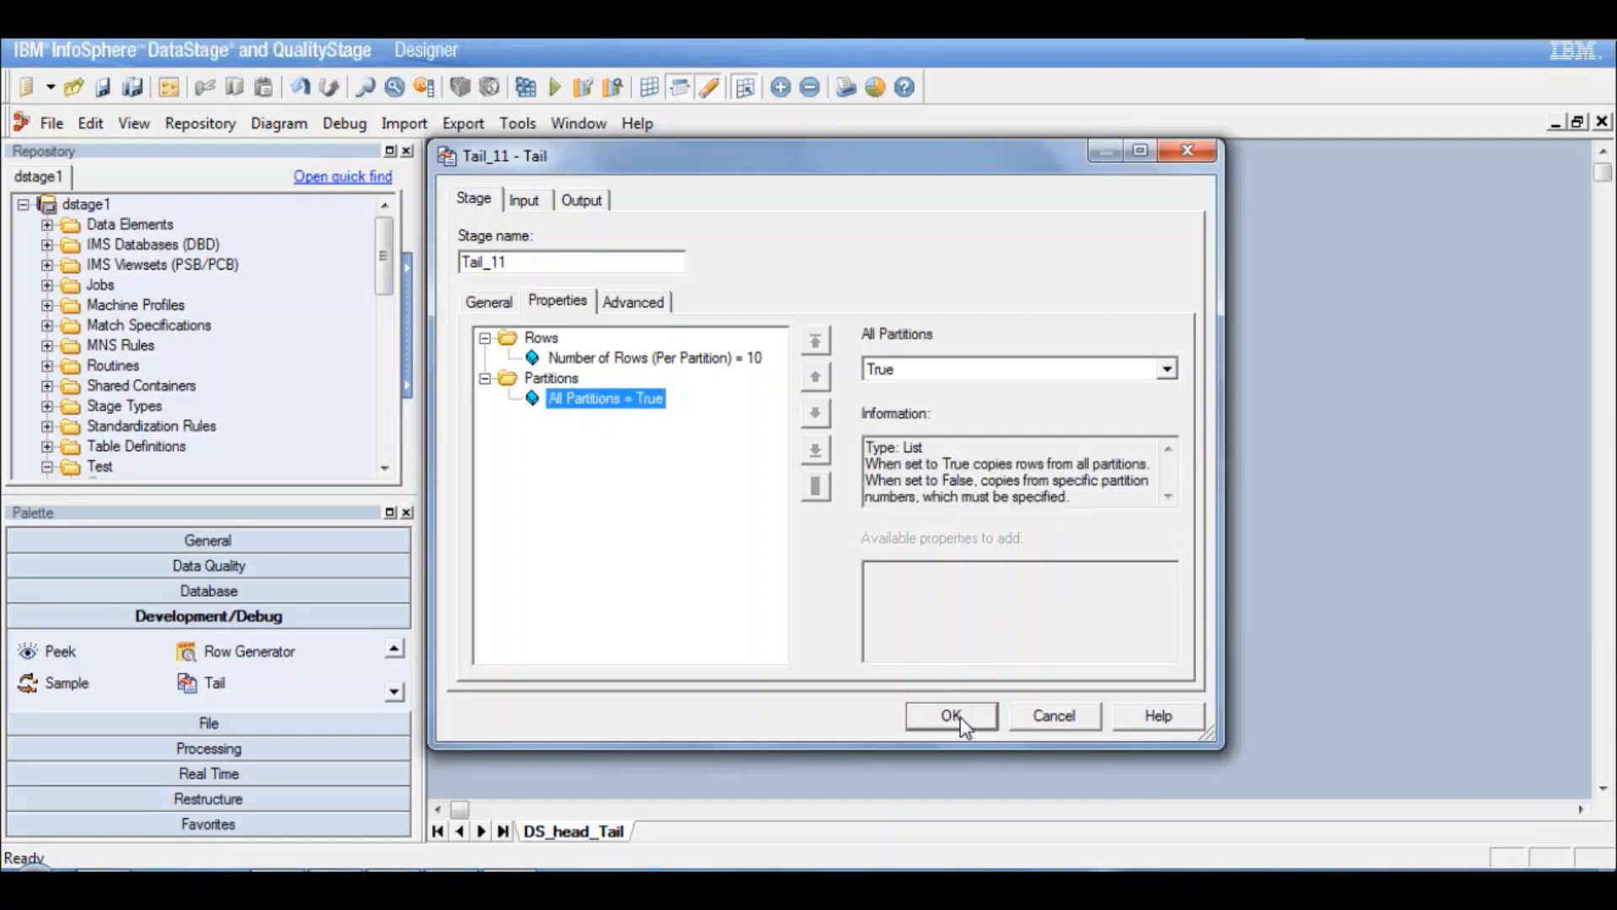
pyautogui.click(950, 714)
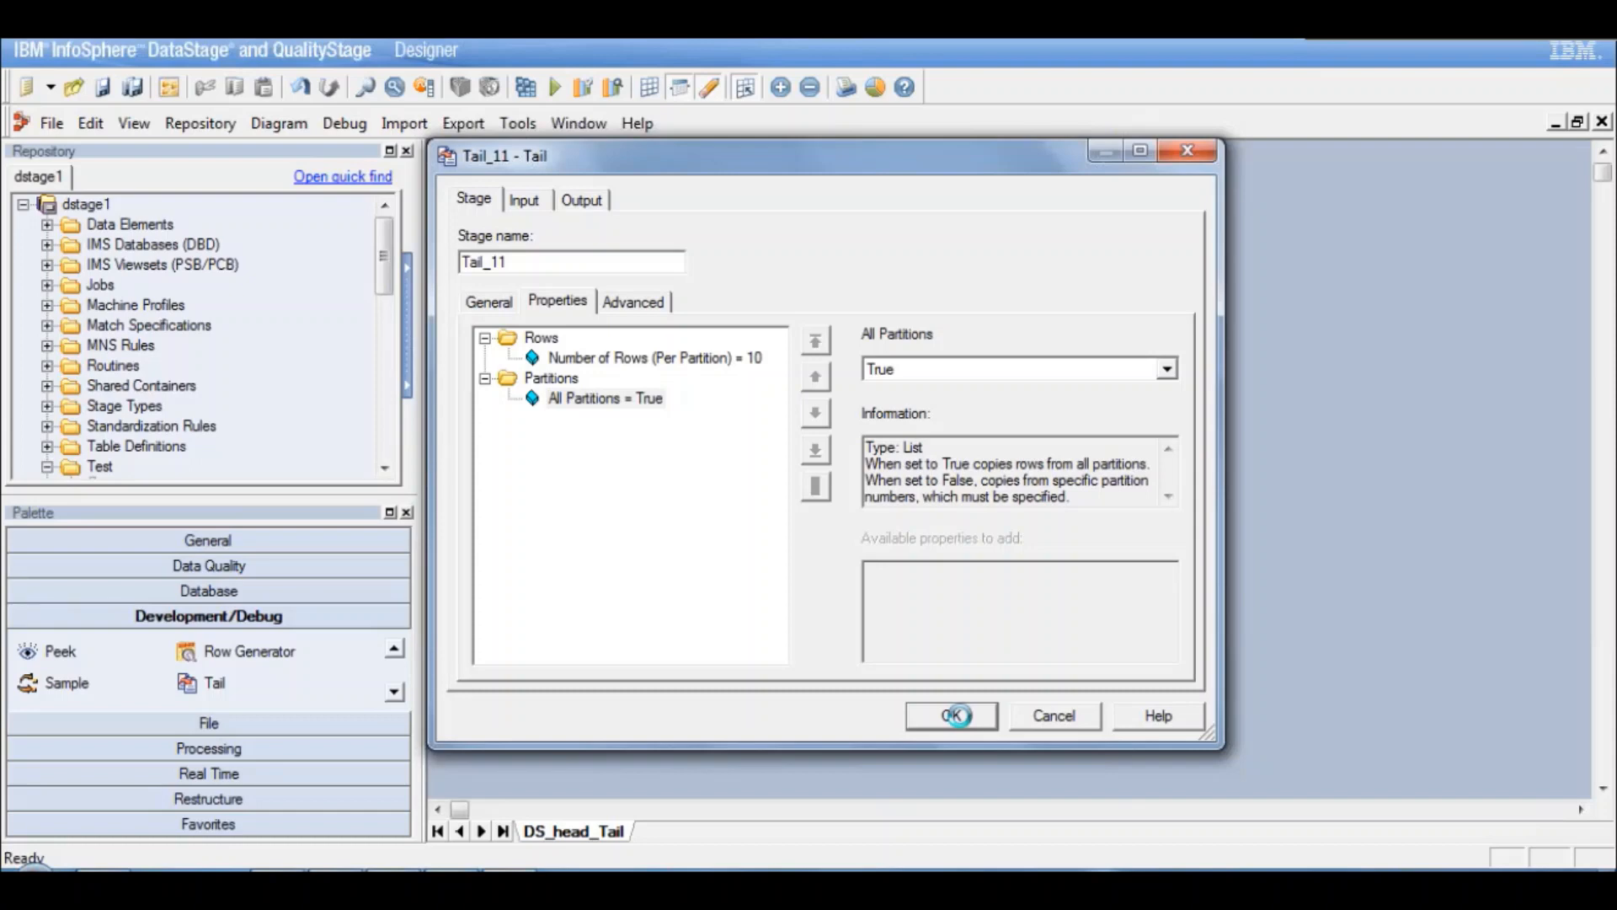
pyautogui.click(950, 714)
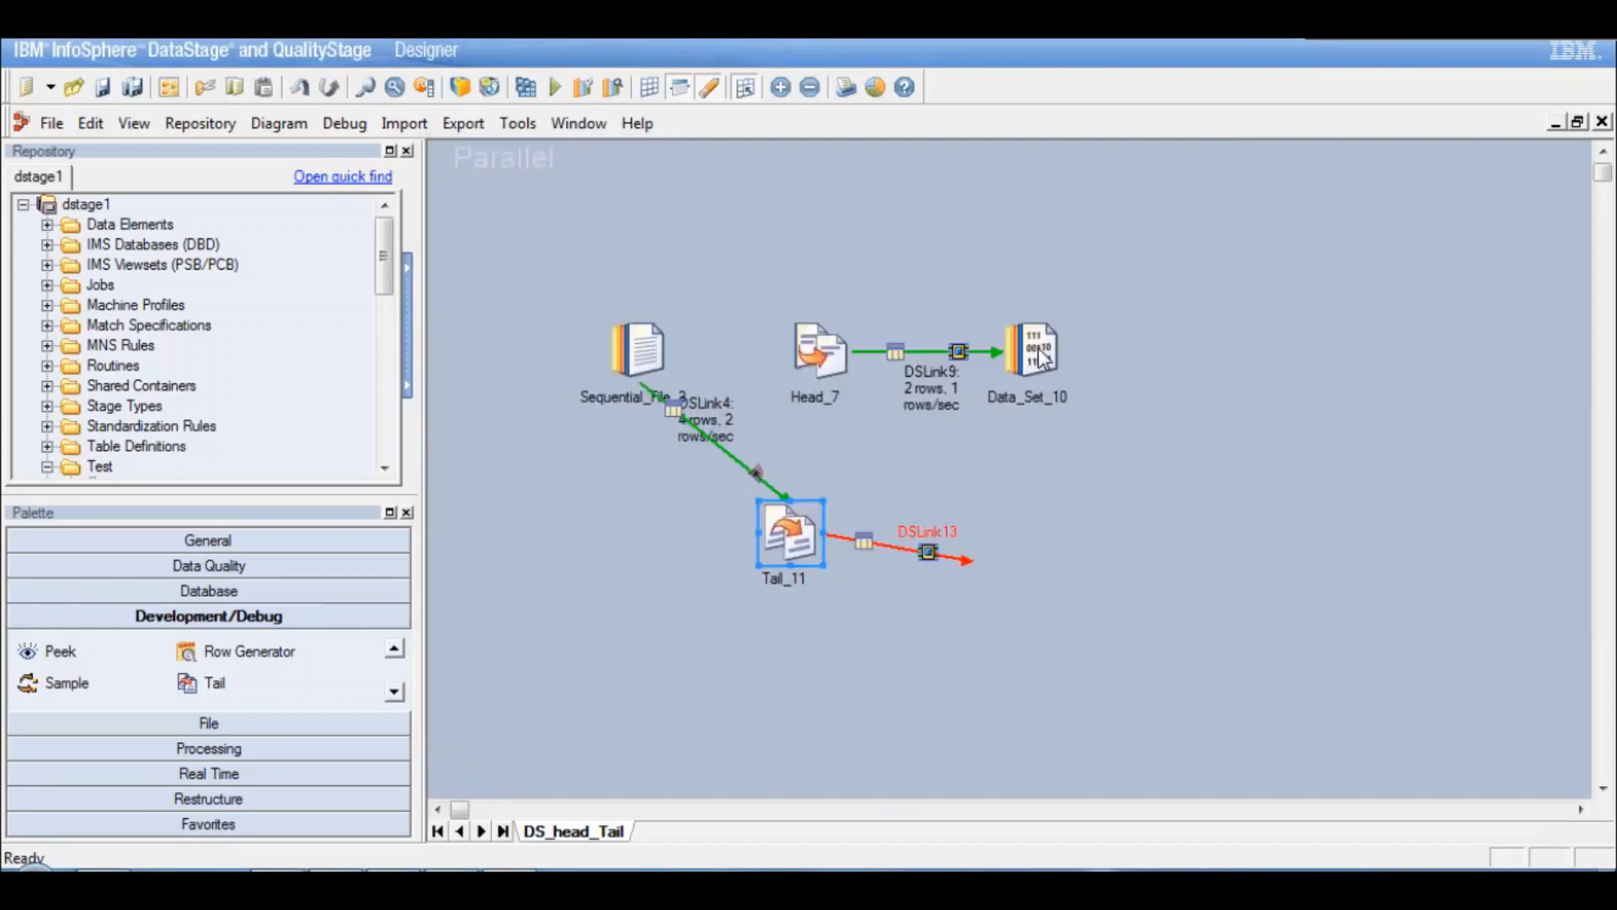
pyautogui.moveTo(956, 590)
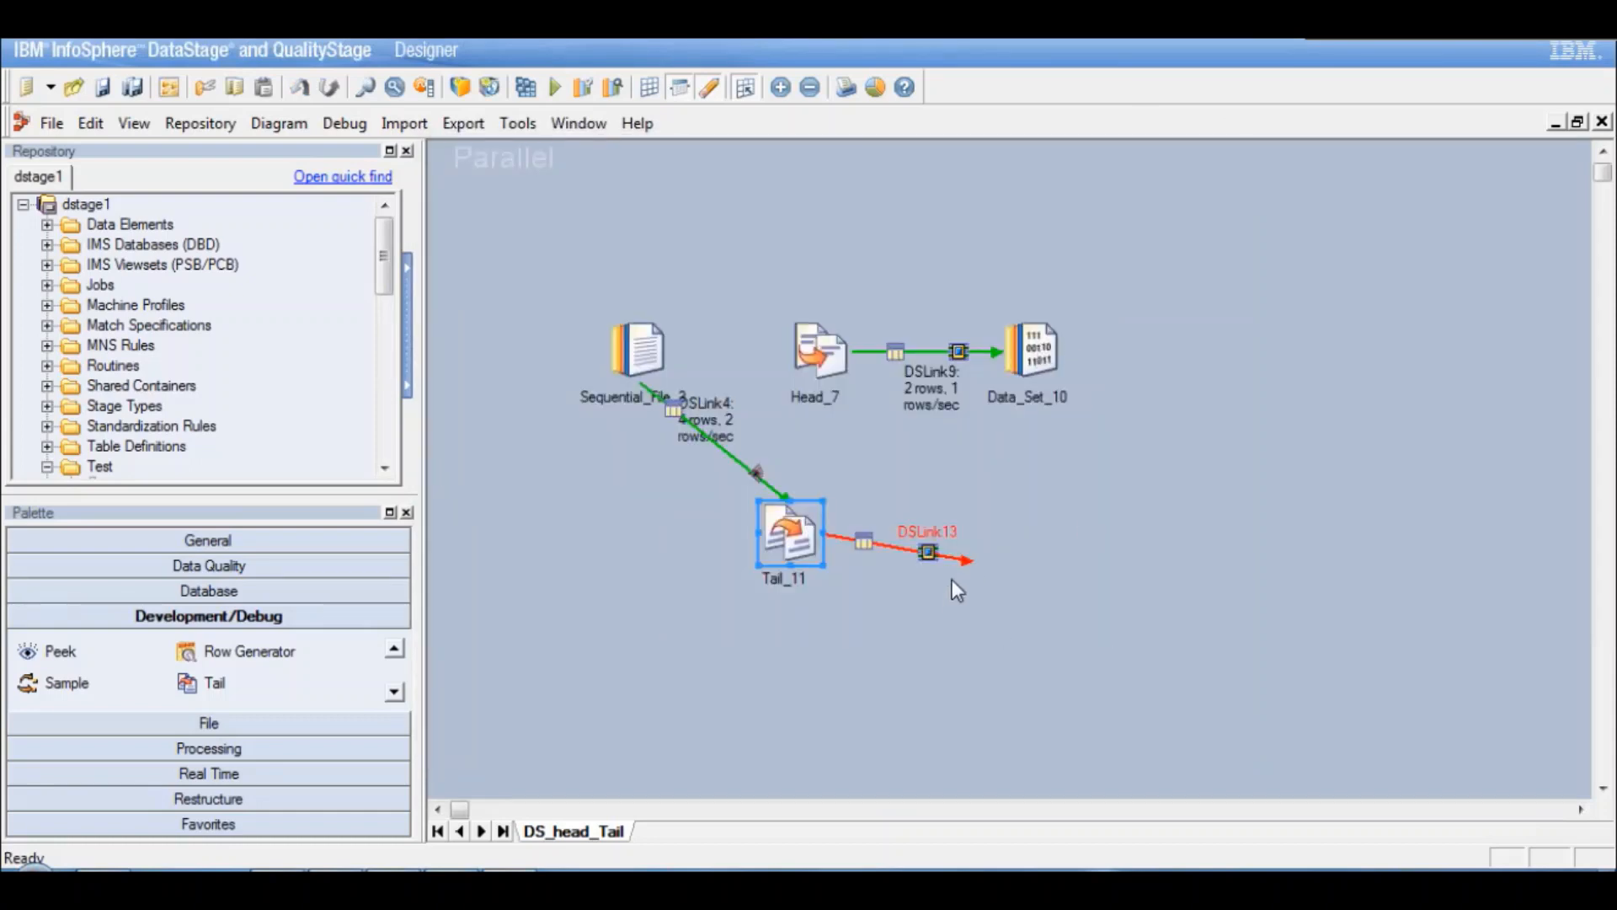